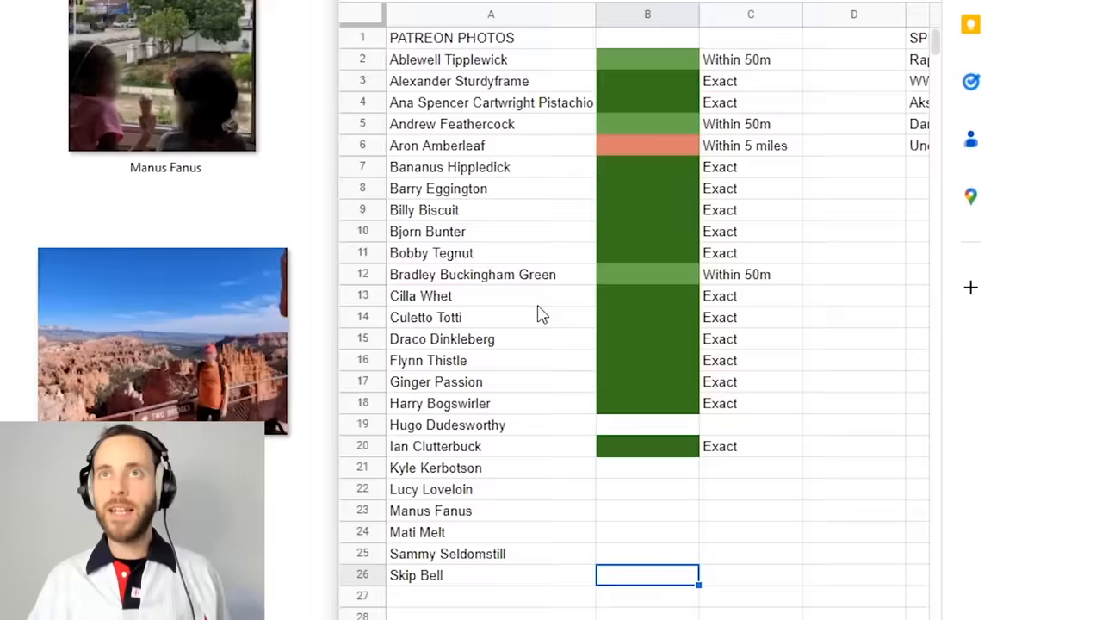
scroll("down", 3)
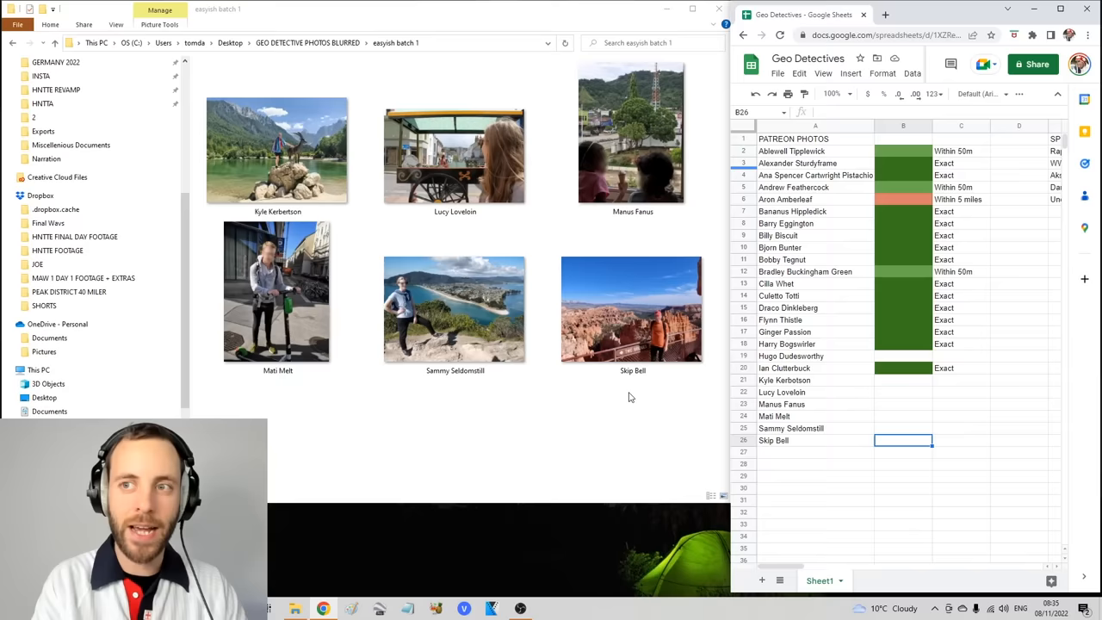
double_click(631, 132)
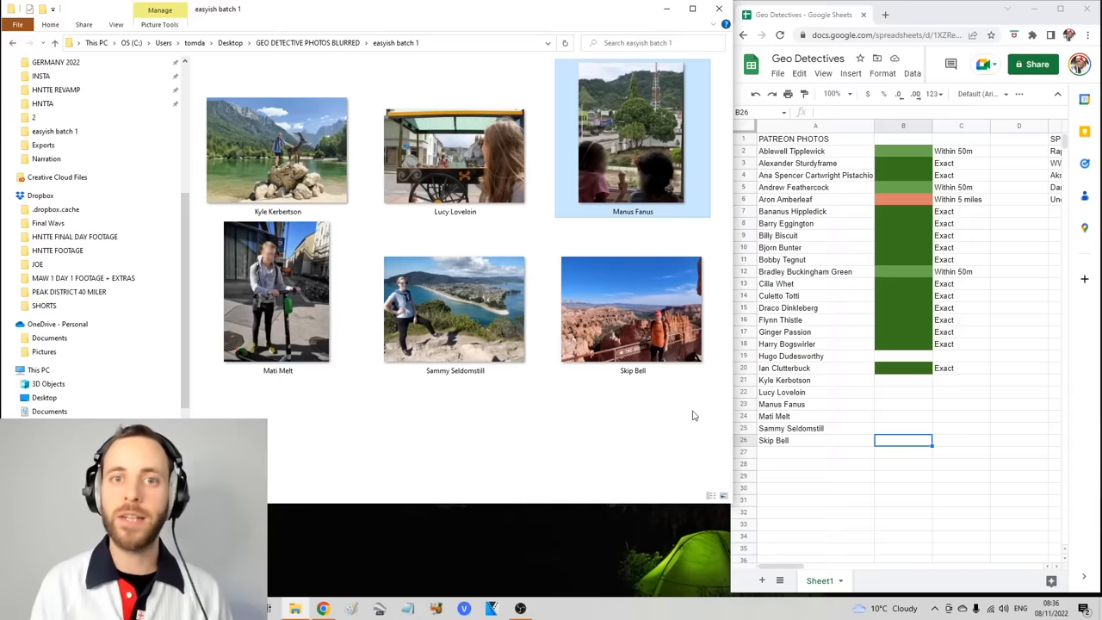
double_click(455, 155)
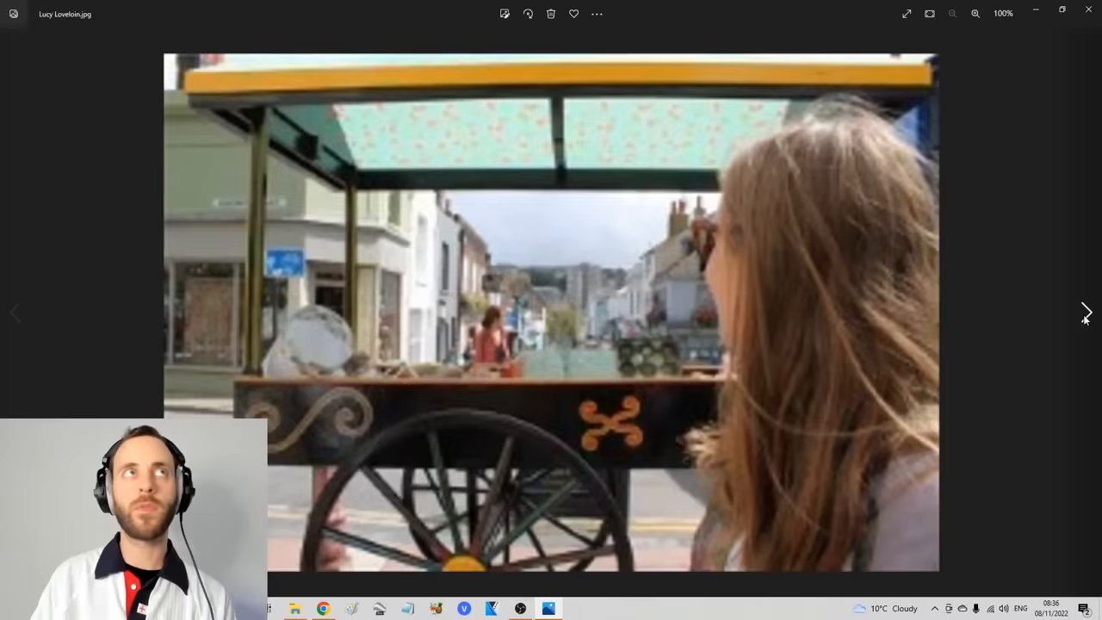
left_click(1086, 312)
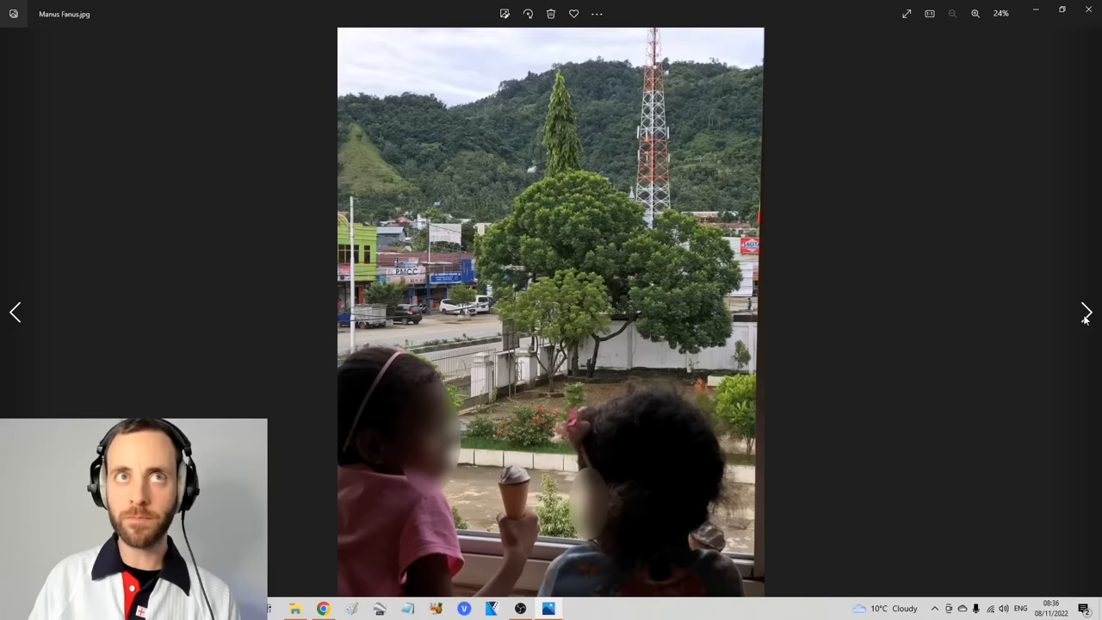
left_click(1086, 312)
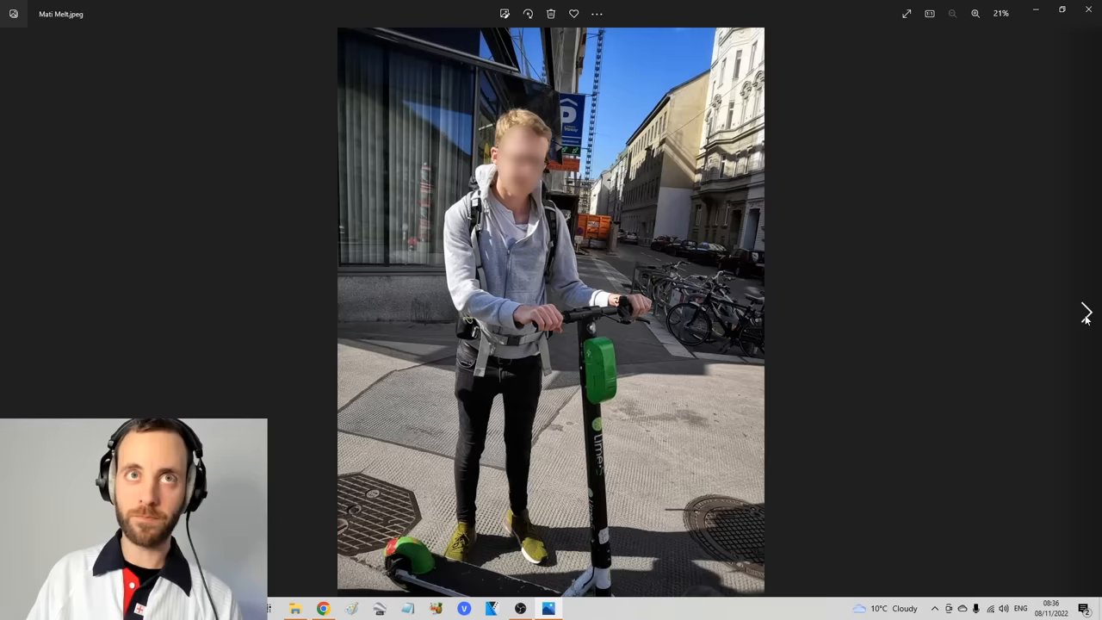
left_click(1086, 312)
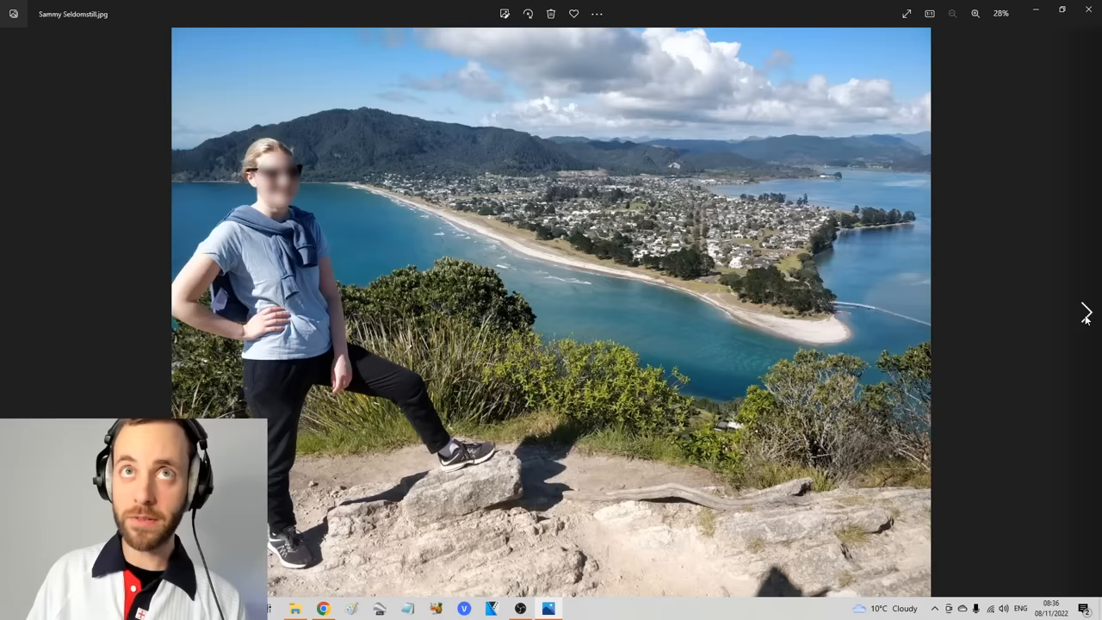
left_click(1085, 311)
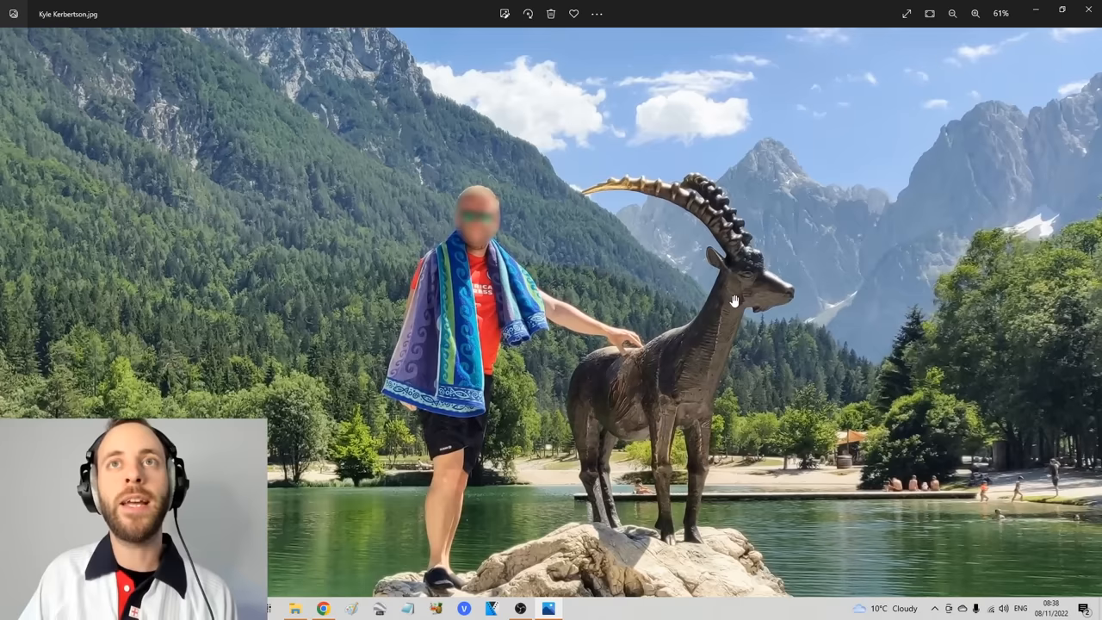
Leave Kyle Kerbertson's ibex photo and bring up a blank Google tab in Chrome.
left_click(975, 13)
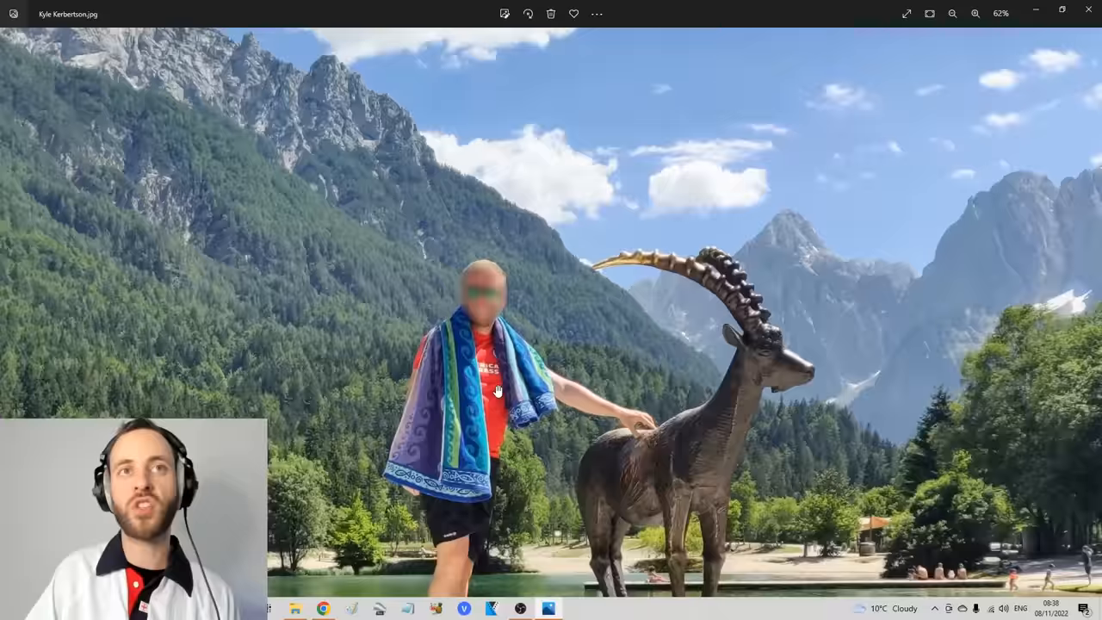
left_click(952, 14)
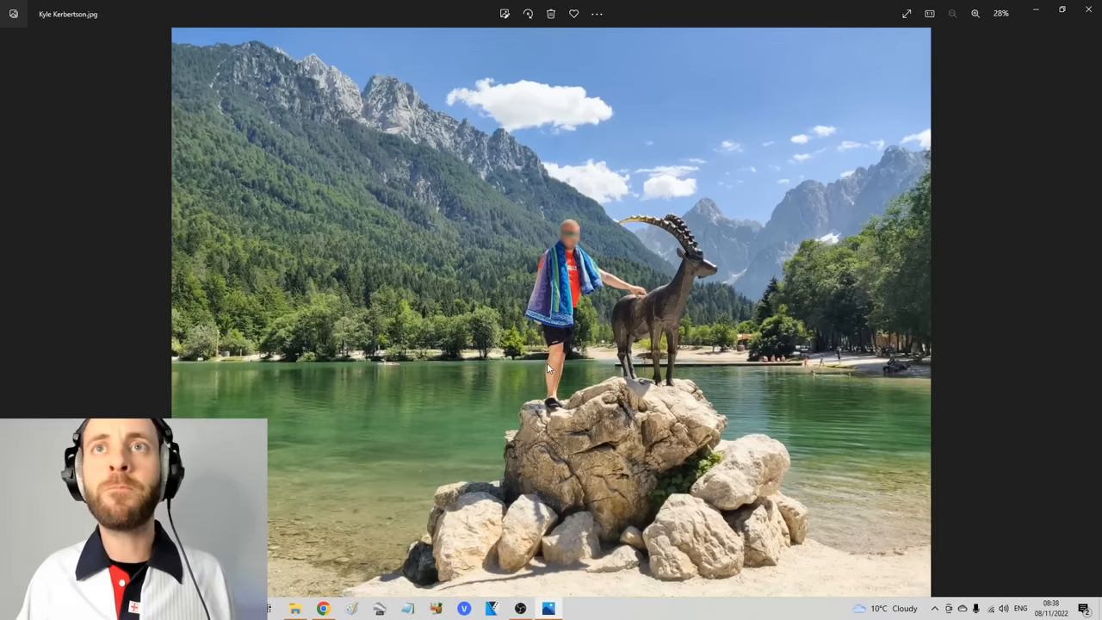
mouse_move(605, 360)
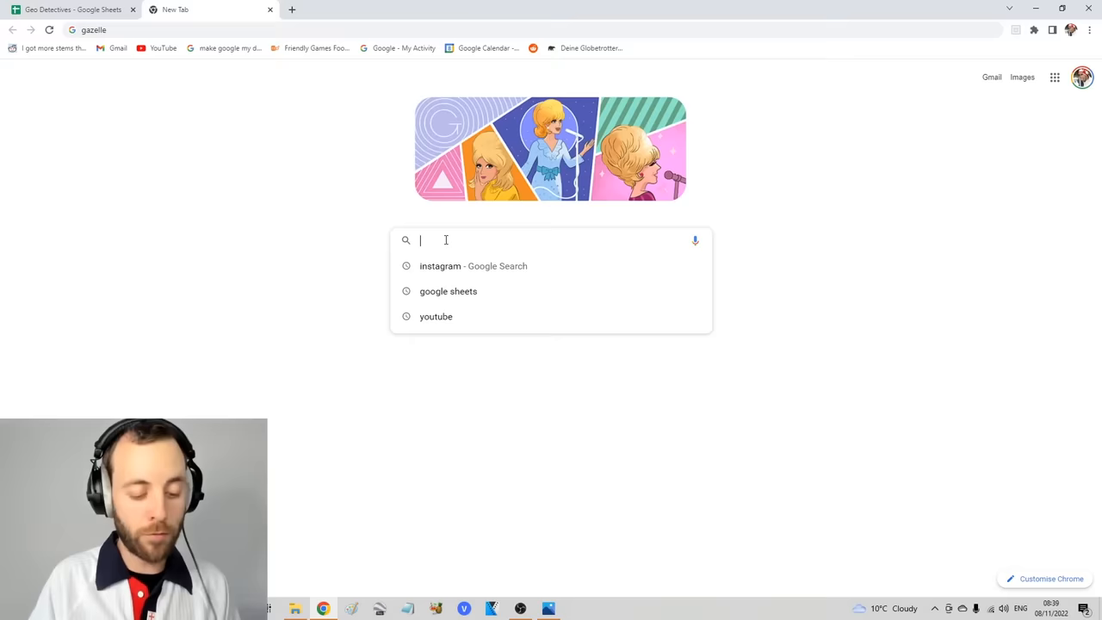
Run a Google search for 'gazelle statue rocky mounta…'.
type("gazelle statue rocky mounta")
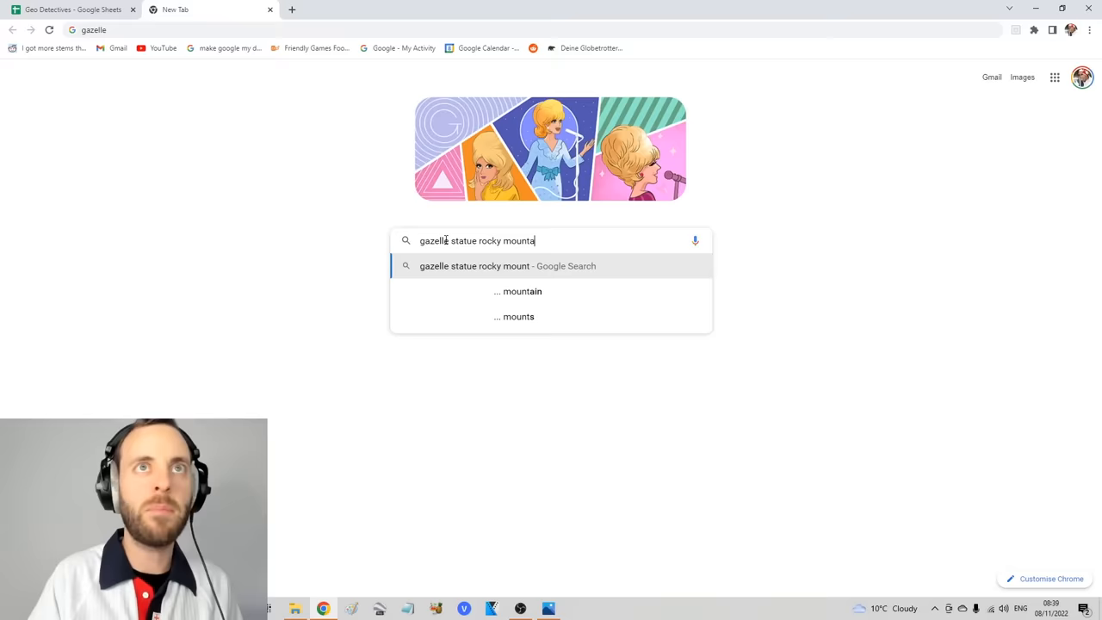
key("Enter")
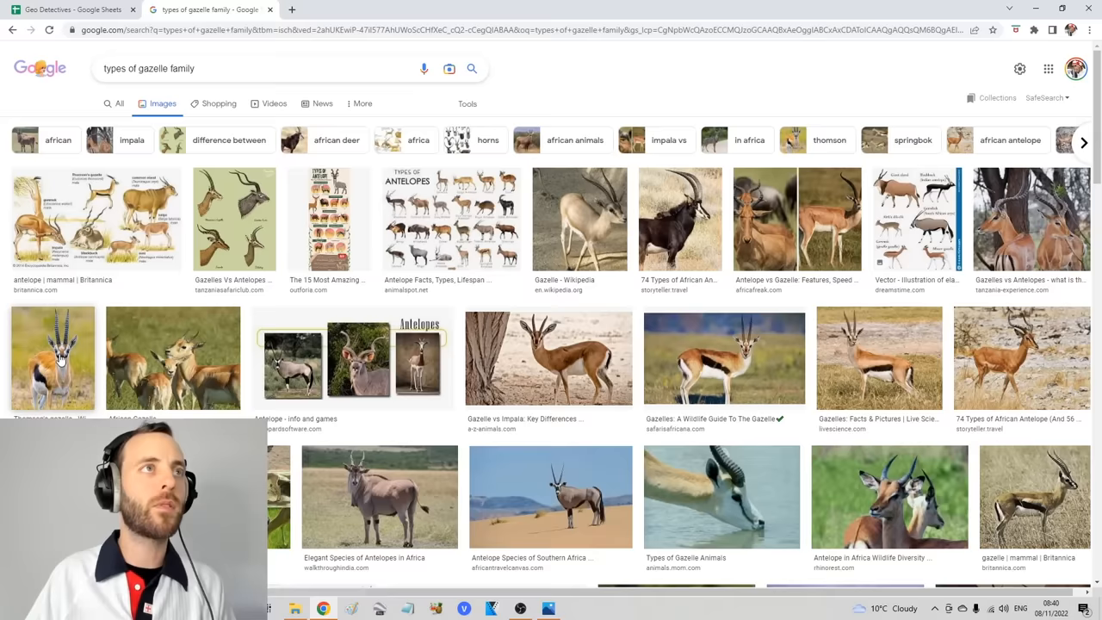
Search 'types of gazelle in north america', read Pronghorn on Wikipedia, then search 'mountain goat america'.
type("types of gazelle in north america")
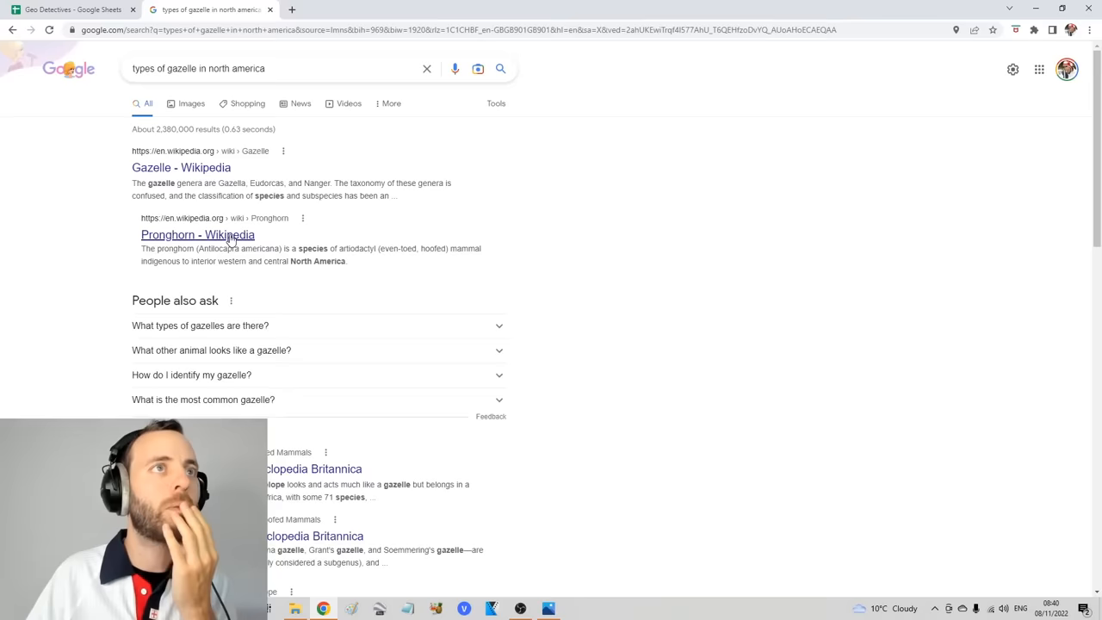
left_click(197, 234)
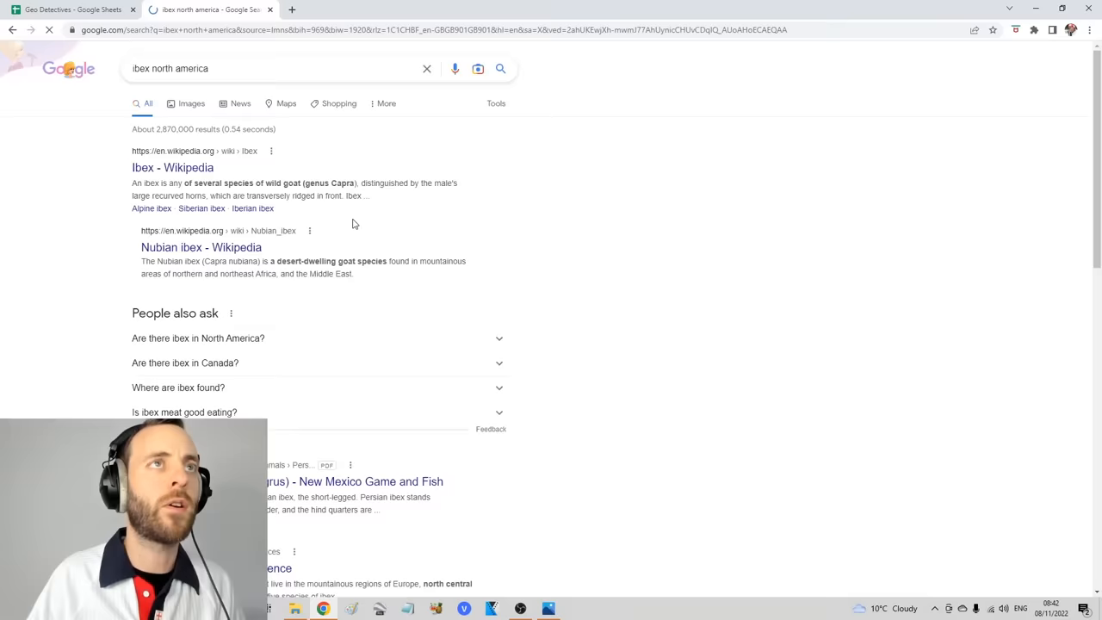
type("mountain goat america")
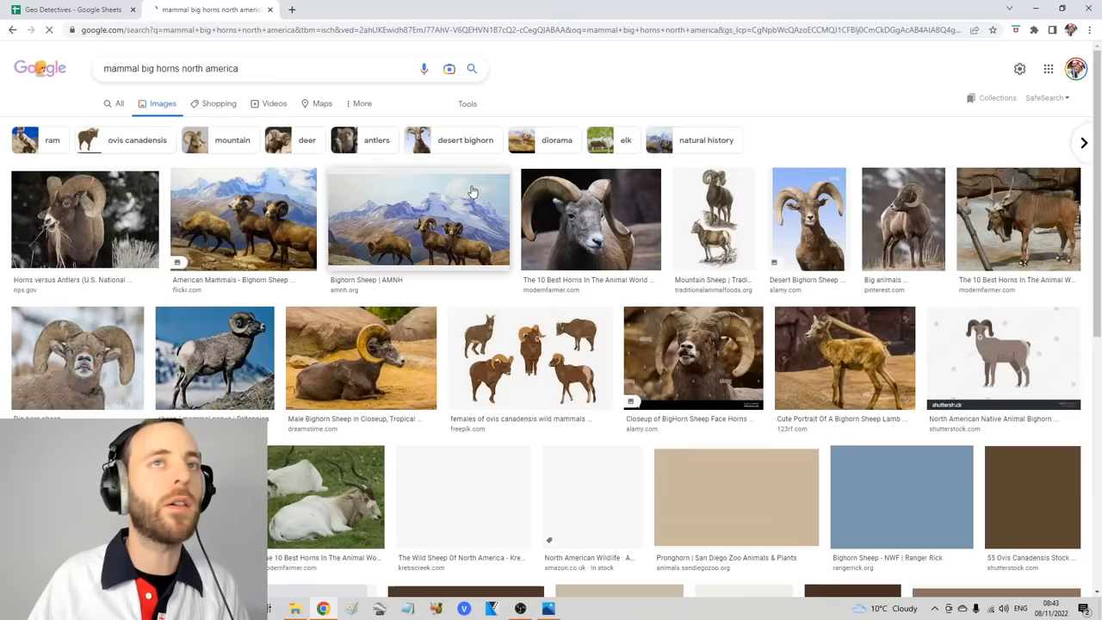
Browse the antelope statue image results and open the Jasna Lake ibex sculpture preview.
scroll("down", 3)
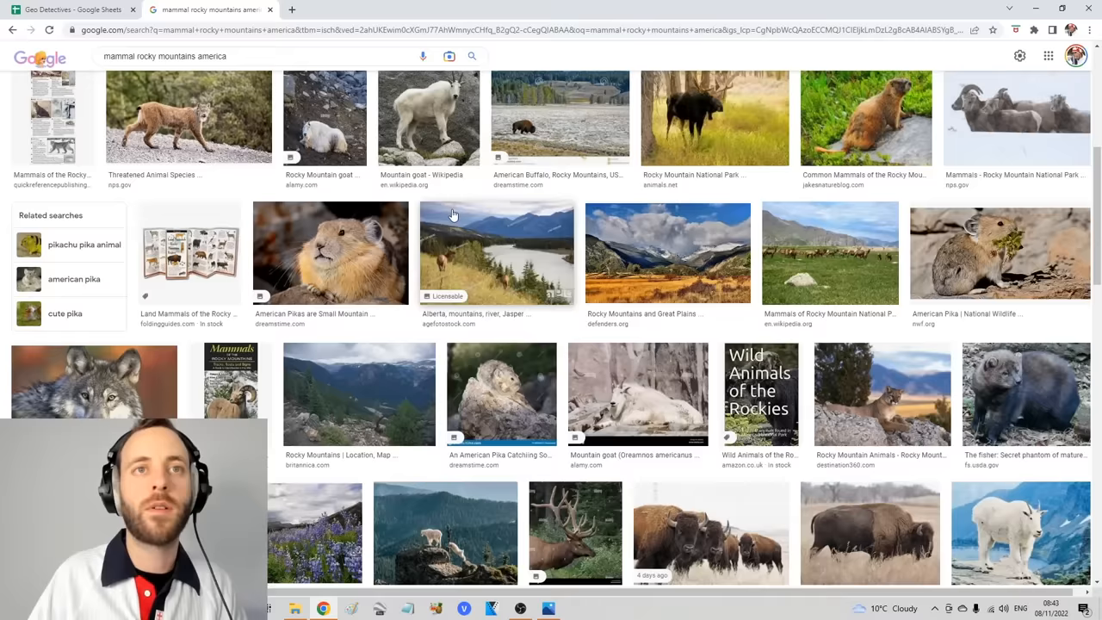
scroll("down", 3)
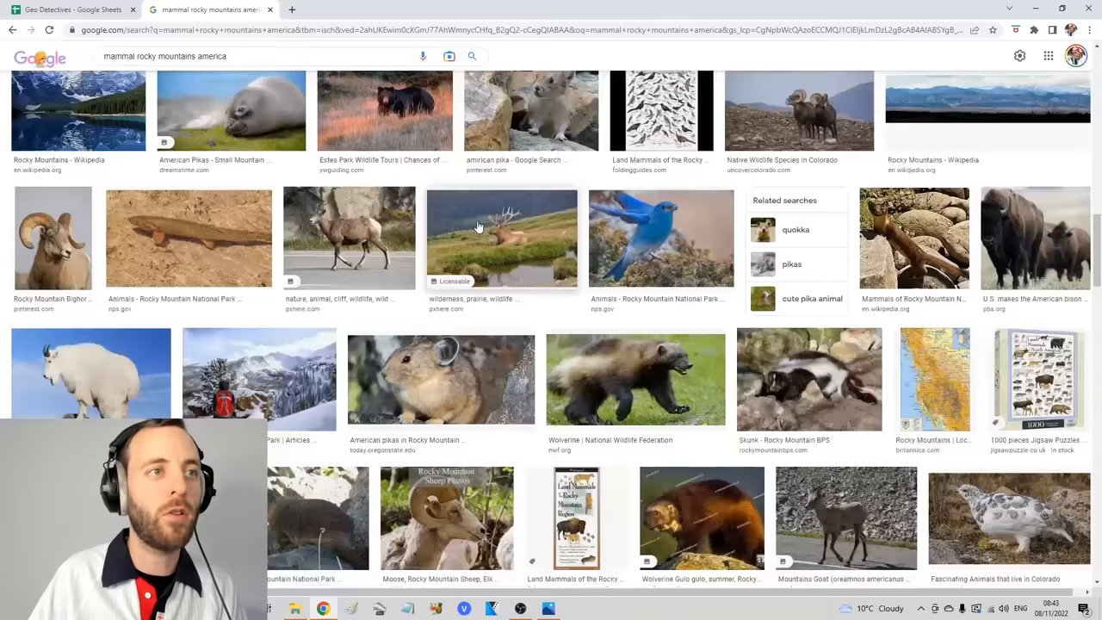
left_click(548, 608)
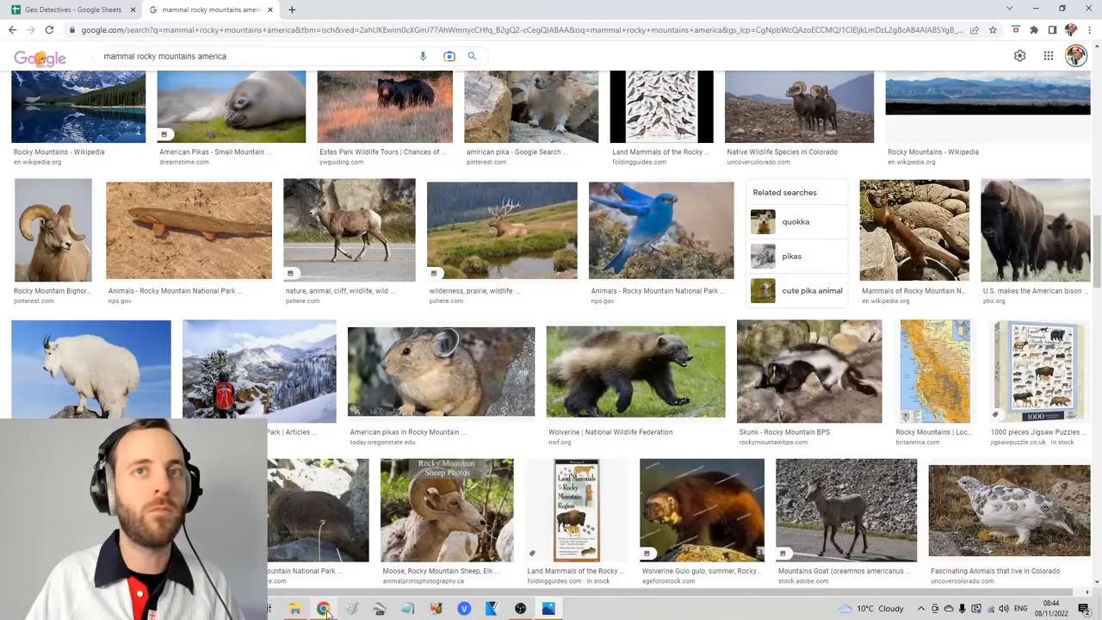
scroll("down", 3)
type("ntelope statue")
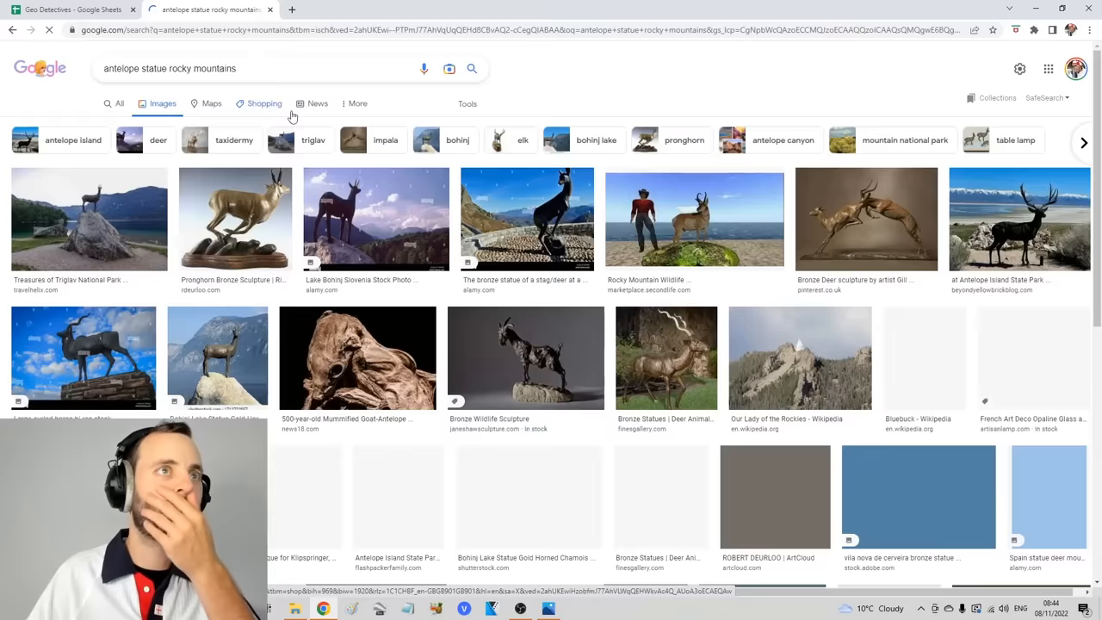
scroll("down", 3)
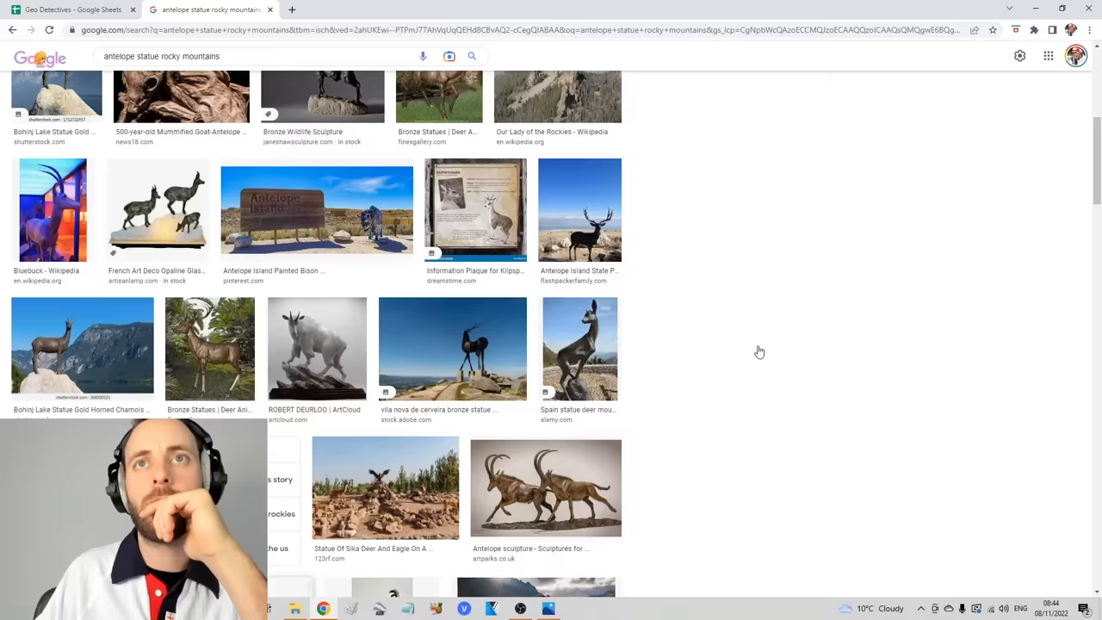
left_click(475, 209)
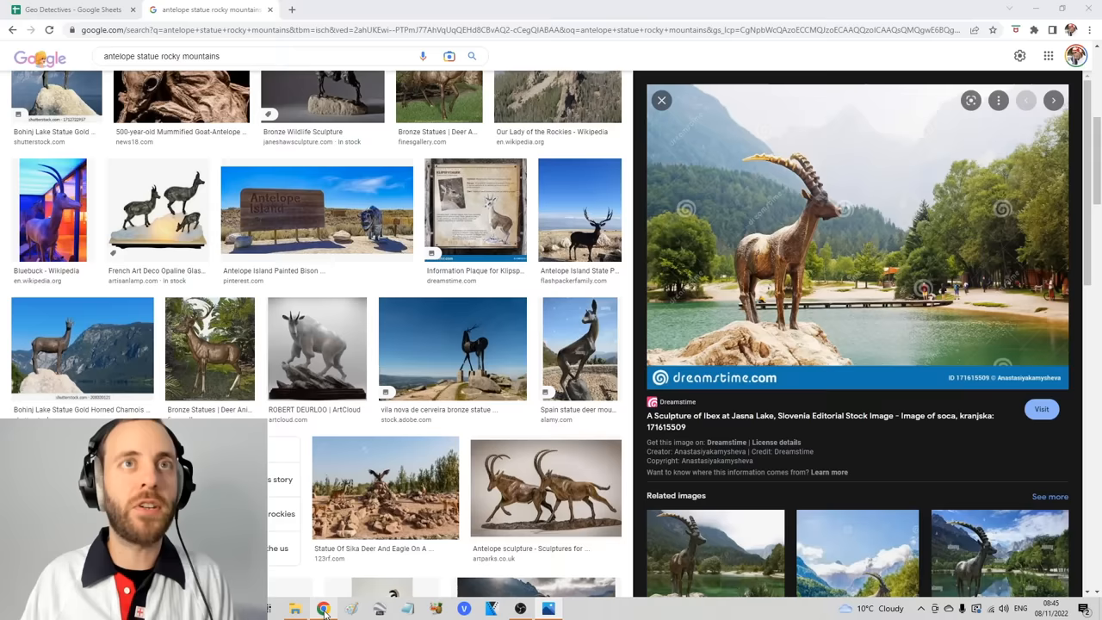
Show related images and open another photo of the Lake Jasna ibex statue.
left_click(1053, 99)
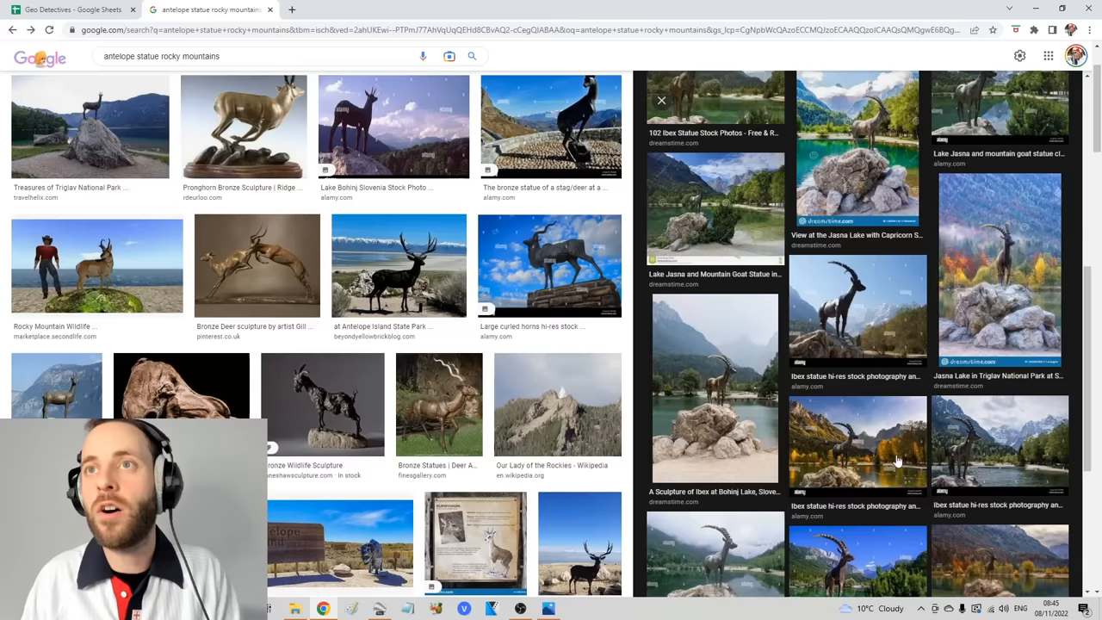
left_click(378, 608)
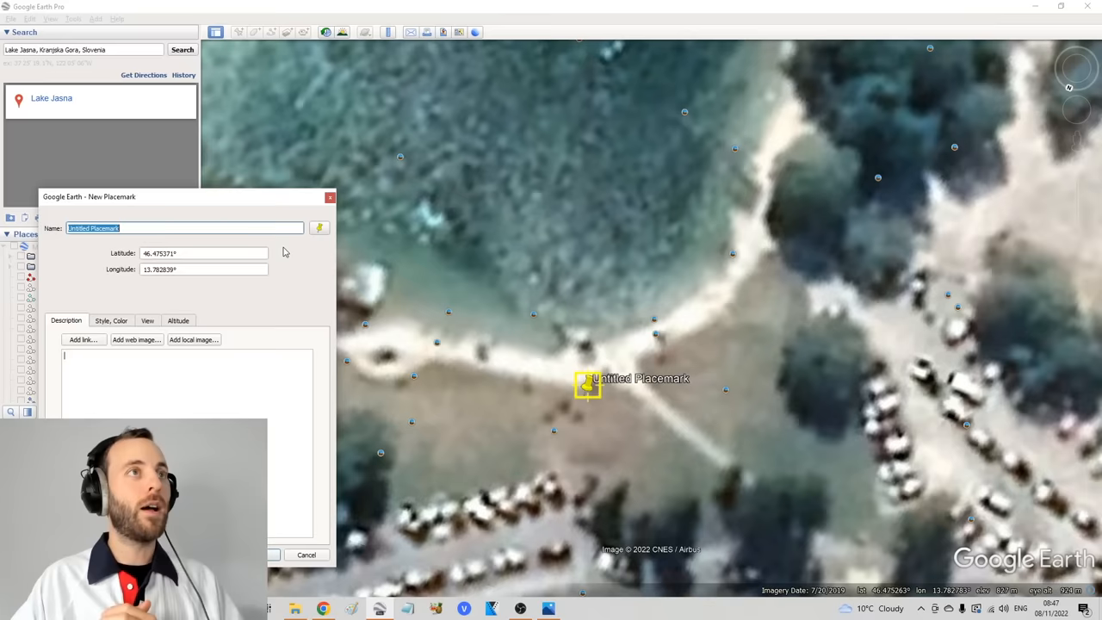
Name the Lake Jasna shoreline placemark 'Kyle Kerbotson' and save it.
type("Kyle Kerbotson")
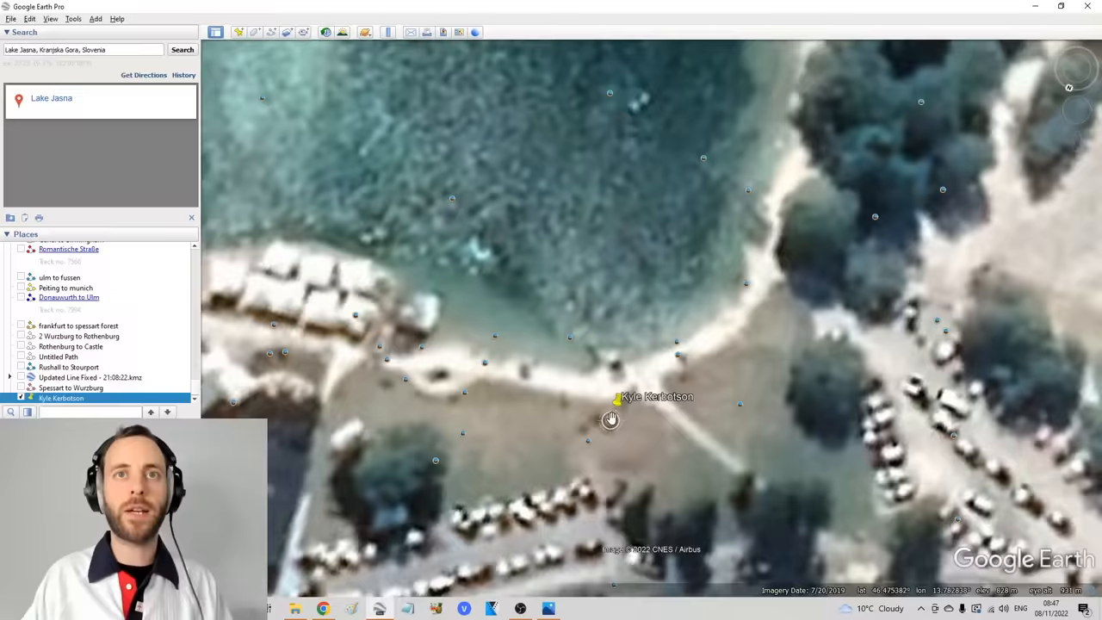
scroll("down", 3)
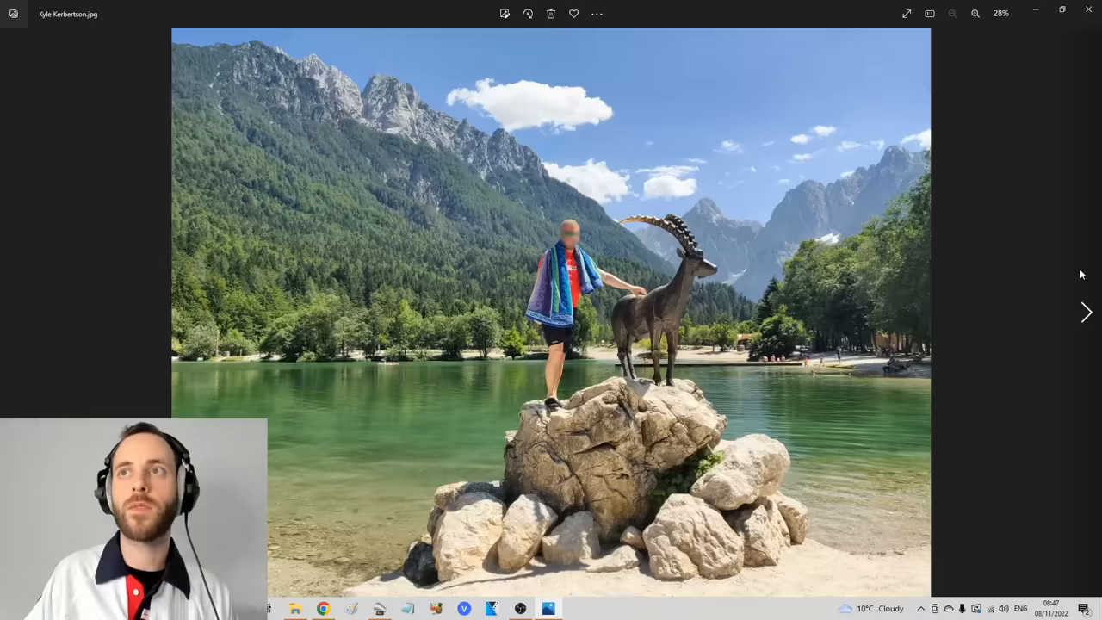
Step through the photos to Lucy Loveloin.jpg and zoom in on its street sign.
left_click(1085, 312)
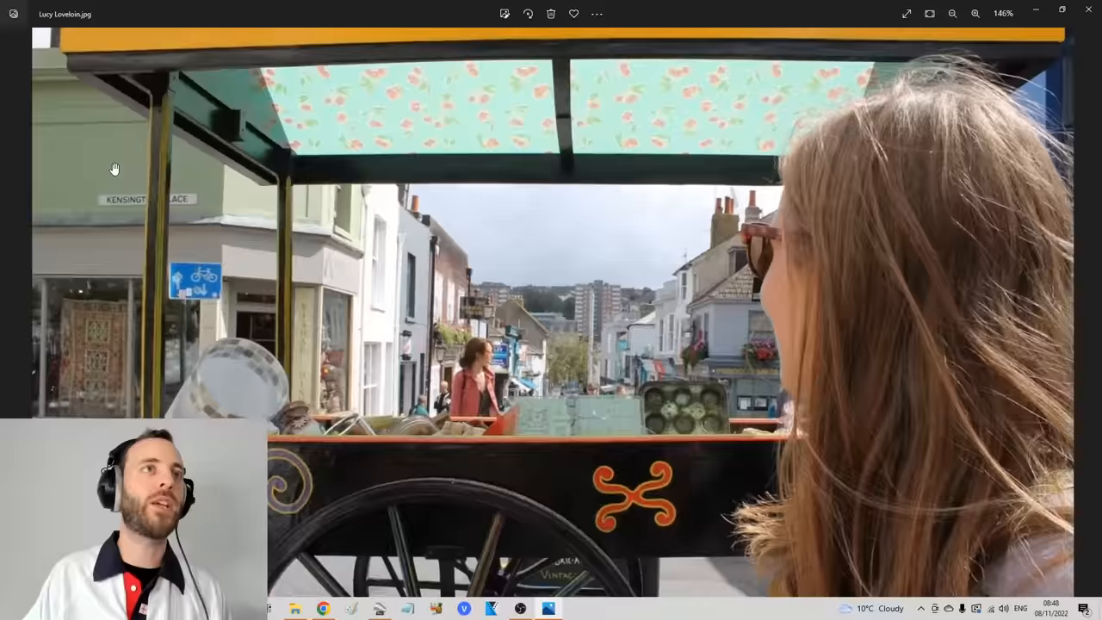
left_click(1085, 312)
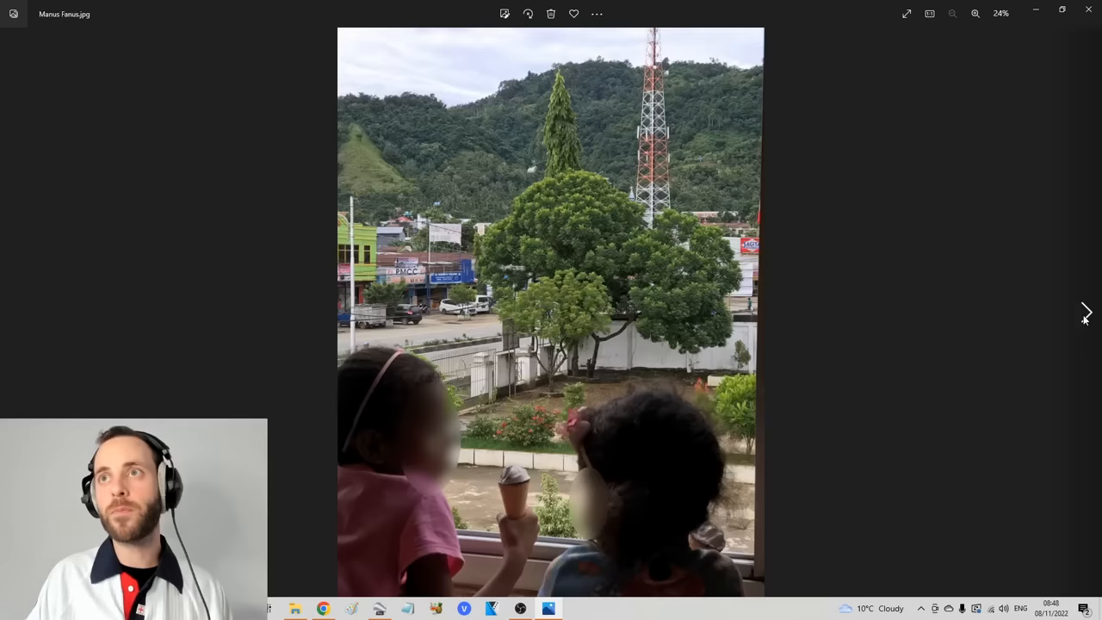
left_click(1086, 312)
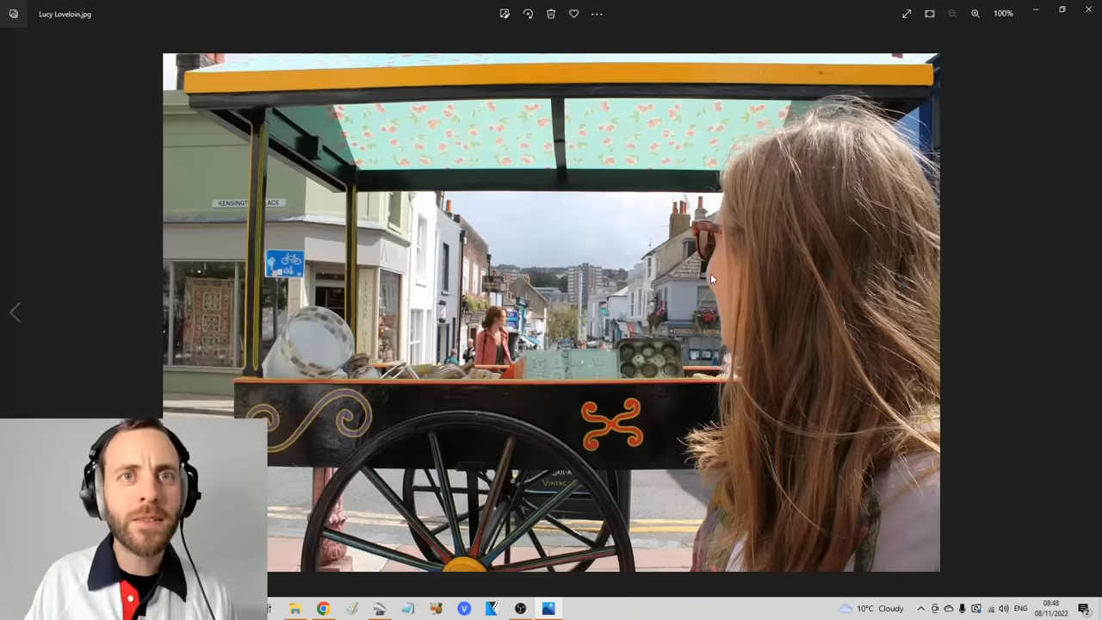
left_click(1087, 312)
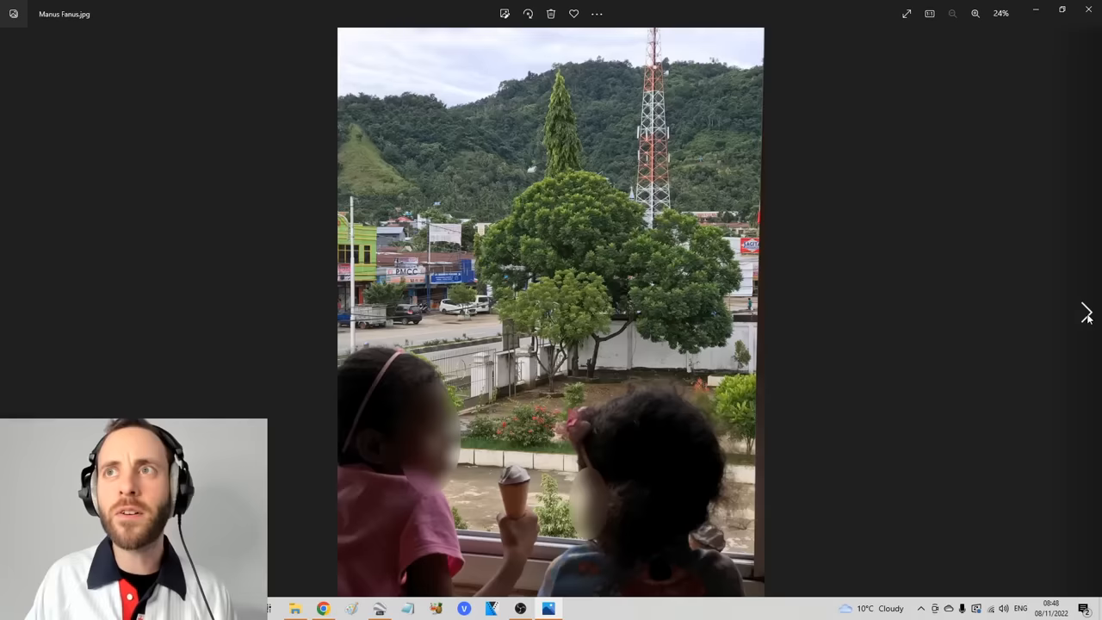
left_click(1086, 312)
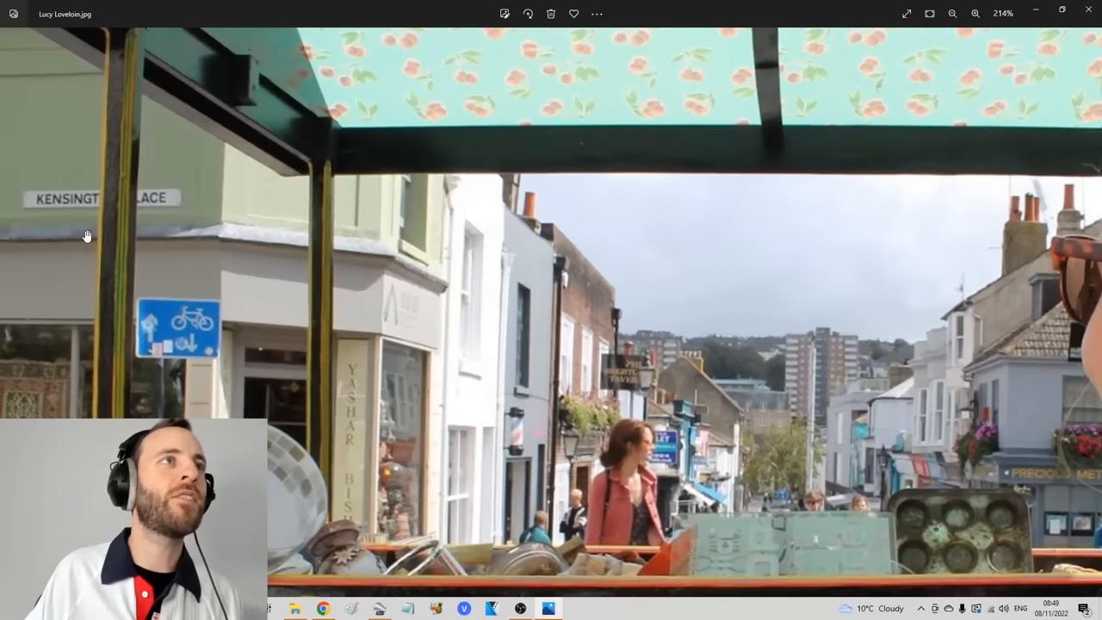
left_click(378, 609)
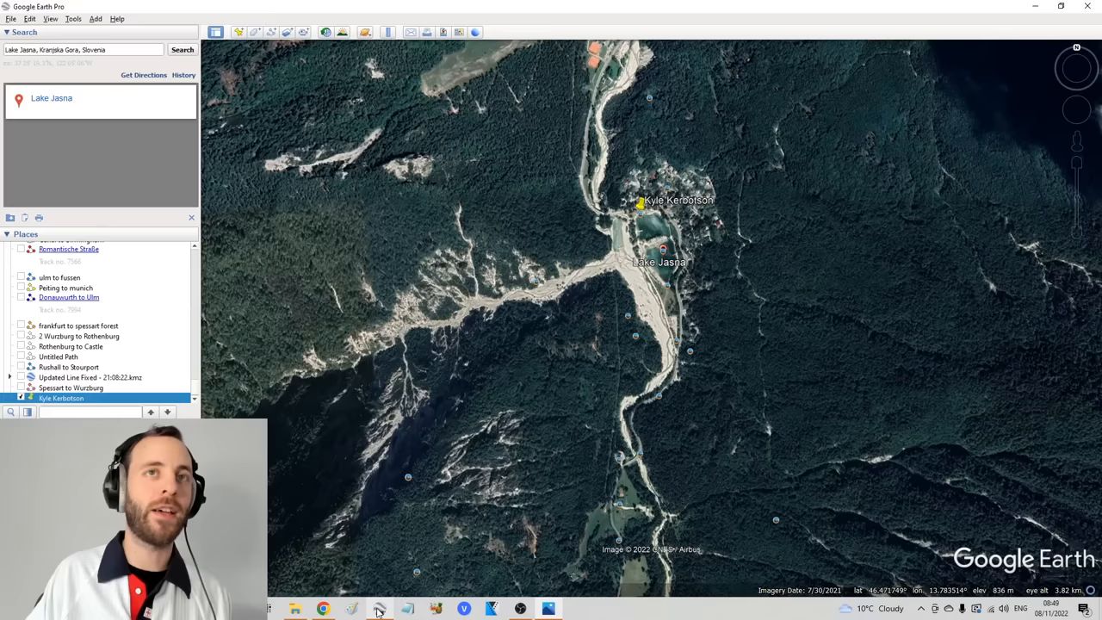
Enter 'kensington' in the Google Earth Pro search box.
type("kensington")
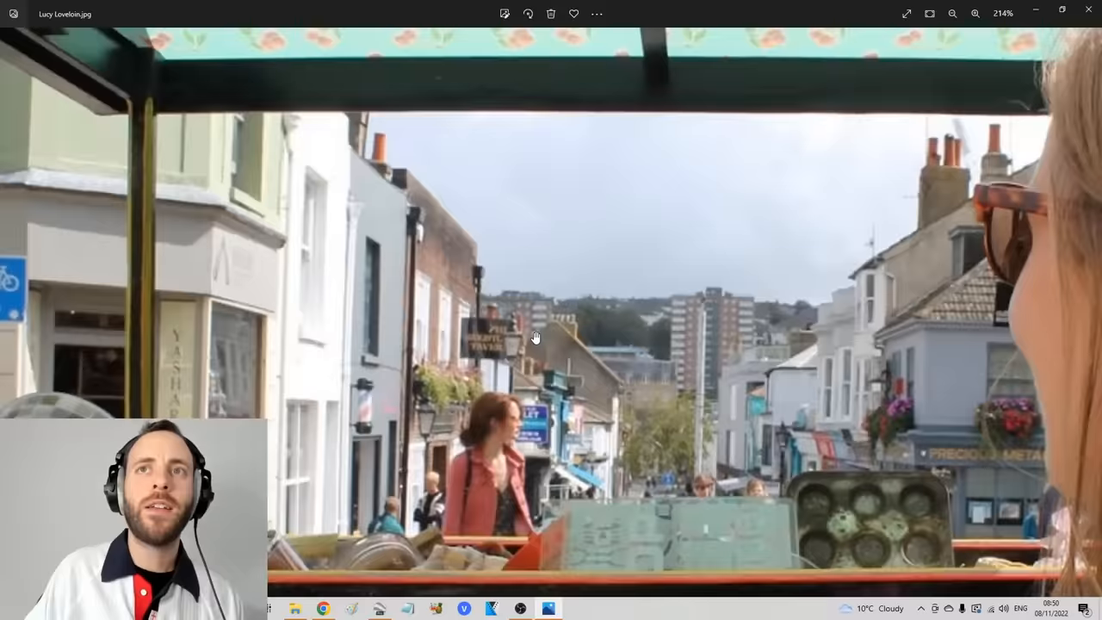
left_click(952, 13)
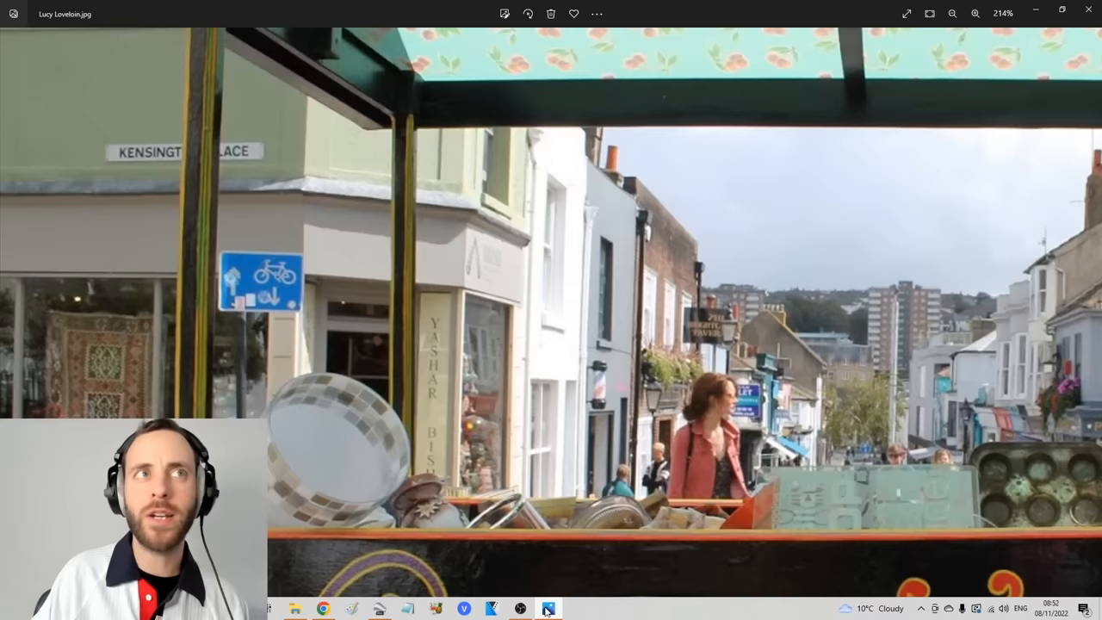
Fly to Kensington Place, Brighton and move along it in Street View.
left_click(547, 608)
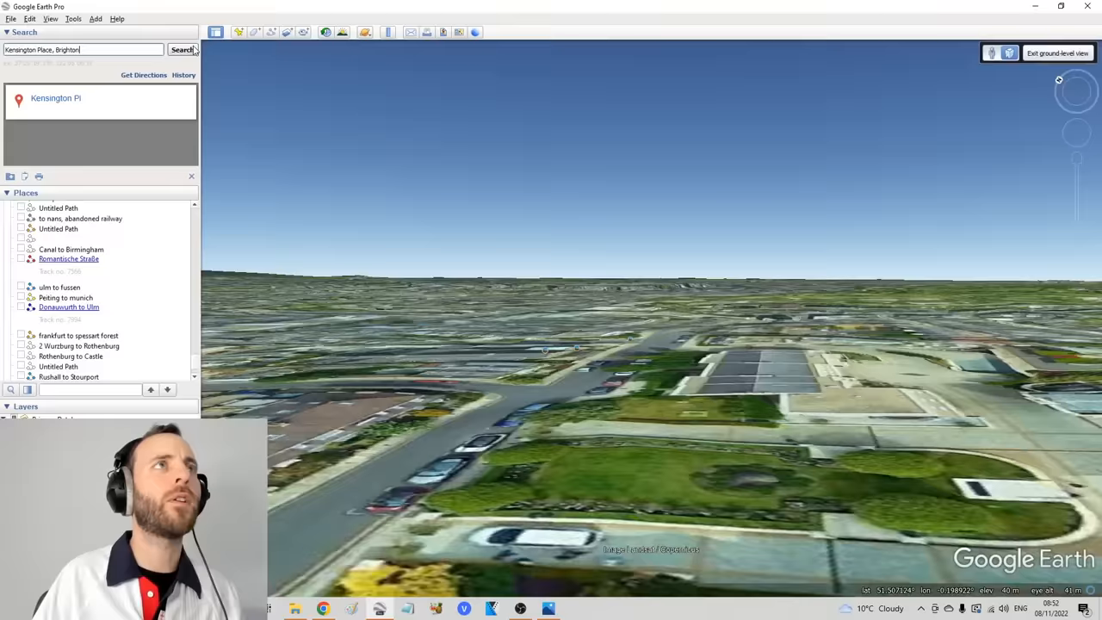
left_click(1057, 52)
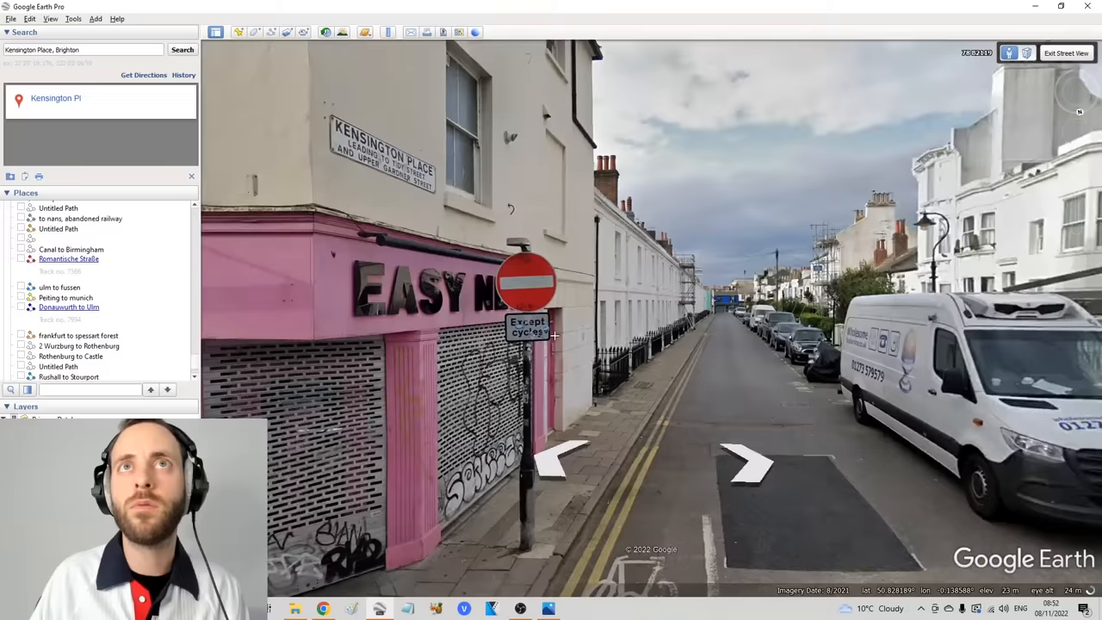
left_click(748, 461)
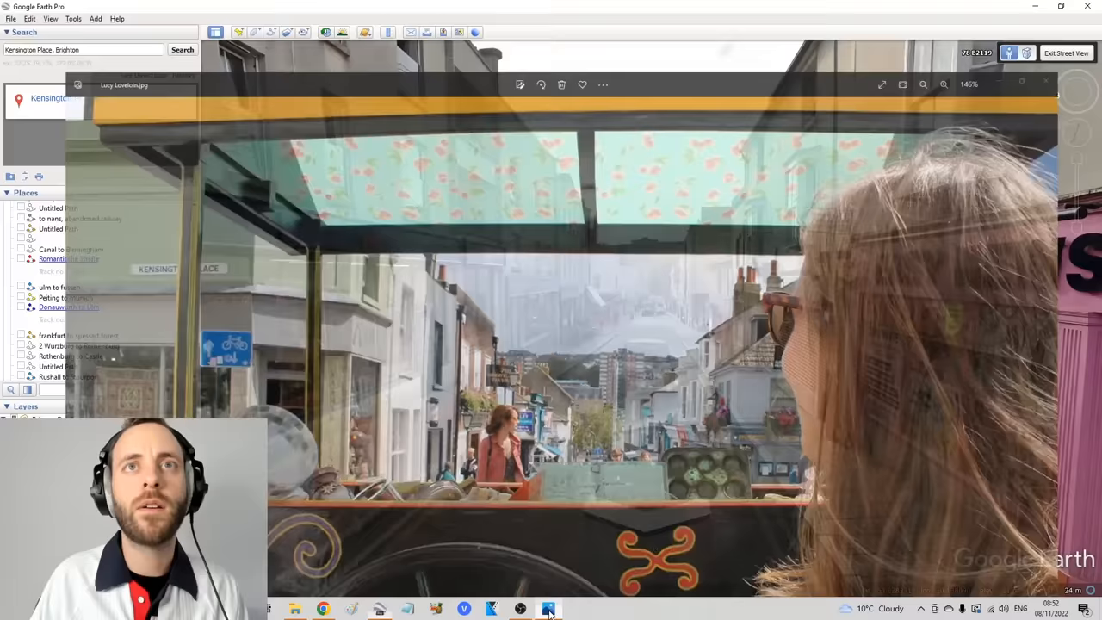
Compare Lucy's cart photo against the Street View scene, then exit Street View.
left_click(1044, 83)
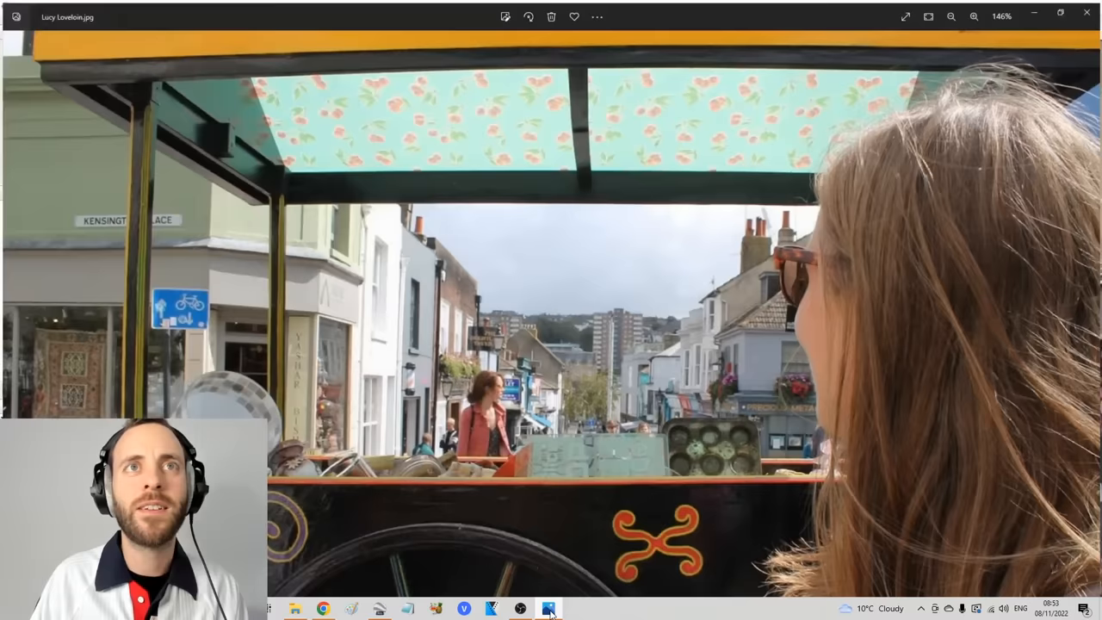
left_click(548, 610)
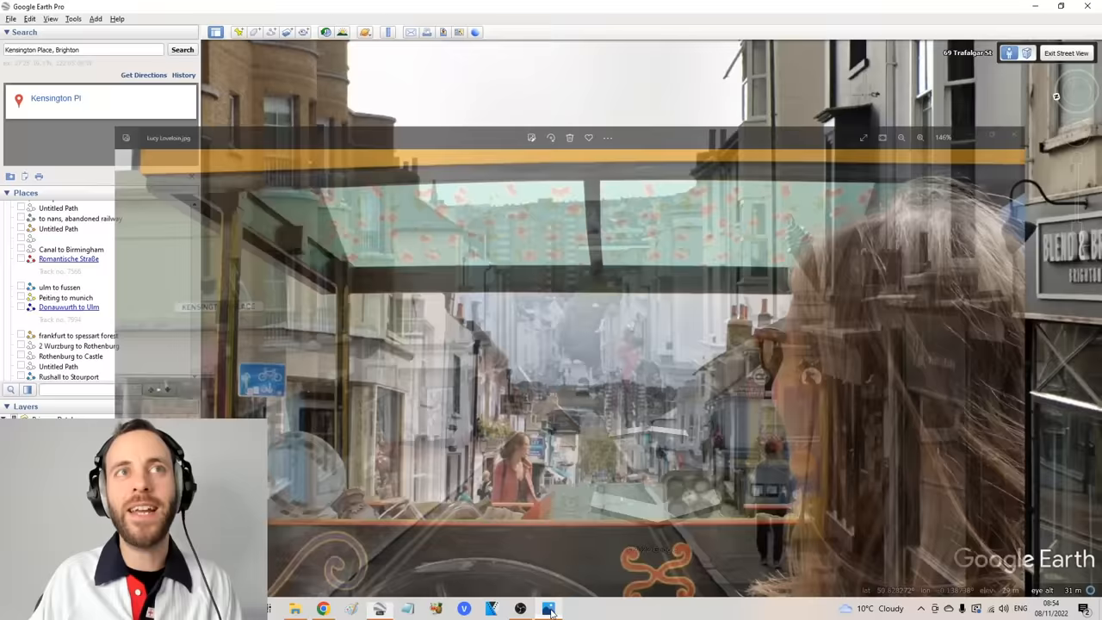
left_click(1065, 53)
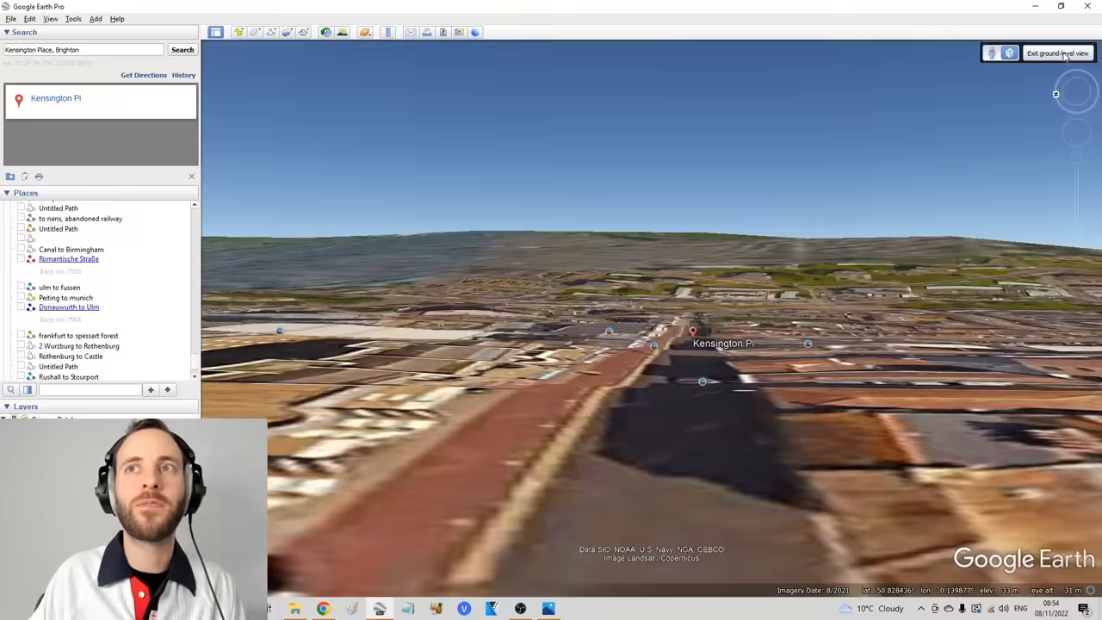
Compare a Street View spot near Gloucester Road with Lucy's market-cart photo.
left_click(1058, 53)
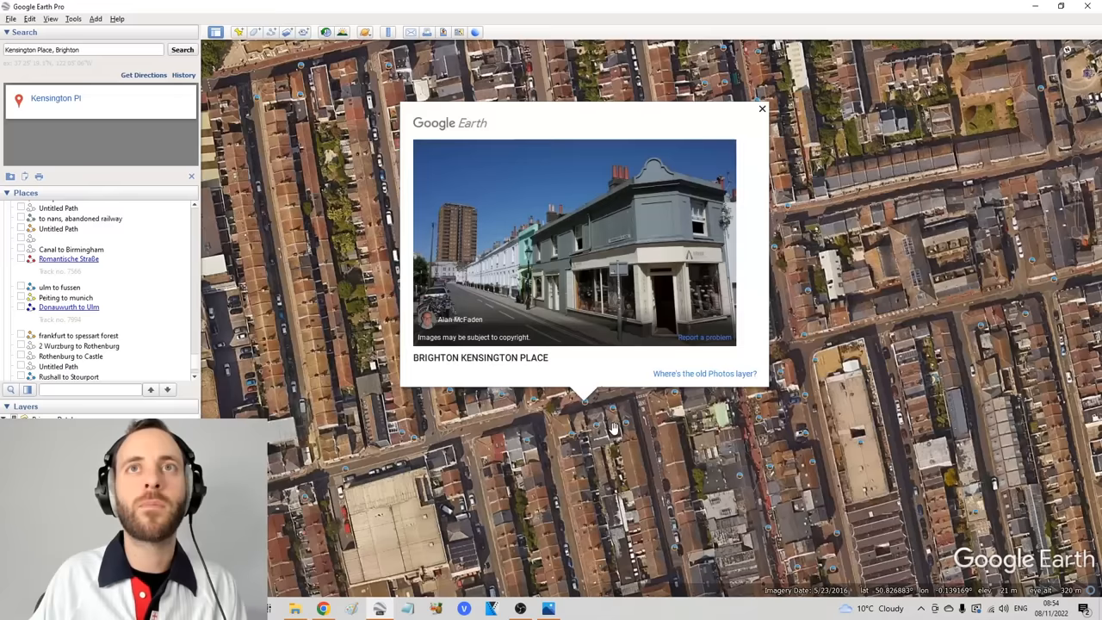
left_click(761, 108)
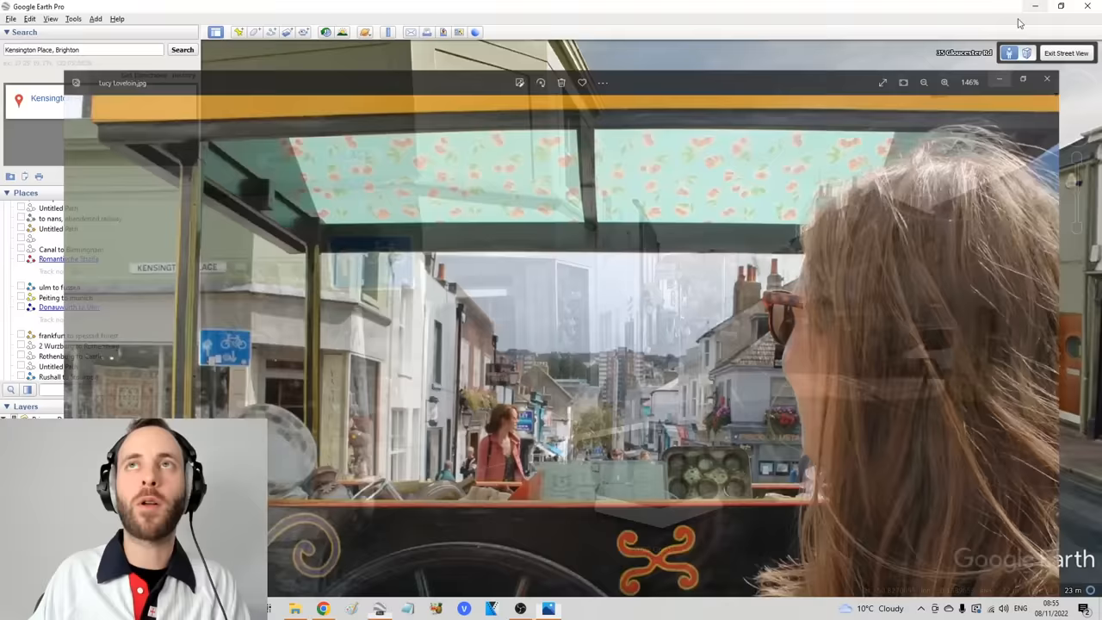
left_click(1047, 80)
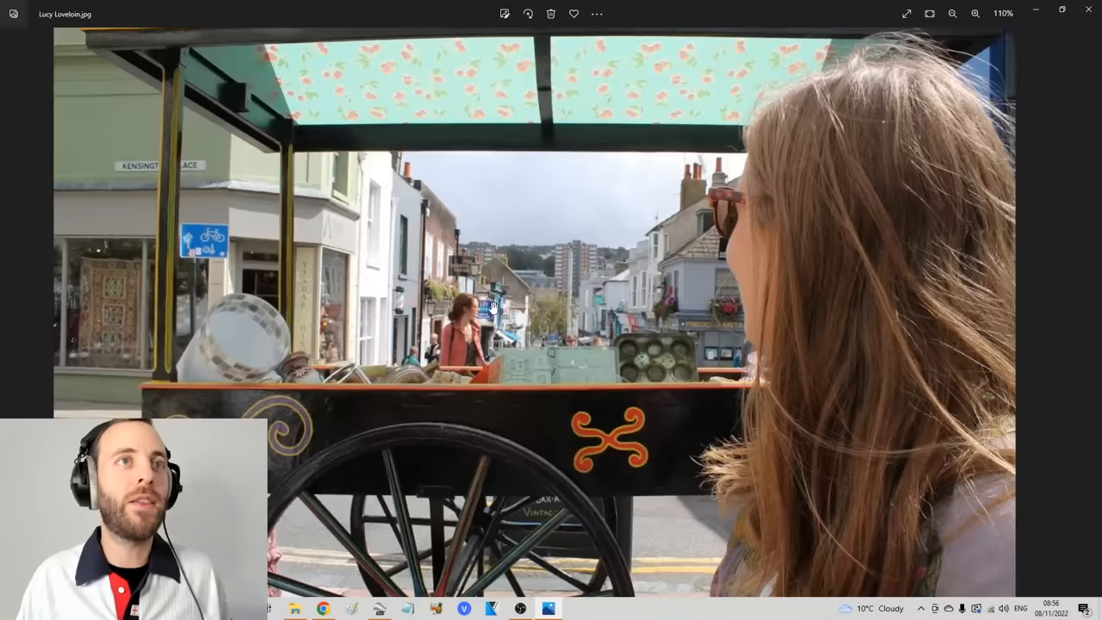
left_click(952, 13)
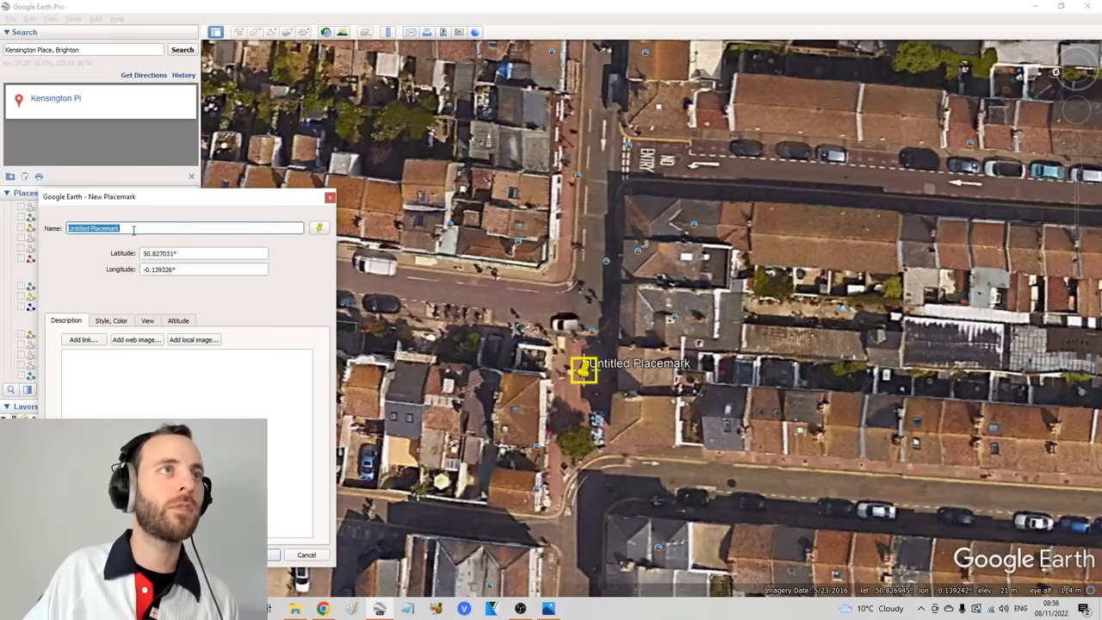
type("Lucy Loveloi")
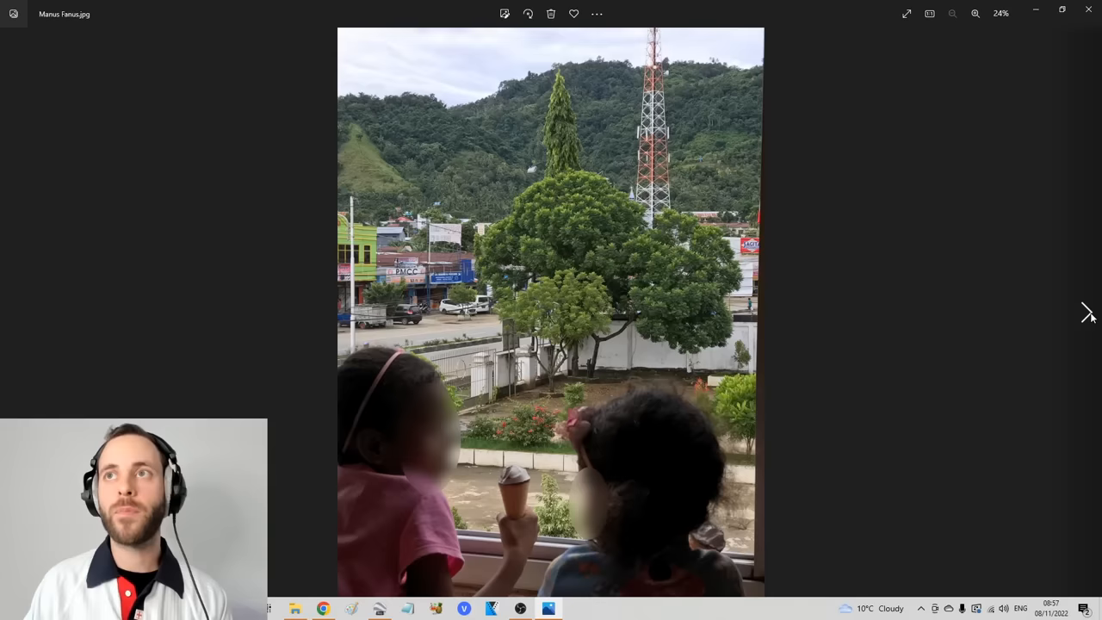
mouse_move(833, 353)
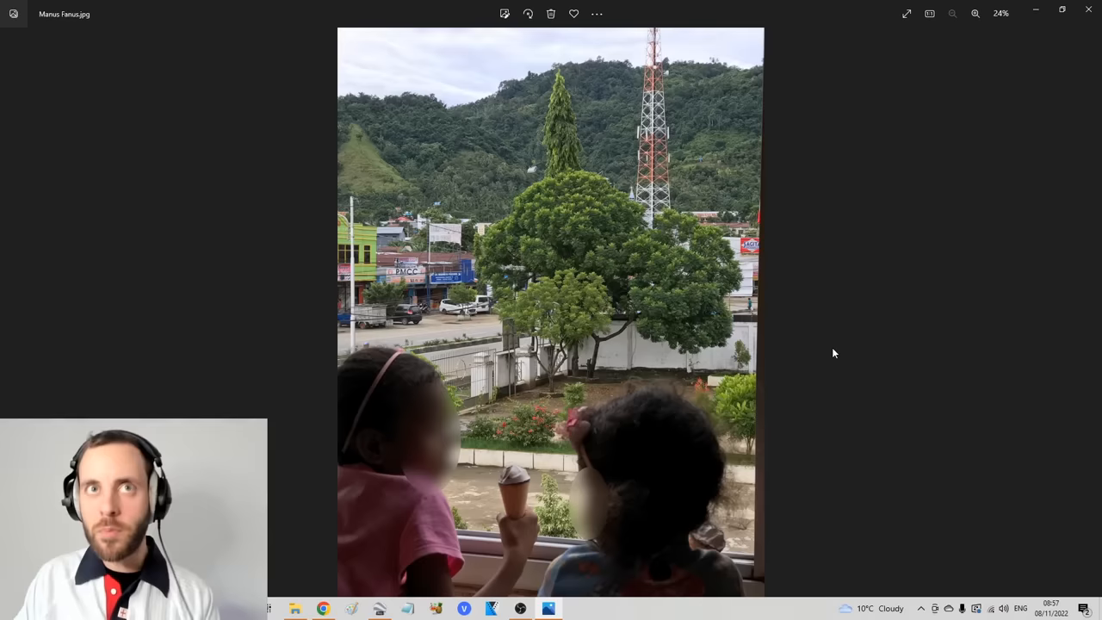
mouse_move(826, 337)
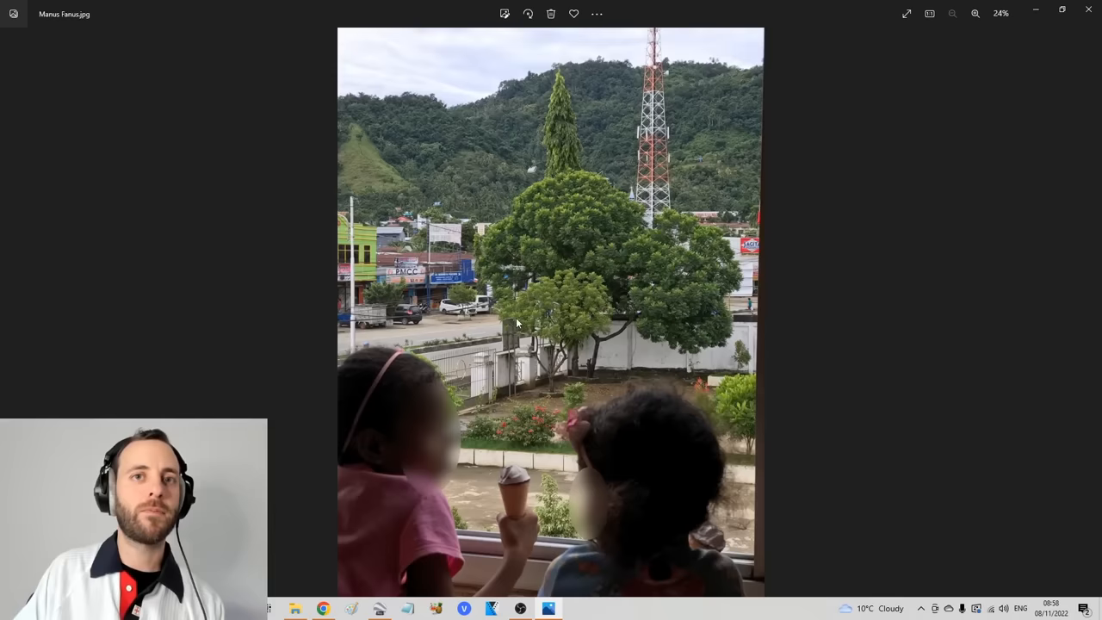
mouse_move(504, 430)
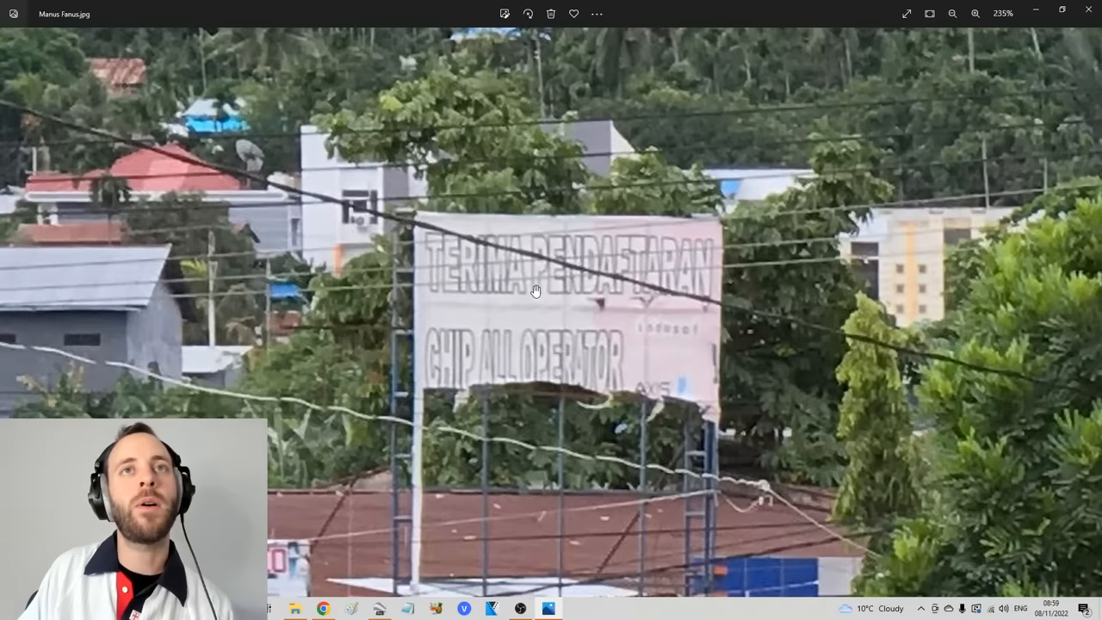
mouse_move(575, 292)
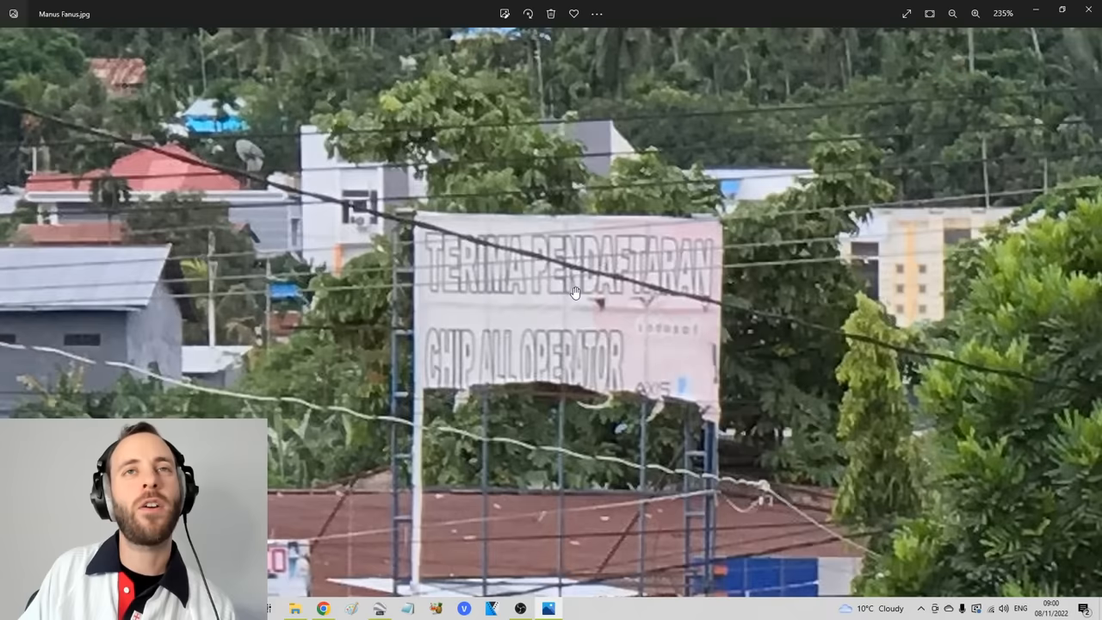
left_click(953, 13)
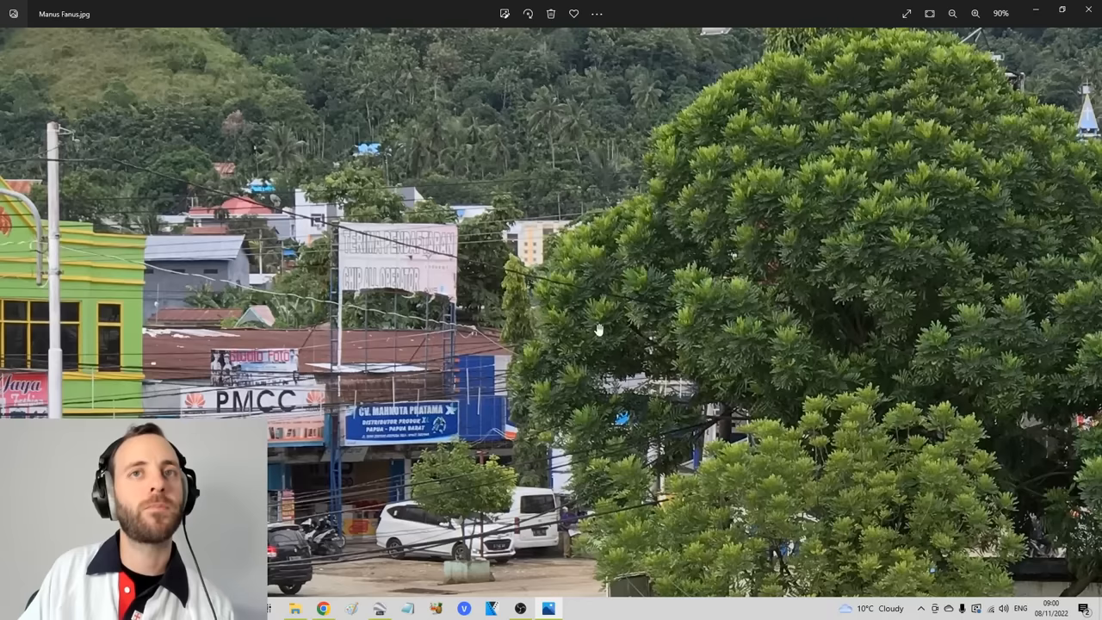
left_click(975, 14)
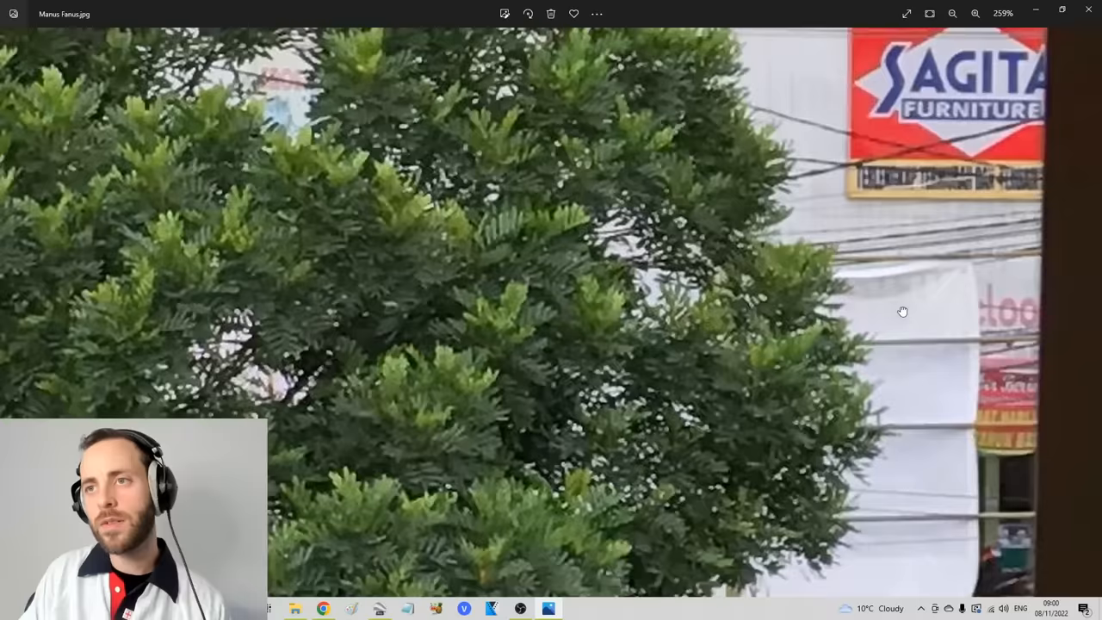
left_click(951, 13)
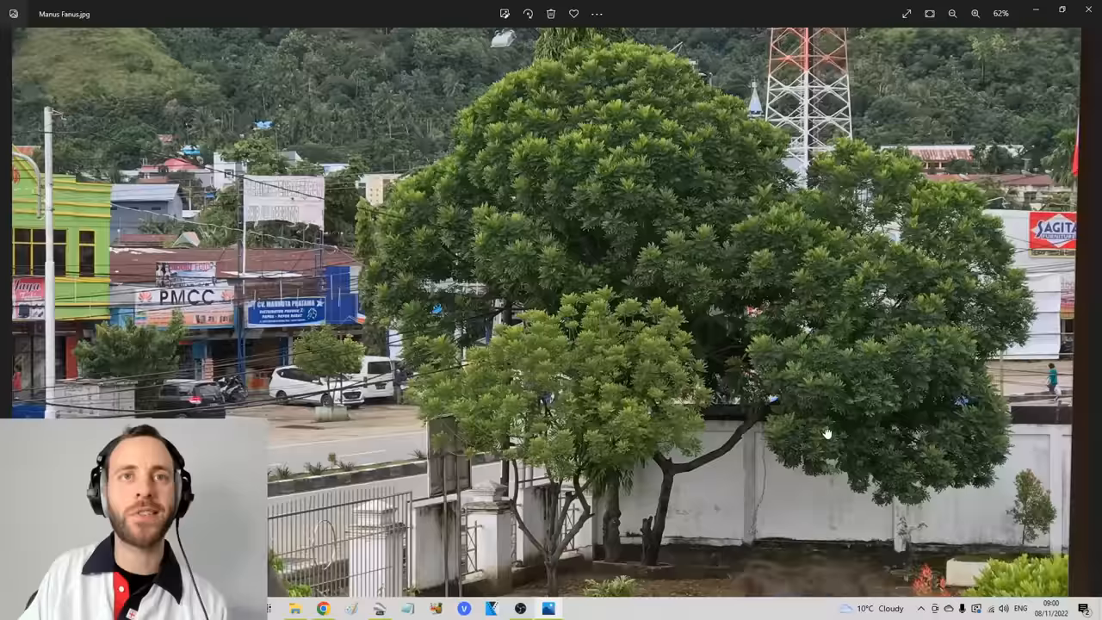
left_click(976, 14)
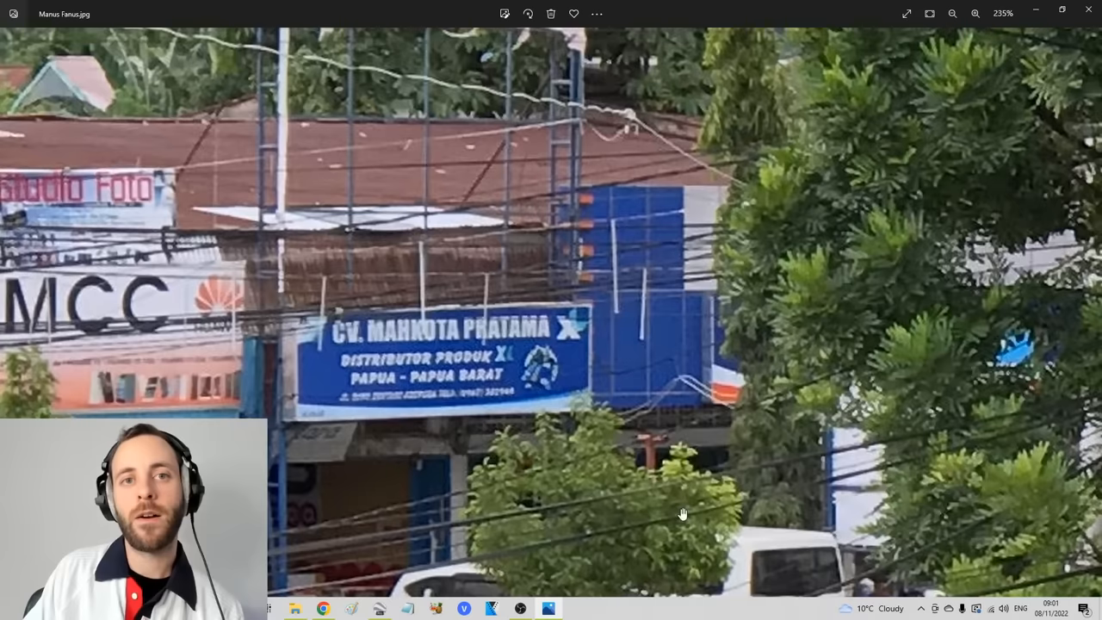
Look up Papua Barat in Chrome and open the West Papua Wikipedia article.
left_click(379, 608)
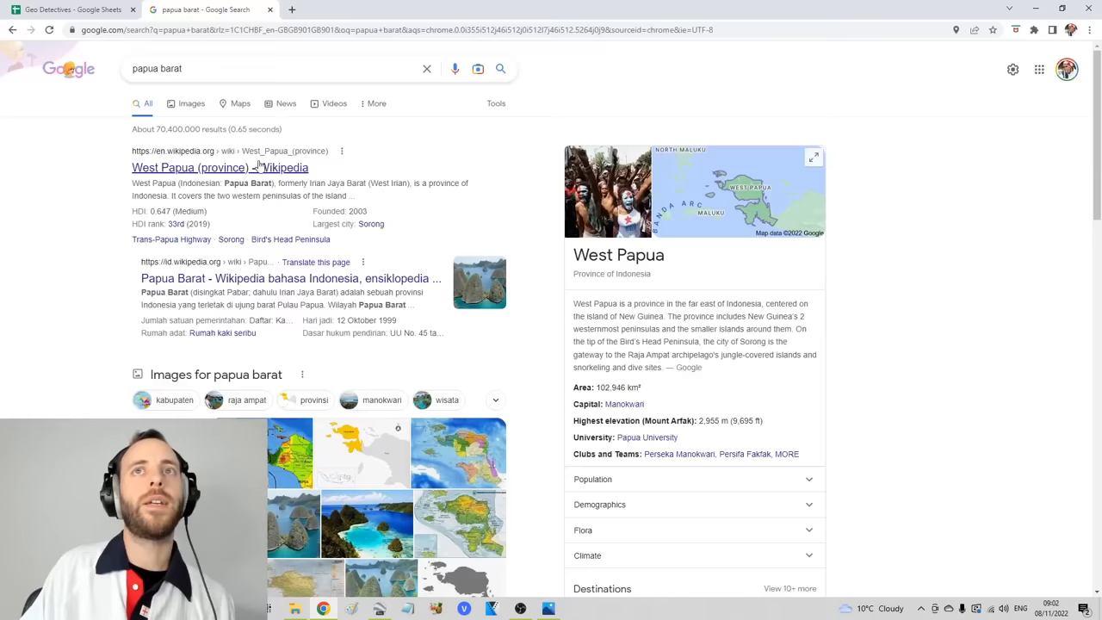
left_click(813, 157)
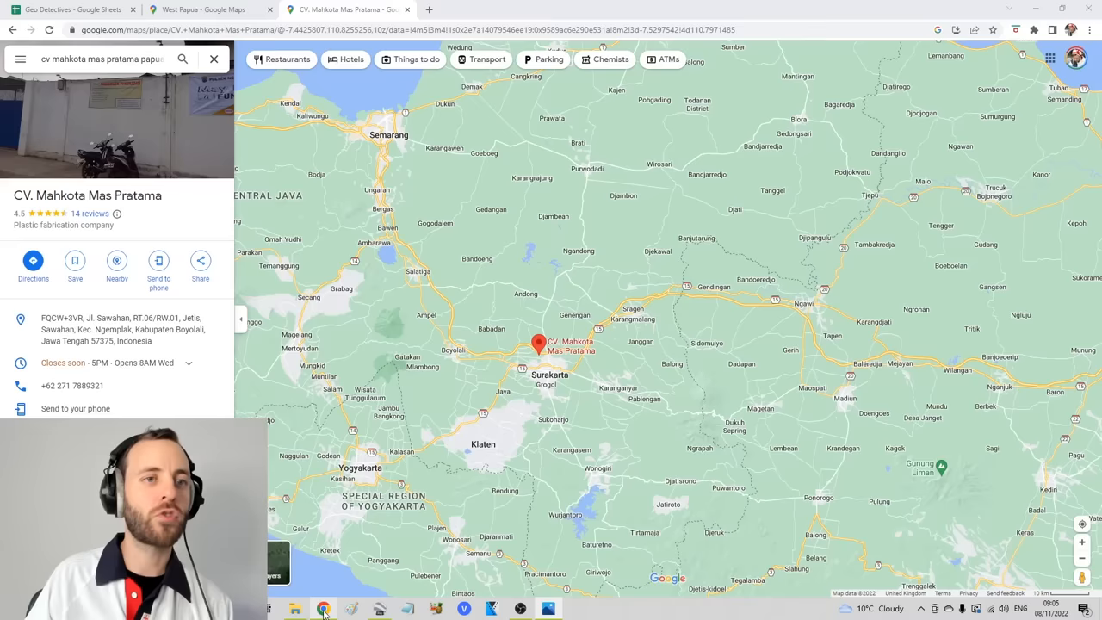
Scroll the Google Maps photo-studio results near Papua Barat over coastal Sorong.
scroll("down", 3)
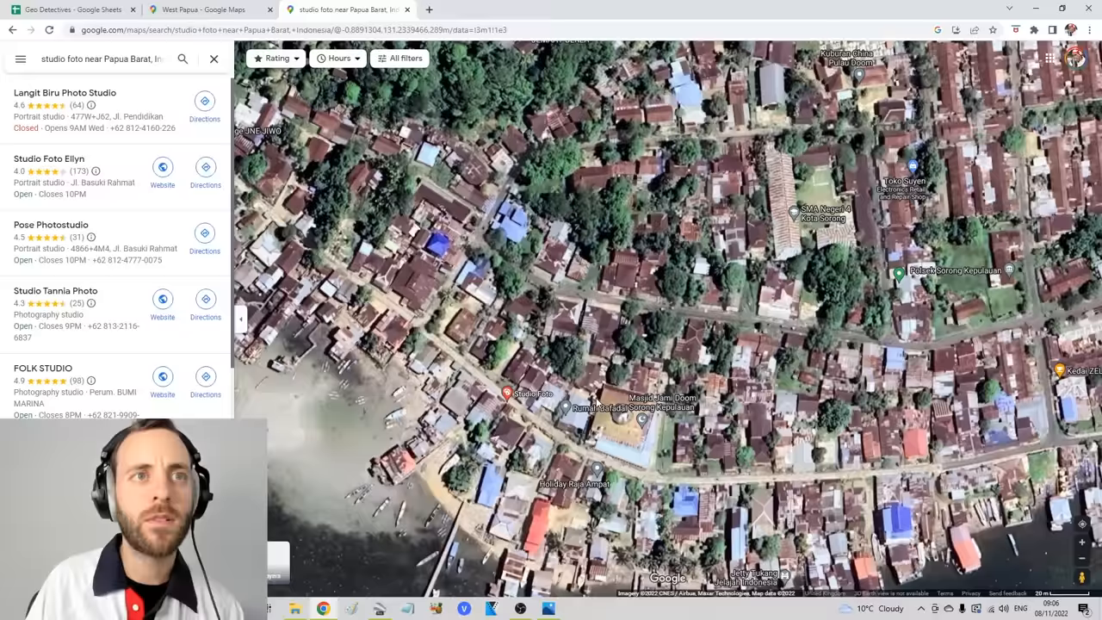
Bring Manus Fanus's photo back up in Photos to study its signs.
left_click(547, 609)
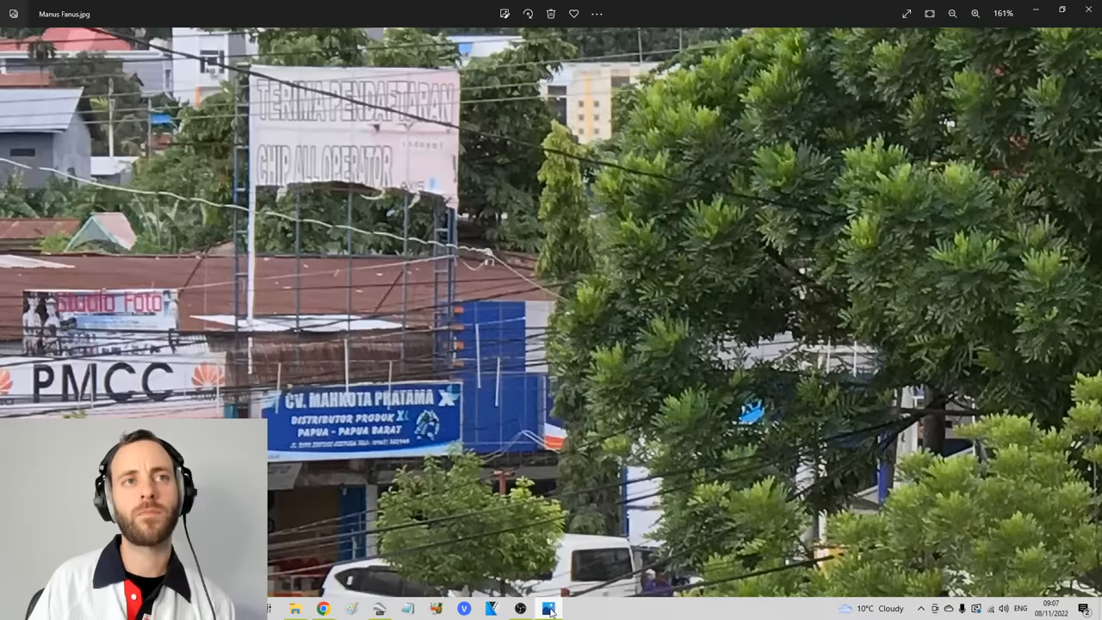
left_click(549, 608)
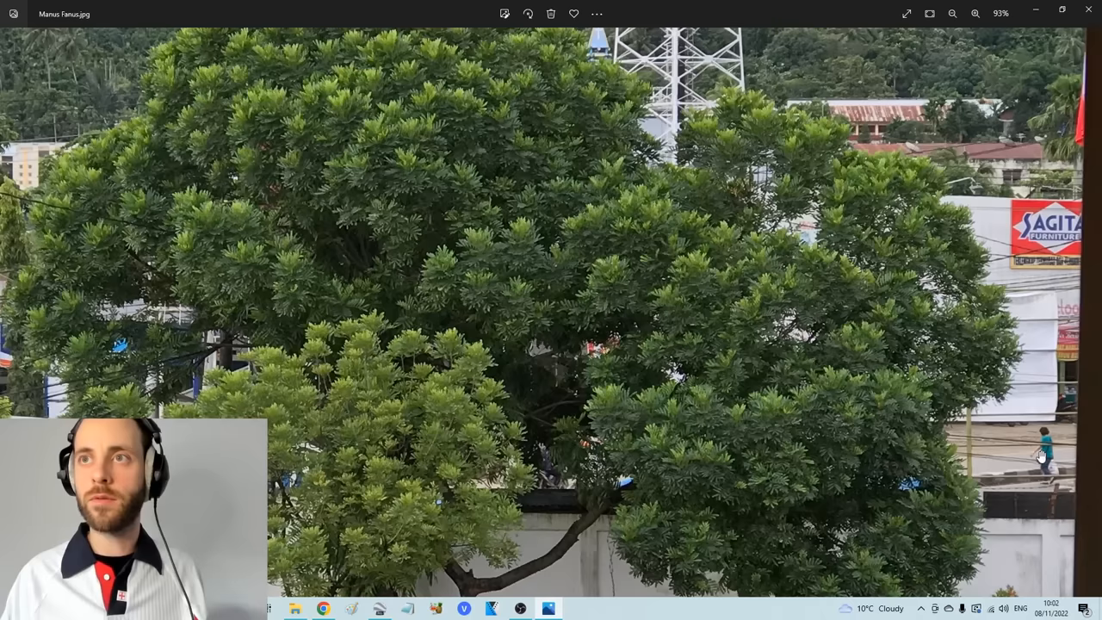
Find Sagita Furniture's Abepura branches in Google Maps and show the area in Google Earth Pro.
left_click(322, 608)
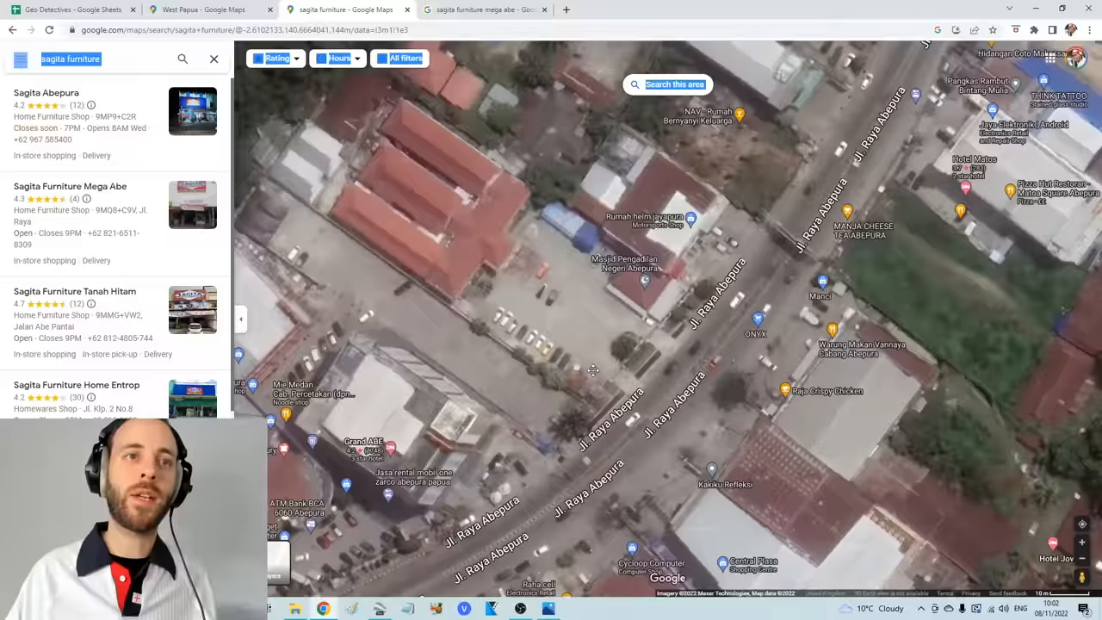
left_click(548, 609)
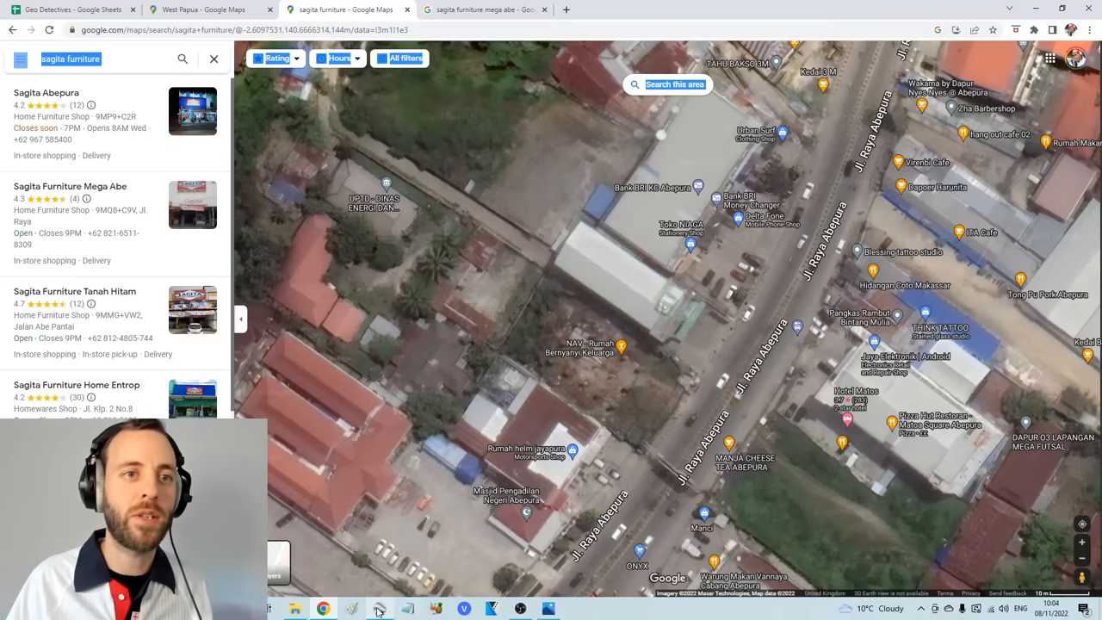
left_click(379, 609)
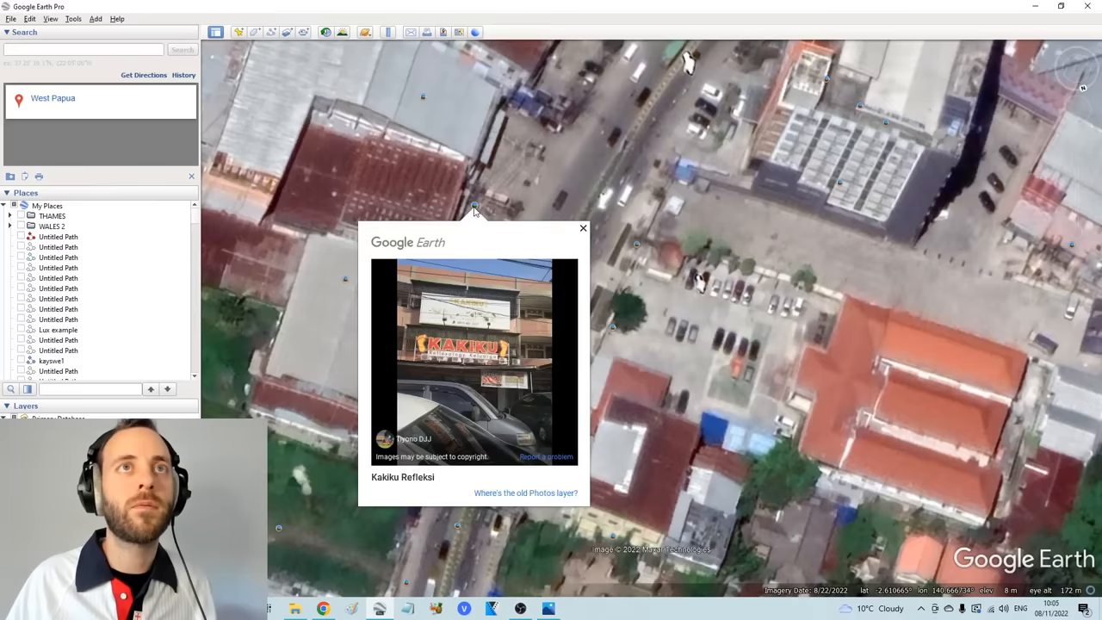
View a nearby nighttime user photo at full size, then return to the globe.
left_click(475, 359)
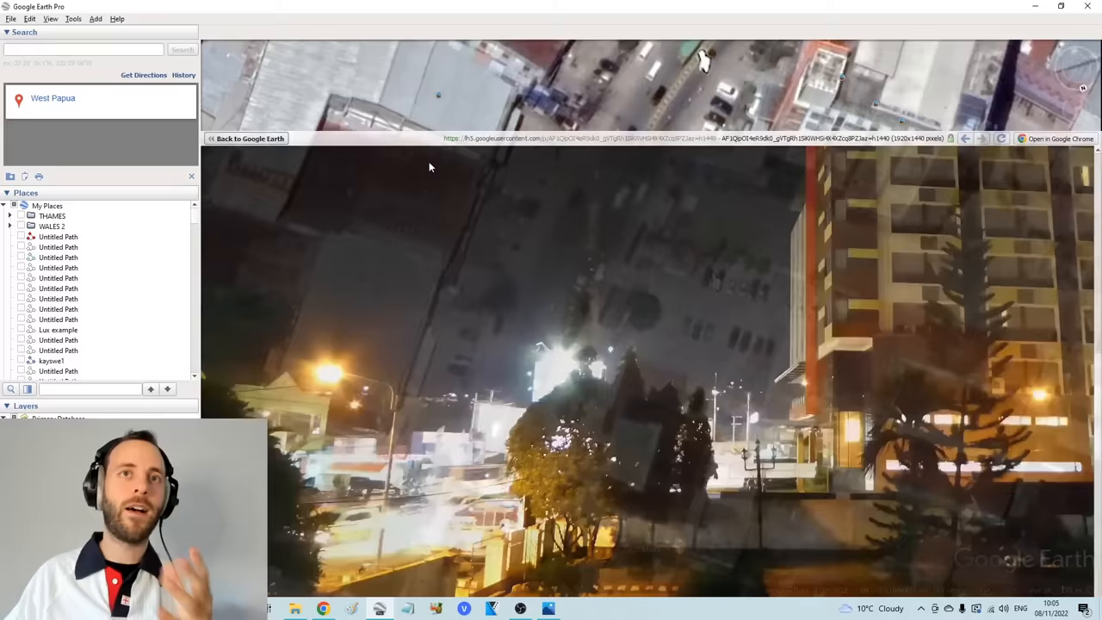
left_click(250, 138)
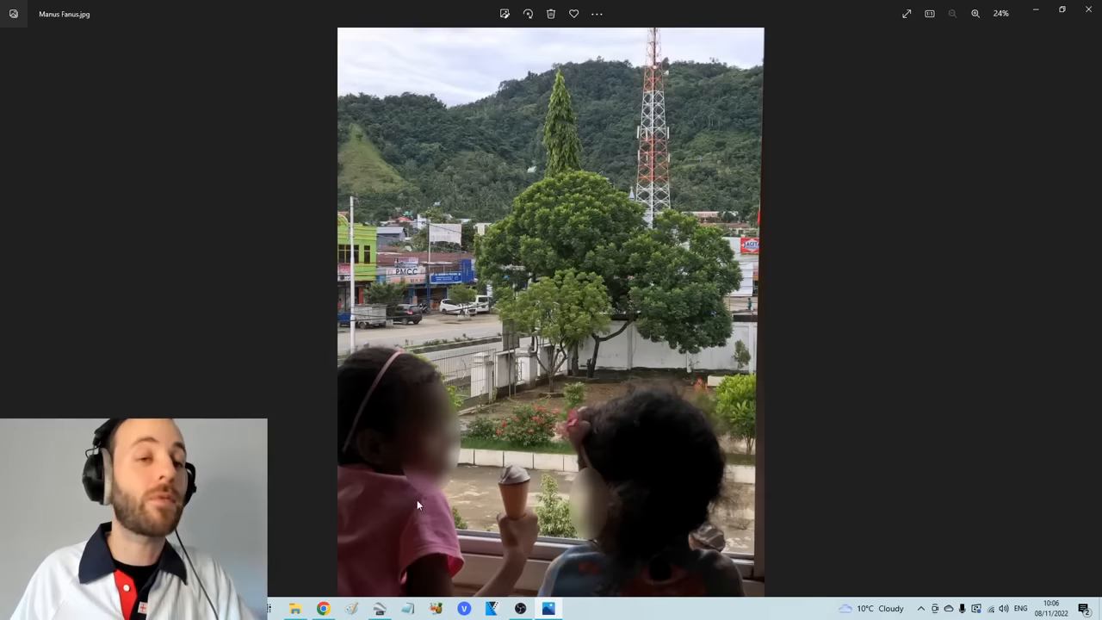
left_click(1087, 312)
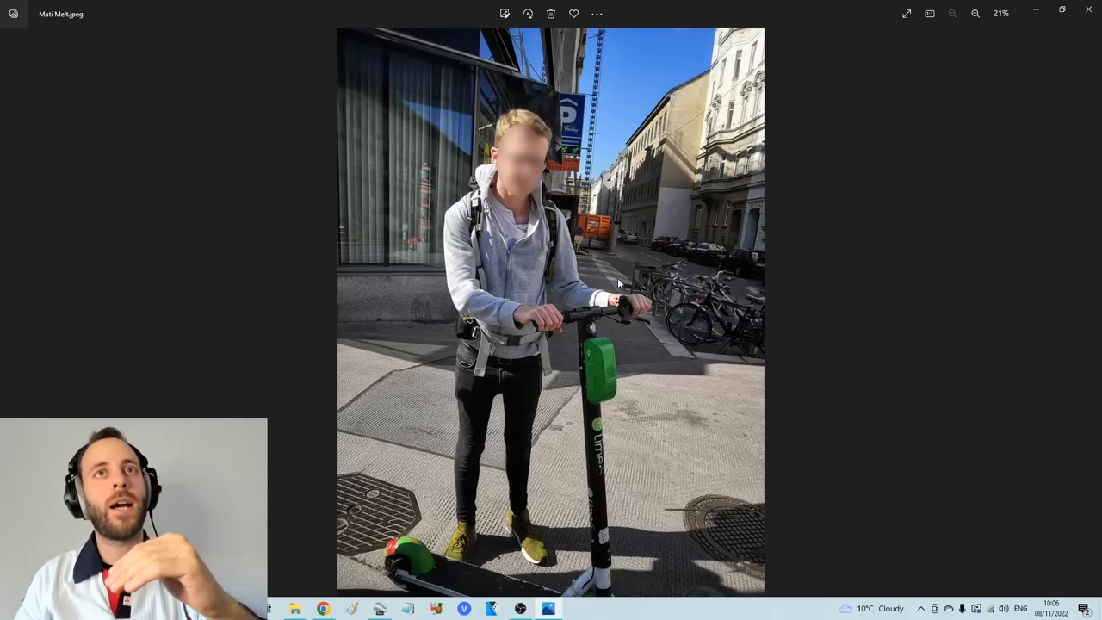
left_click(975, 14)
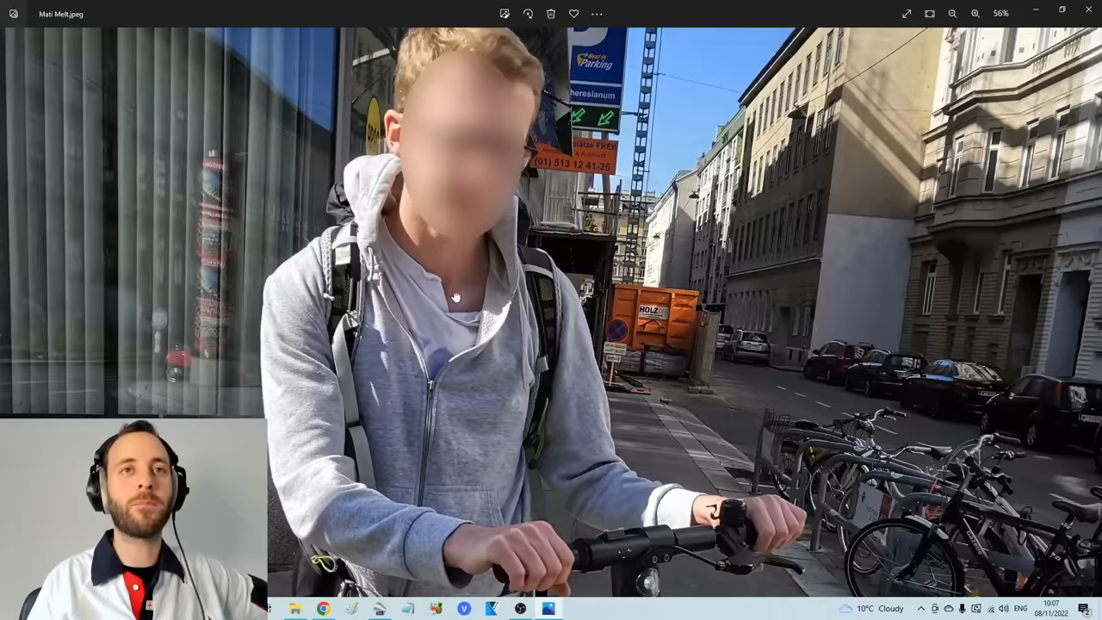
left_click(952, 13)
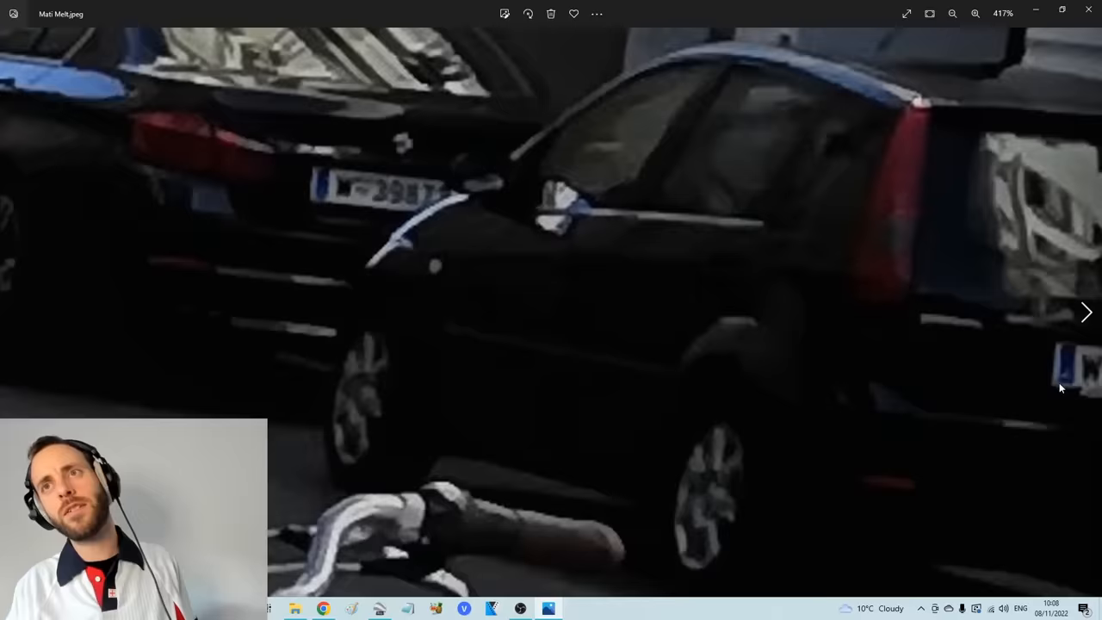
left_click(1086, 312)
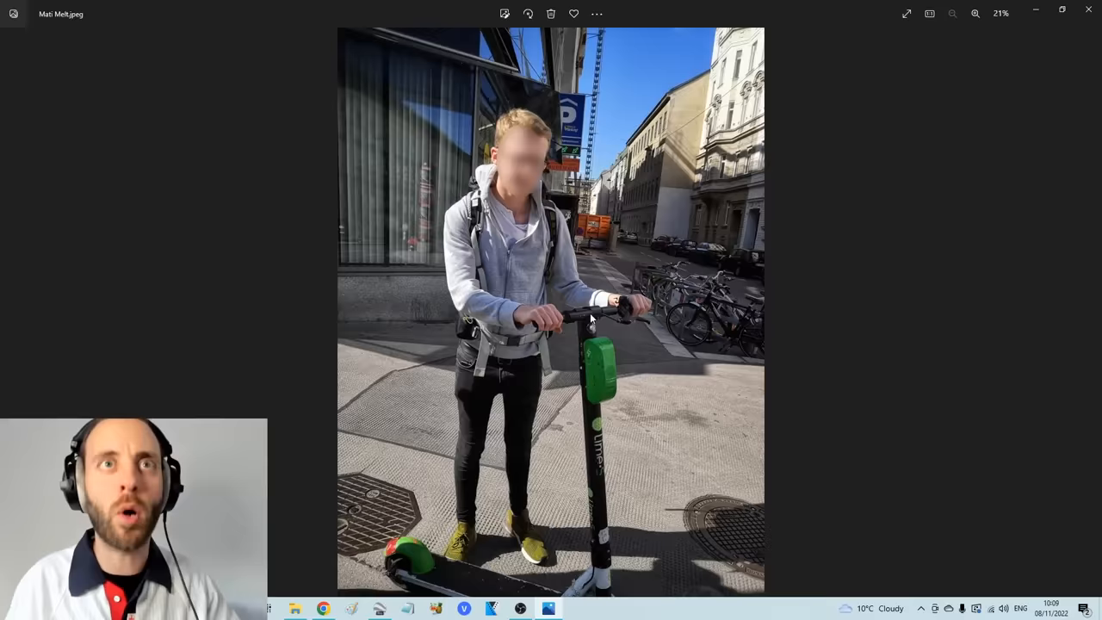
left_click(975, 14)
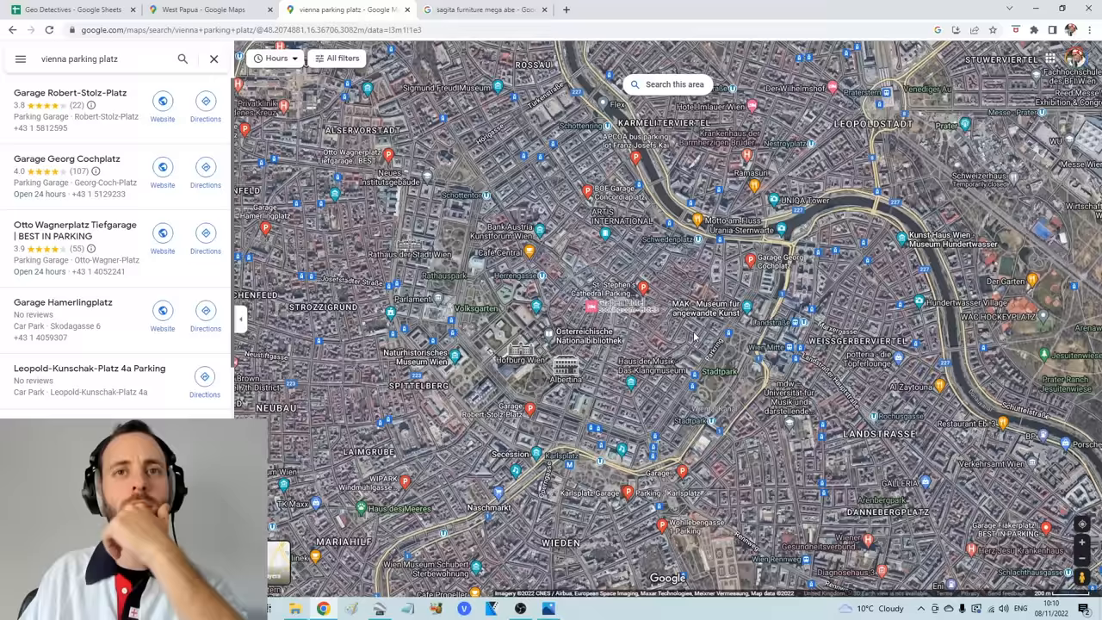
Switch to another taskbar window during the Vienna parking search.
left_click(547, 608)
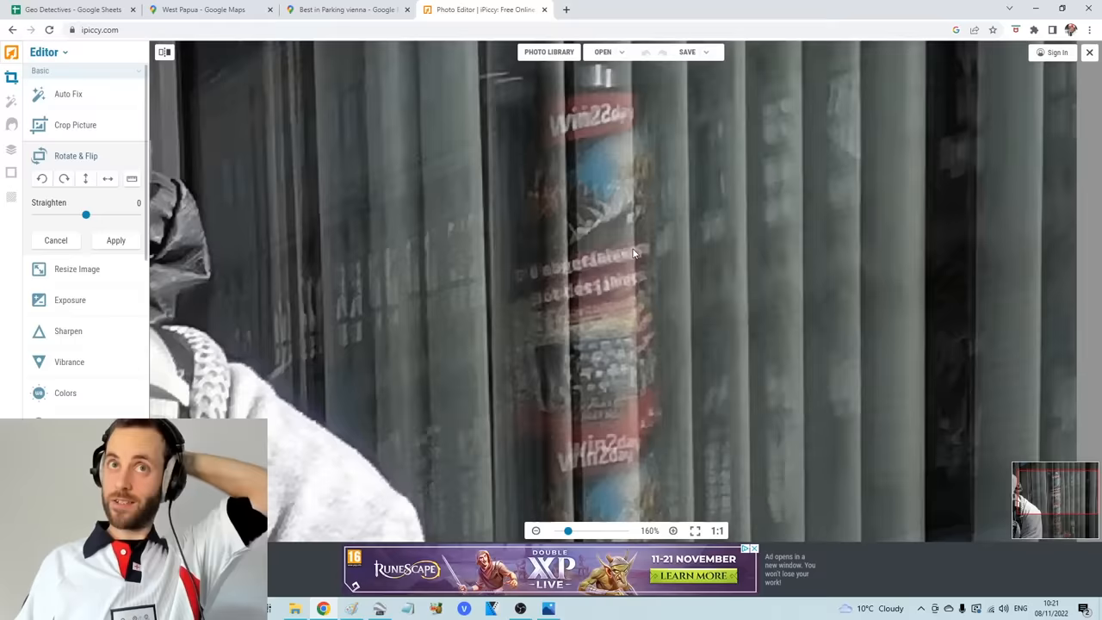
Zoom the patron photo in iPiccy to about 160% to read the pillar's win2day ad.
left_click(344, 9)
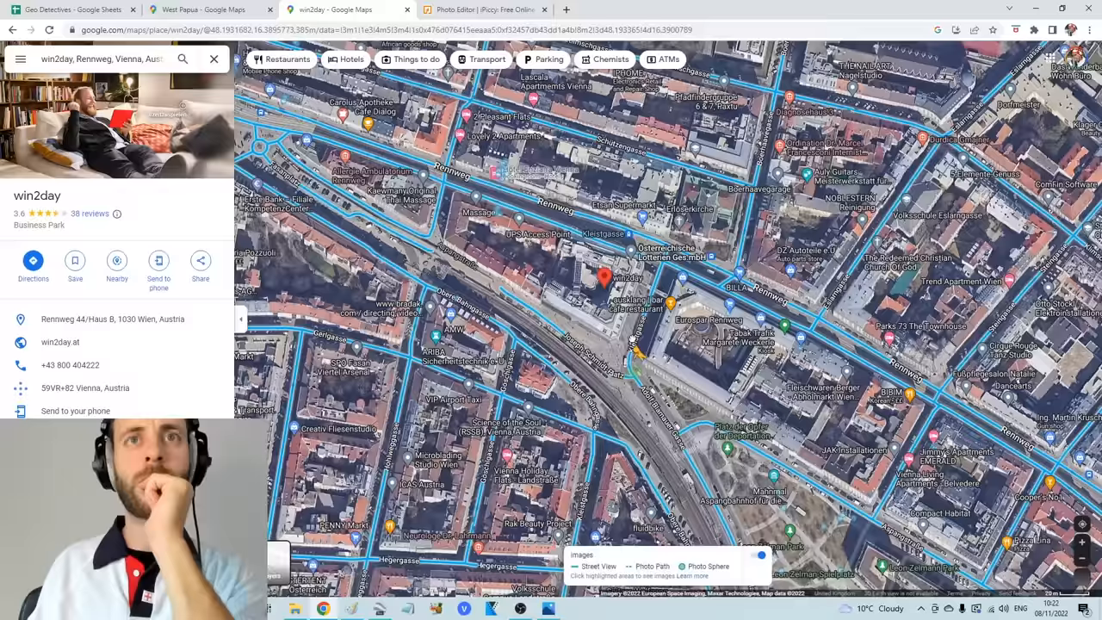
Search Google Maps for win2day's office at Rennweg 44, Vienna.
left_click(637, 353)
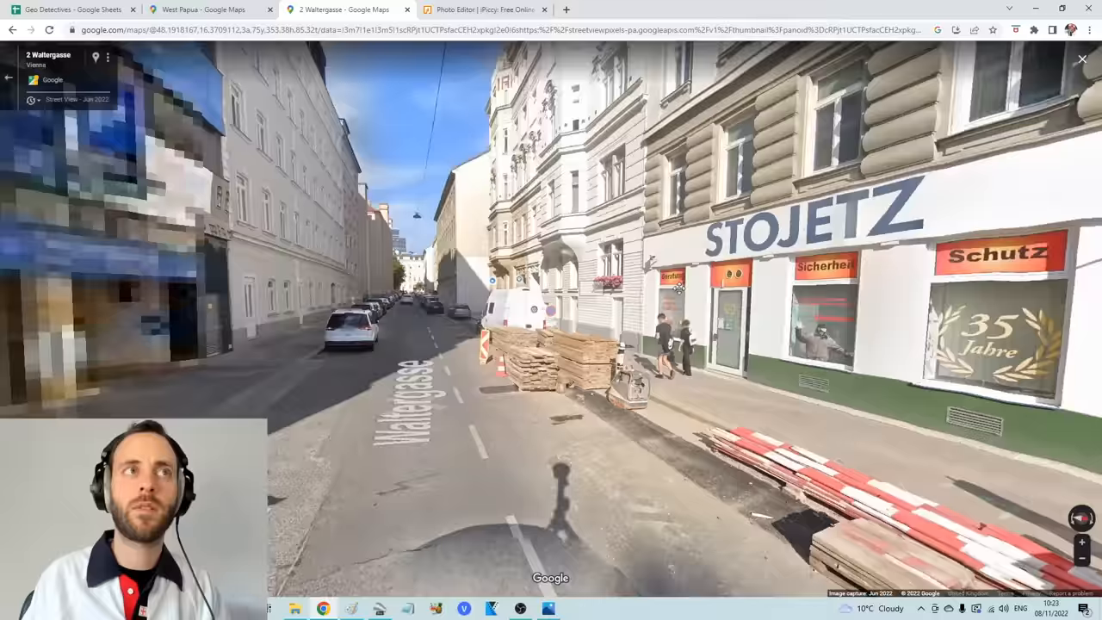
Turn Street View down Waltergasse and compare Garage beim Theresianum with Mati Melt.jpeg.
left_click(549, 609)
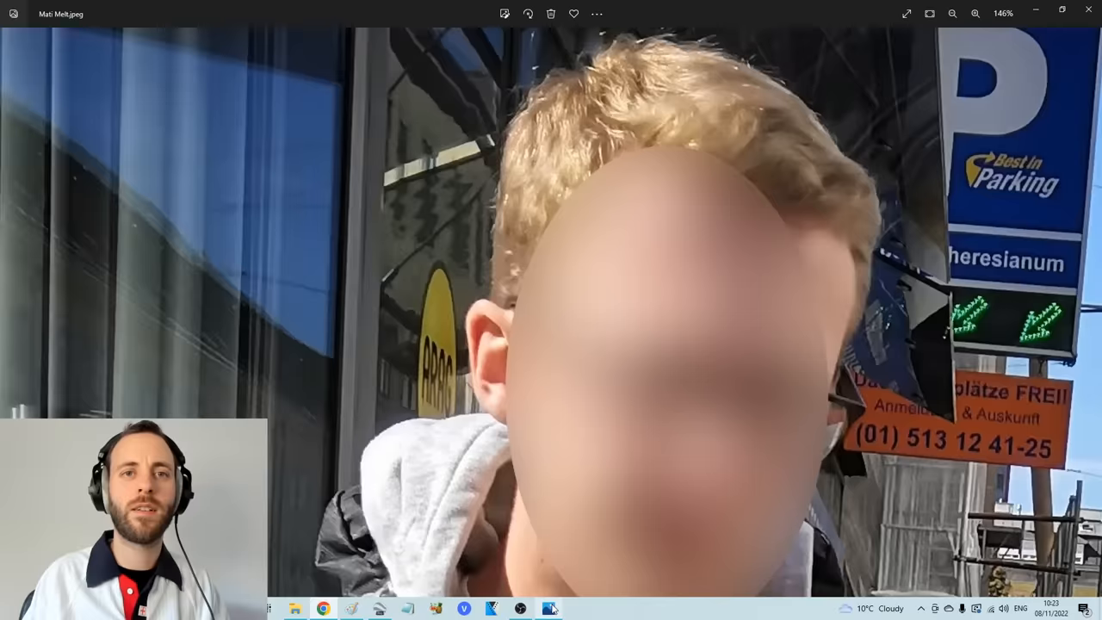
left_click(952, 13)
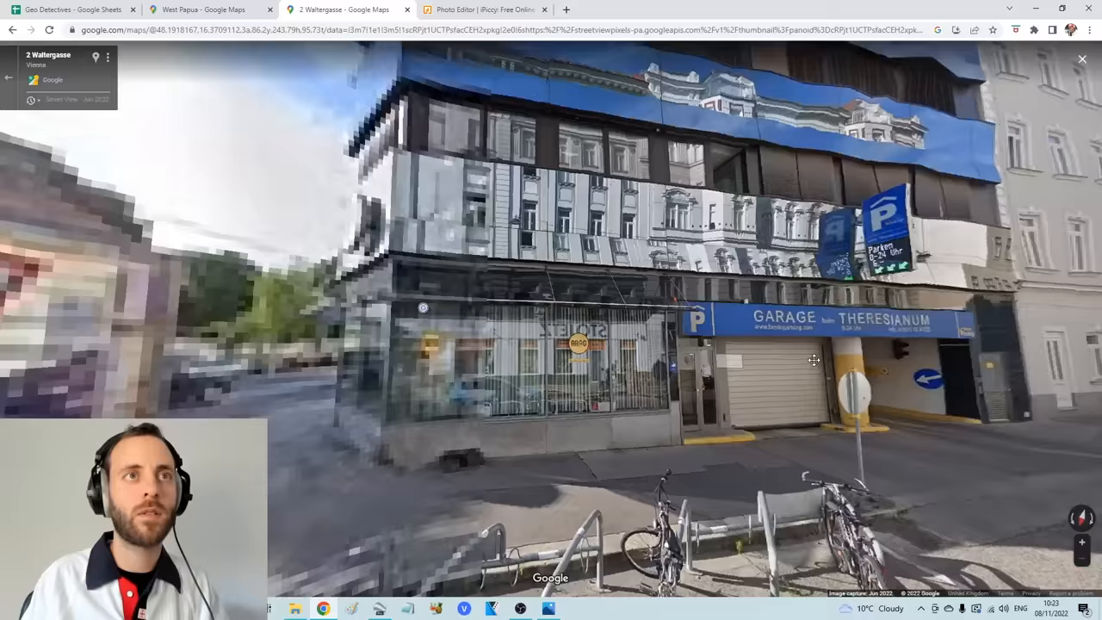
left_click_drag(813, 360, 362, 410)
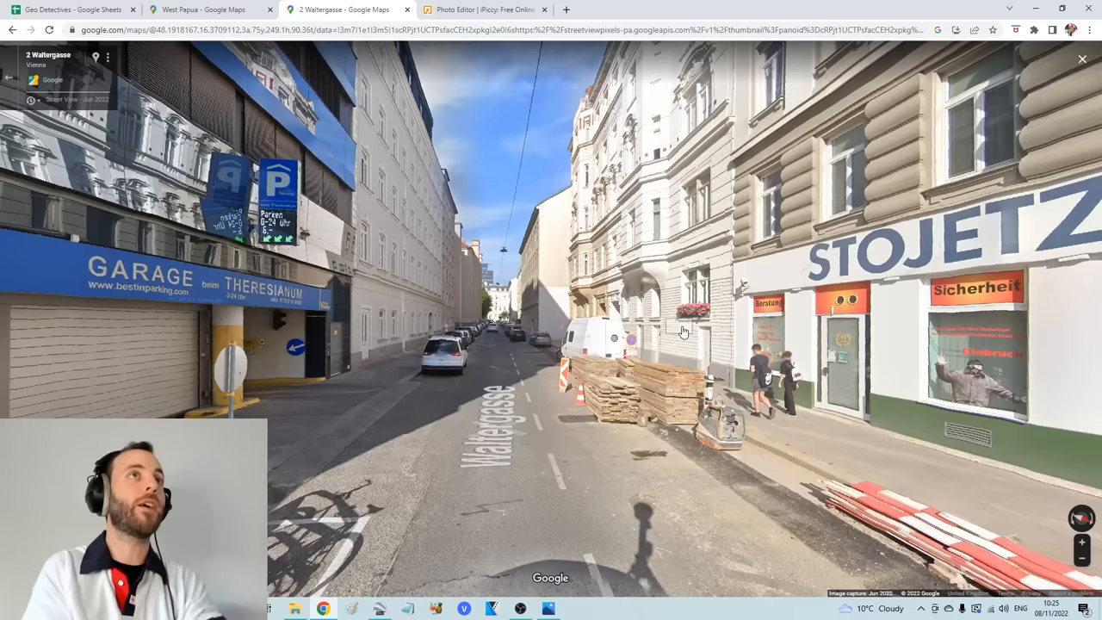
left_click(548, 609)
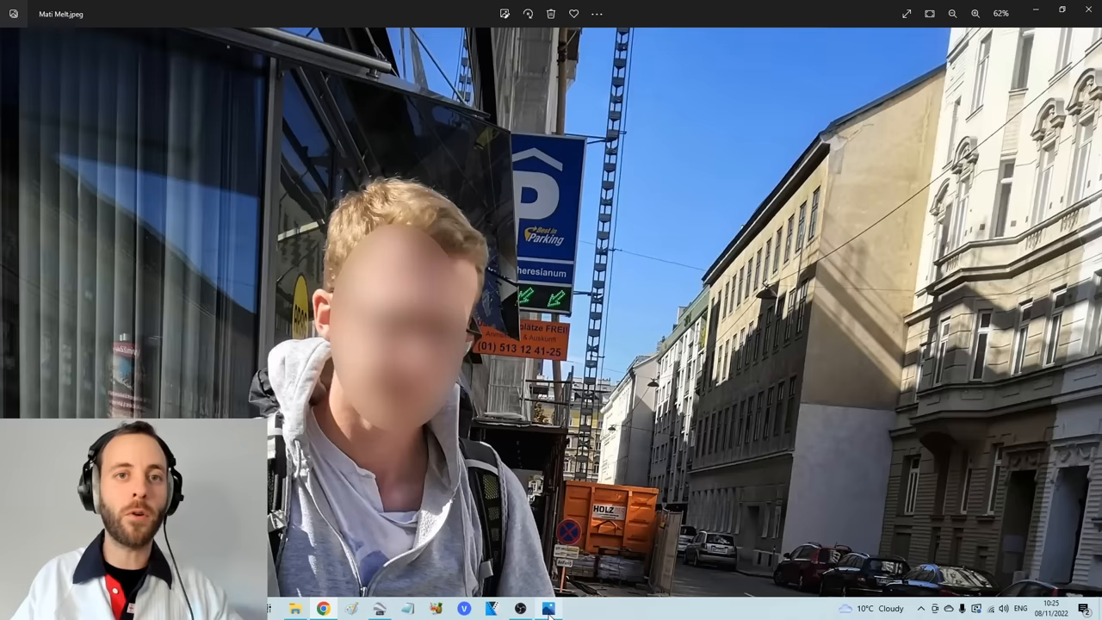
left_click(322, 608)
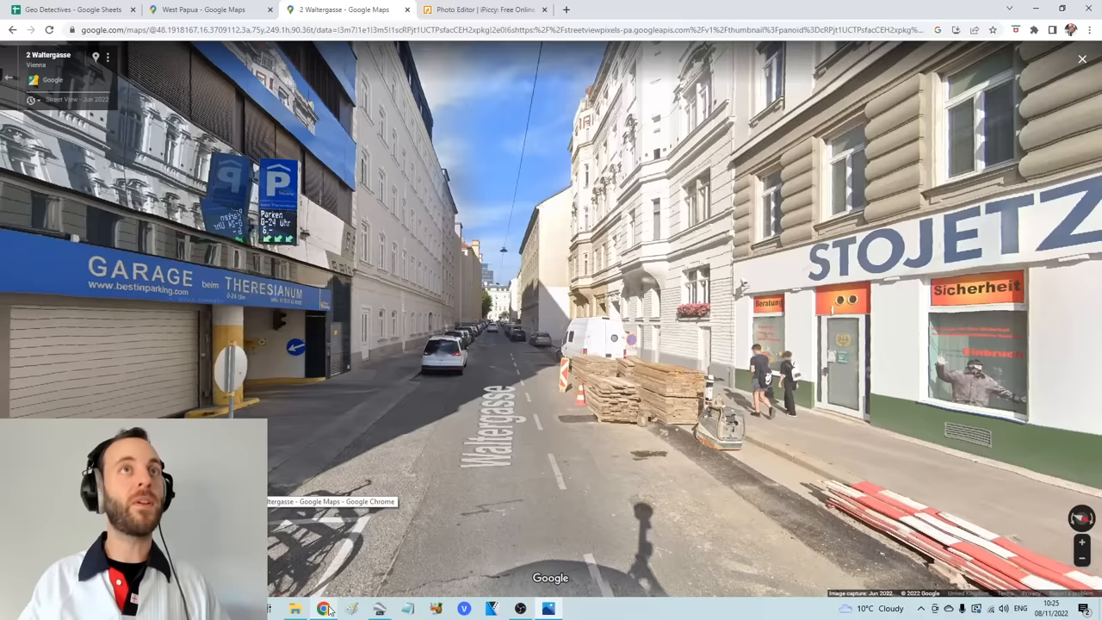
Fill B21:B24 dark green and mark Kyle, Lucy, Manus and Mati as Exact.
left_click(73, 9)
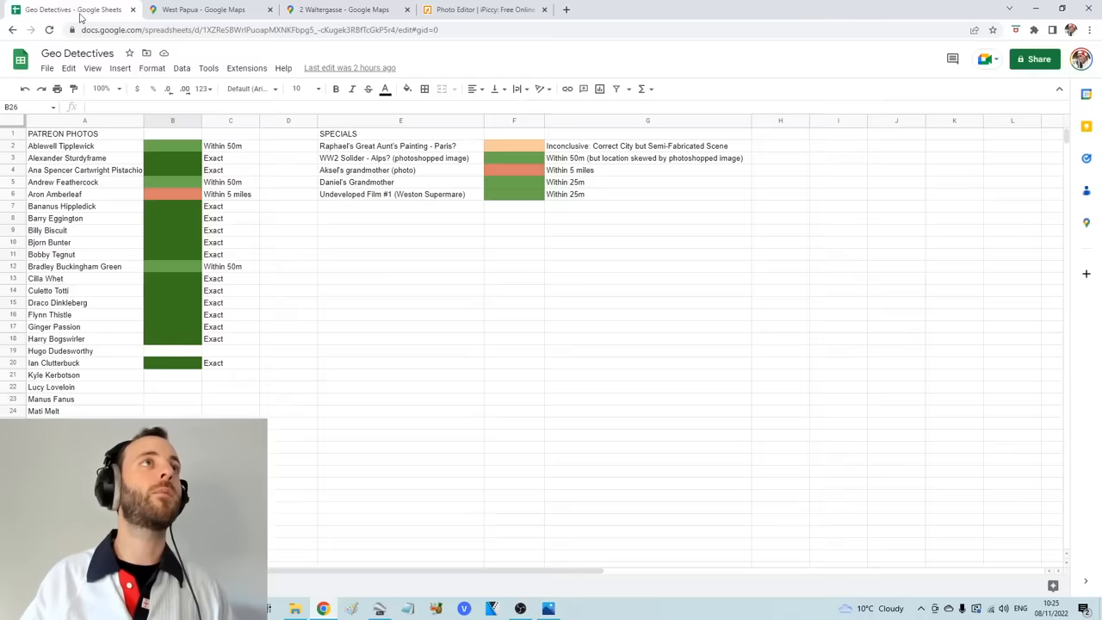
left_click(172, 375)
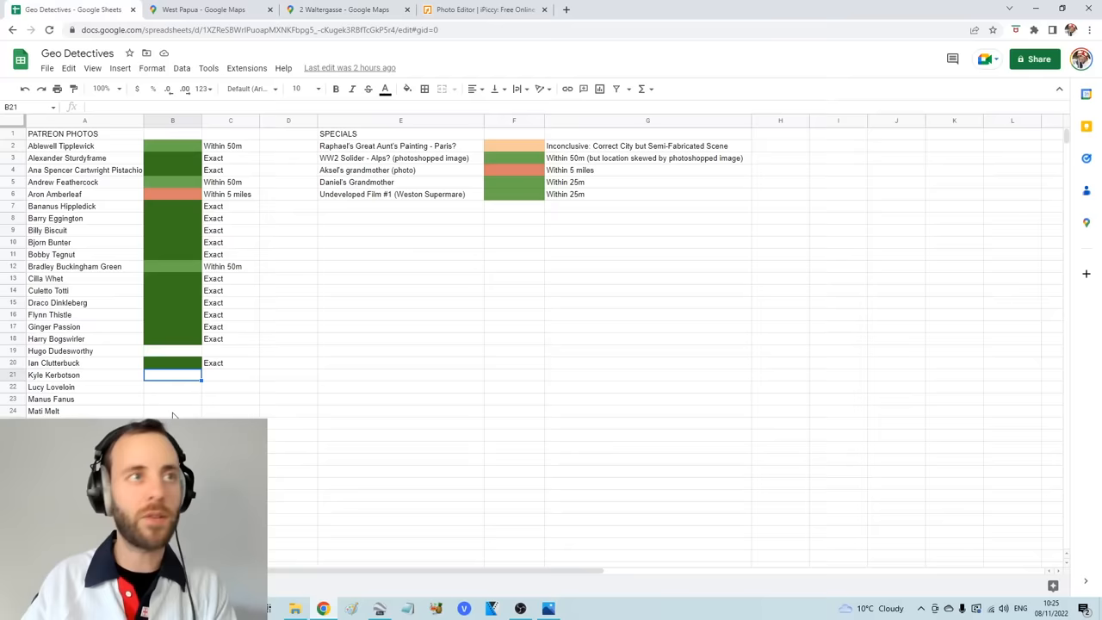
left_click(407, 89)
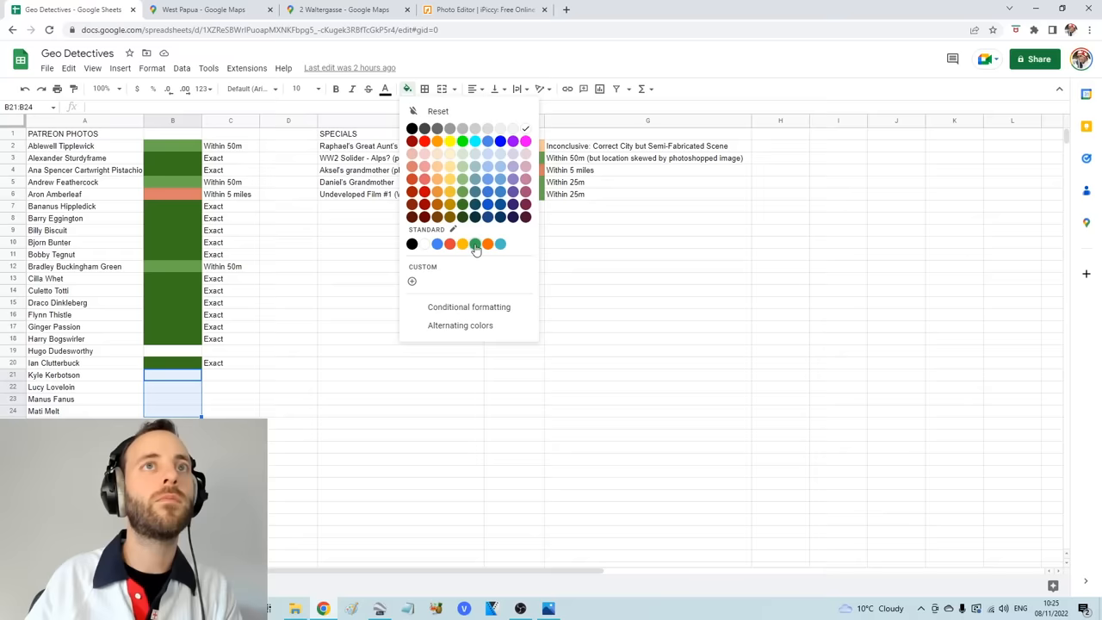
left_click(474, 243)
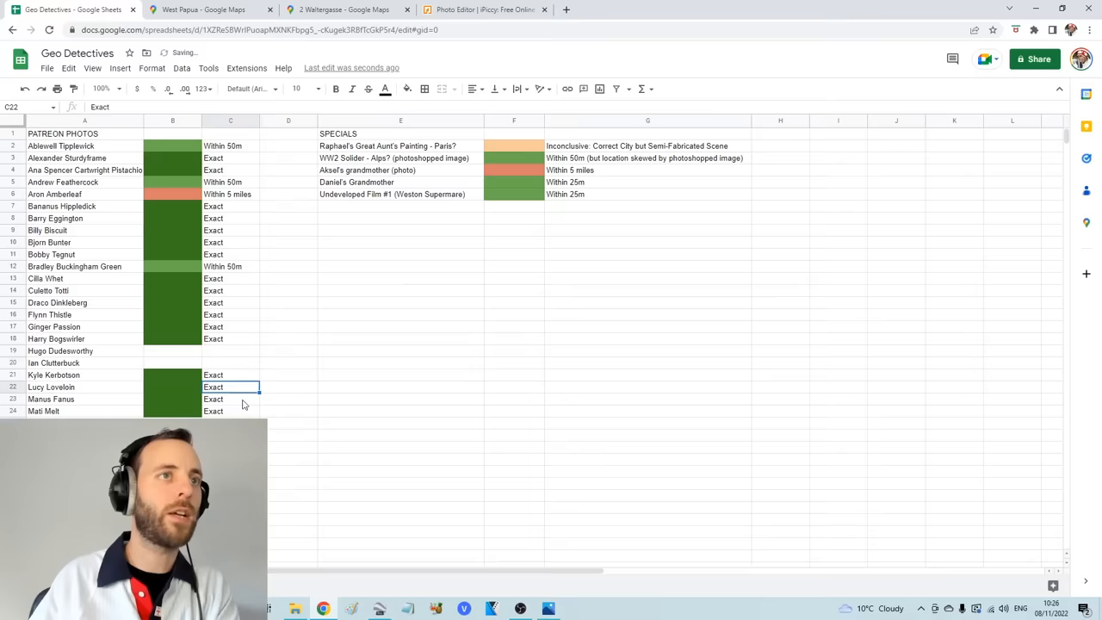
left_click(325, 417)
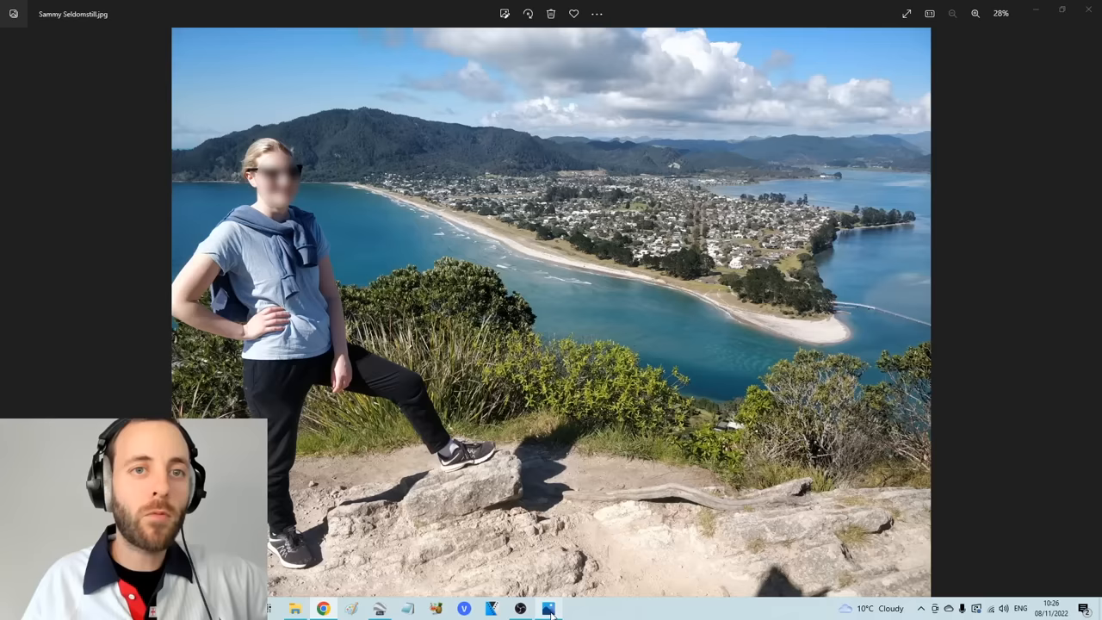
left_click(975, 13)
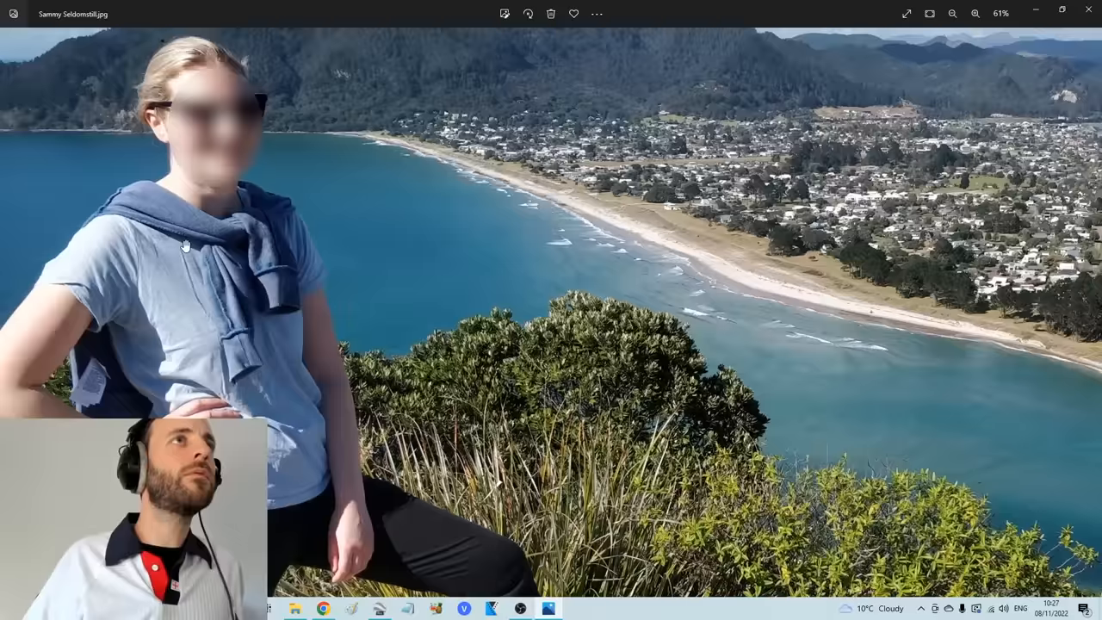
left_click(975, 13)
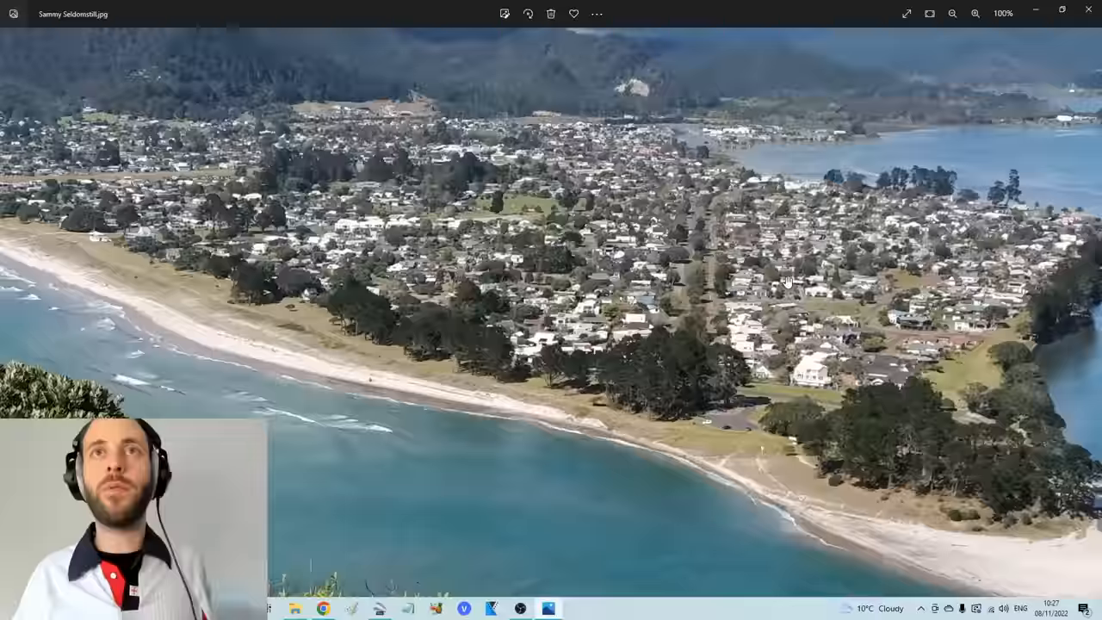
left_click(952, 14)
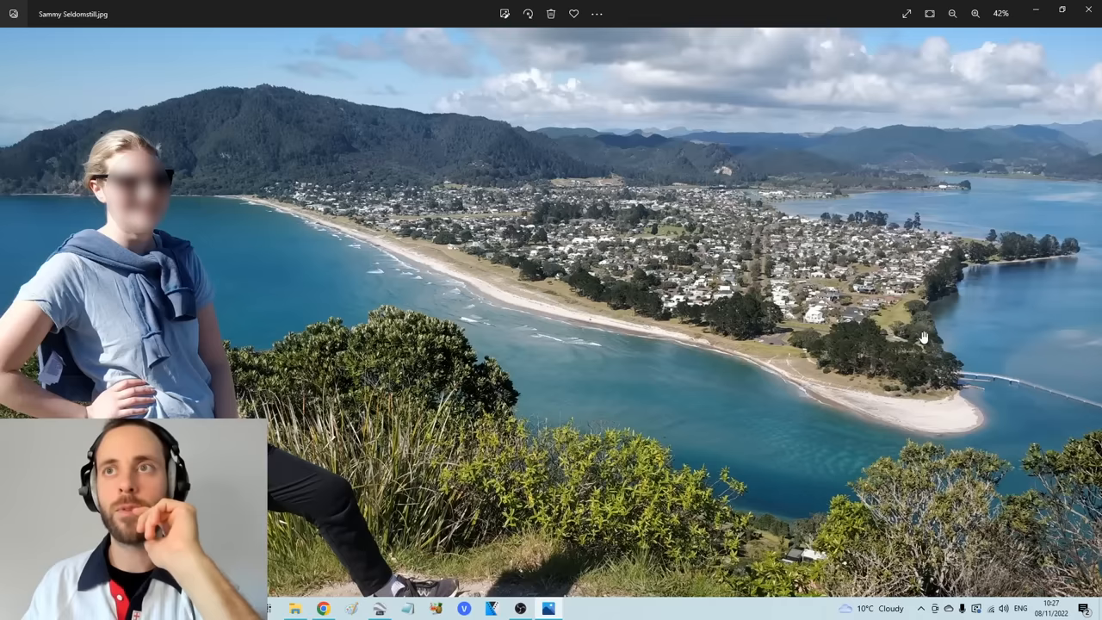
mouse_move(215, 232)
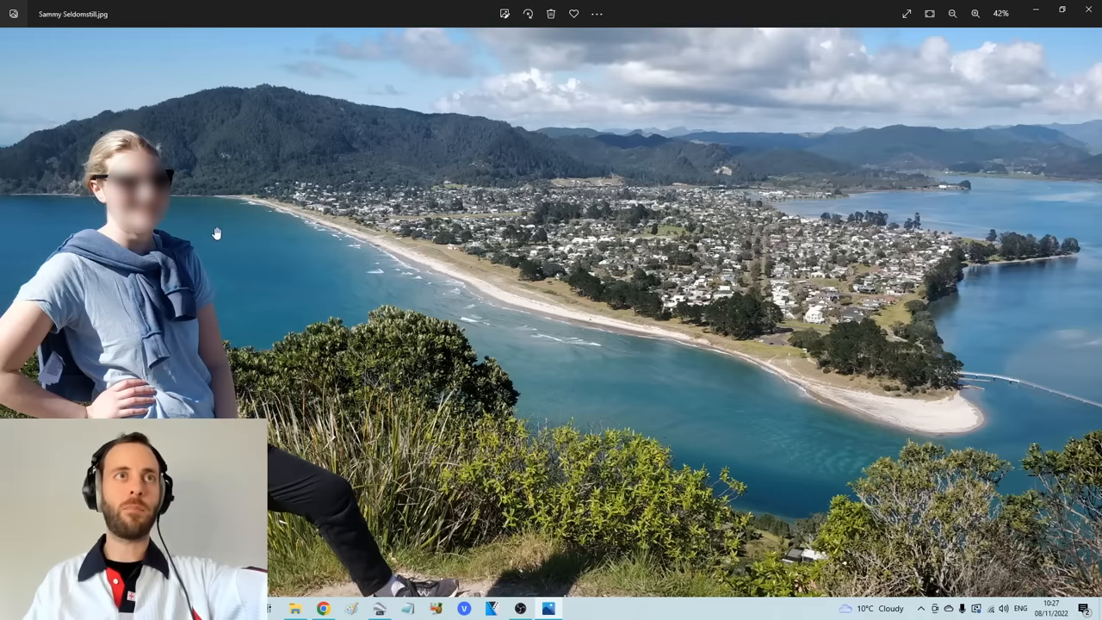
left_click(975, 14)
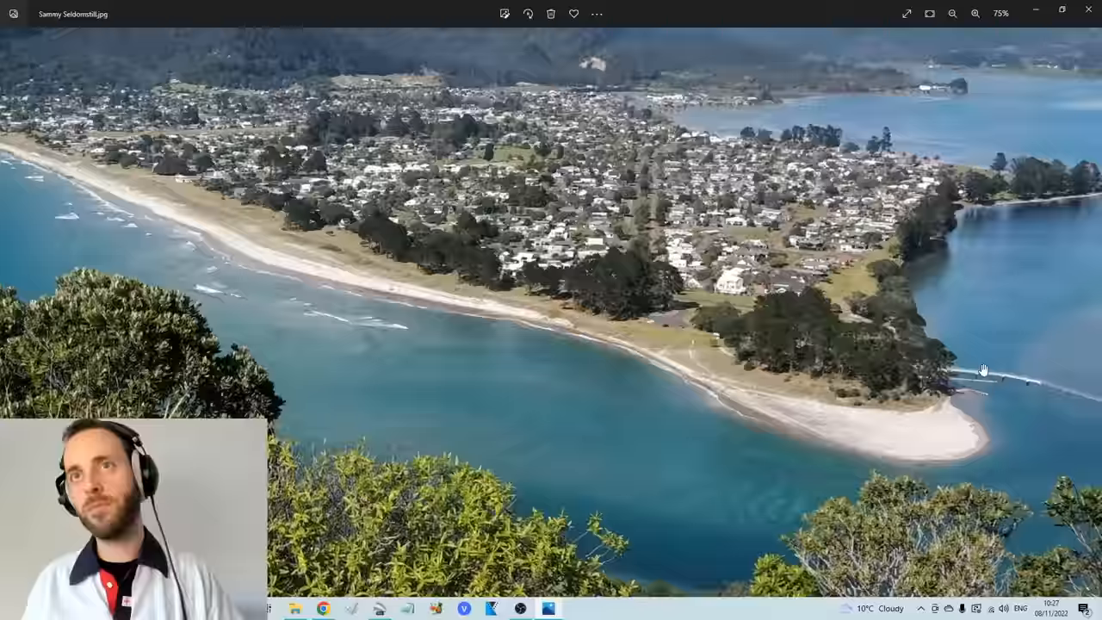
left_click(975, 14)
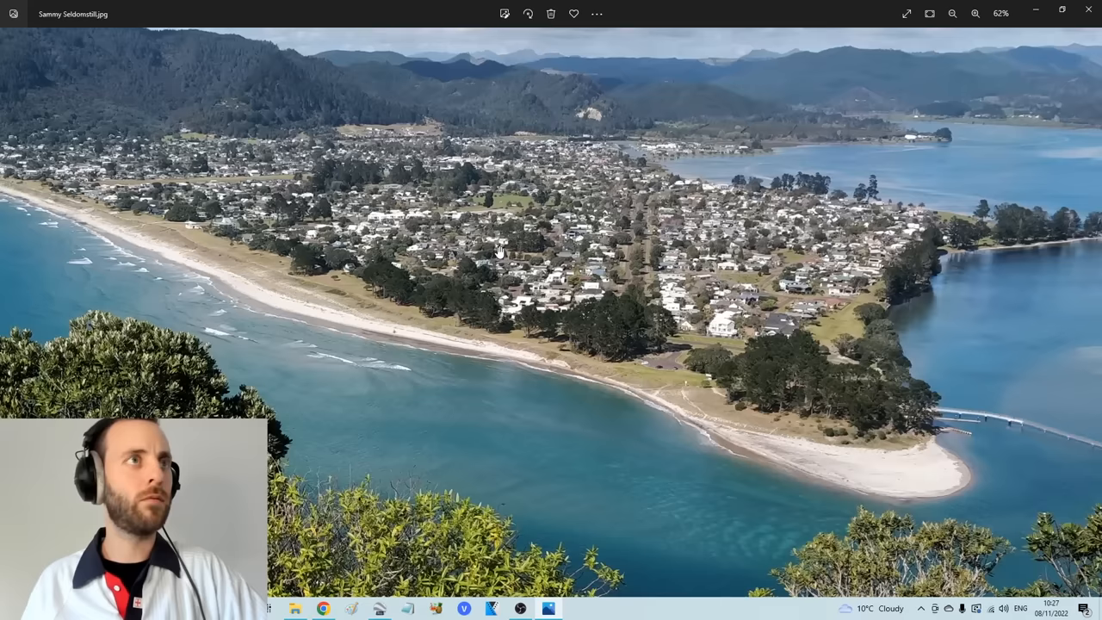
left_click(975, 13)
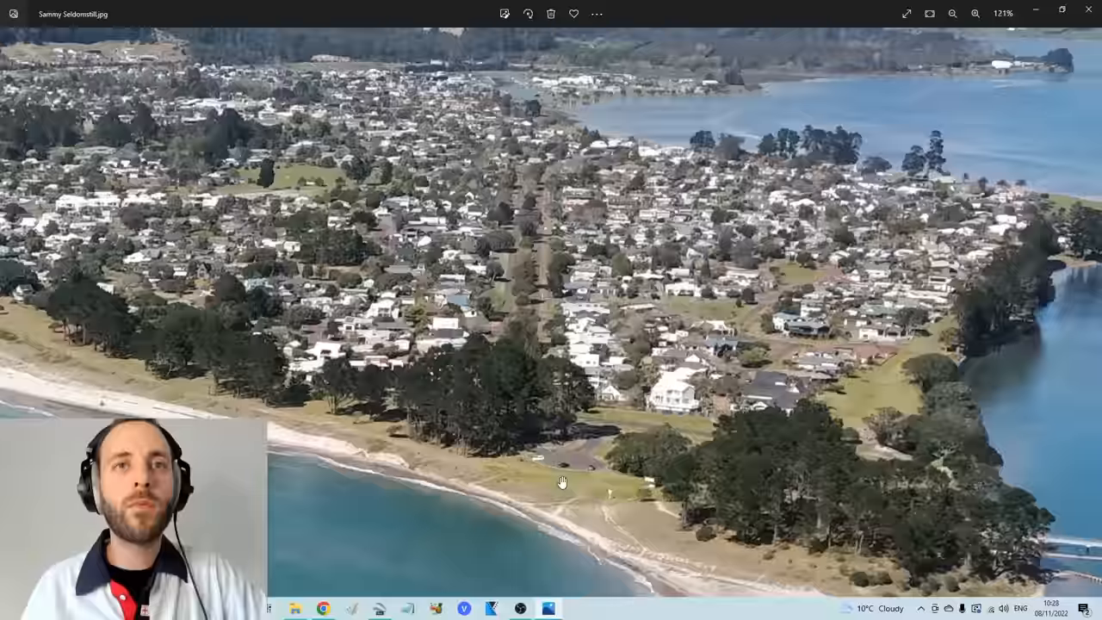
left_click(952, 13)
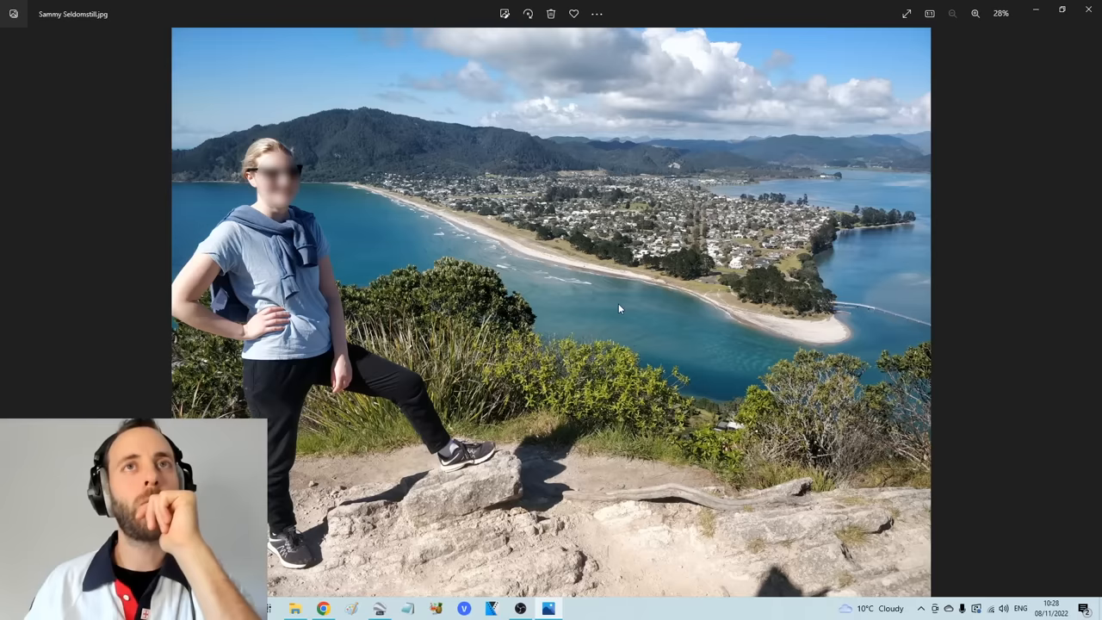
mouse_move(646, 347)
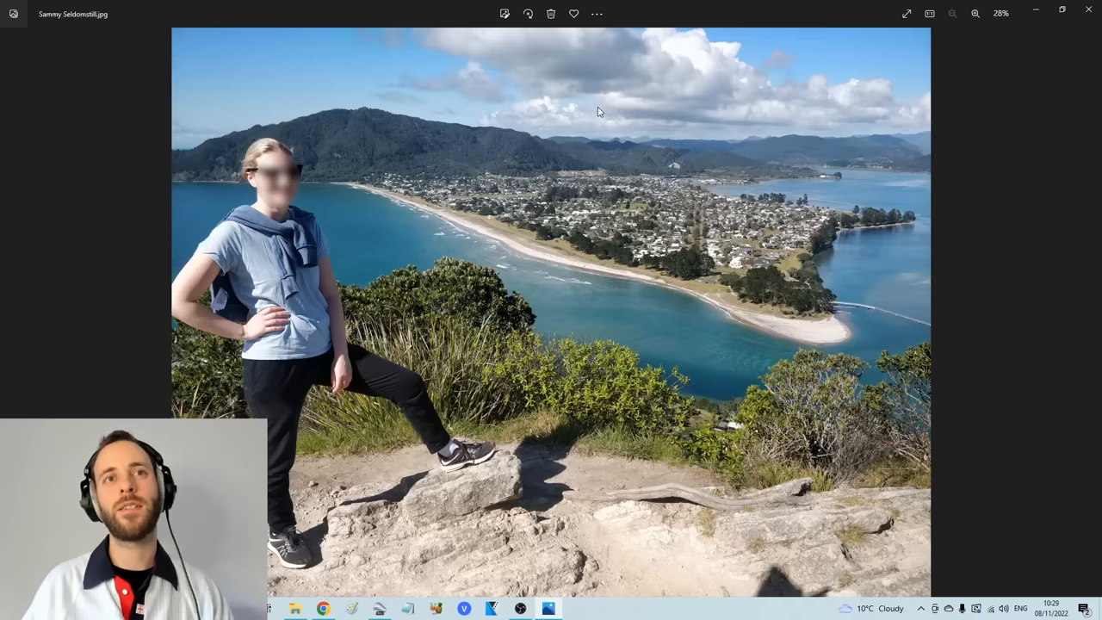
left_click(379, 608)
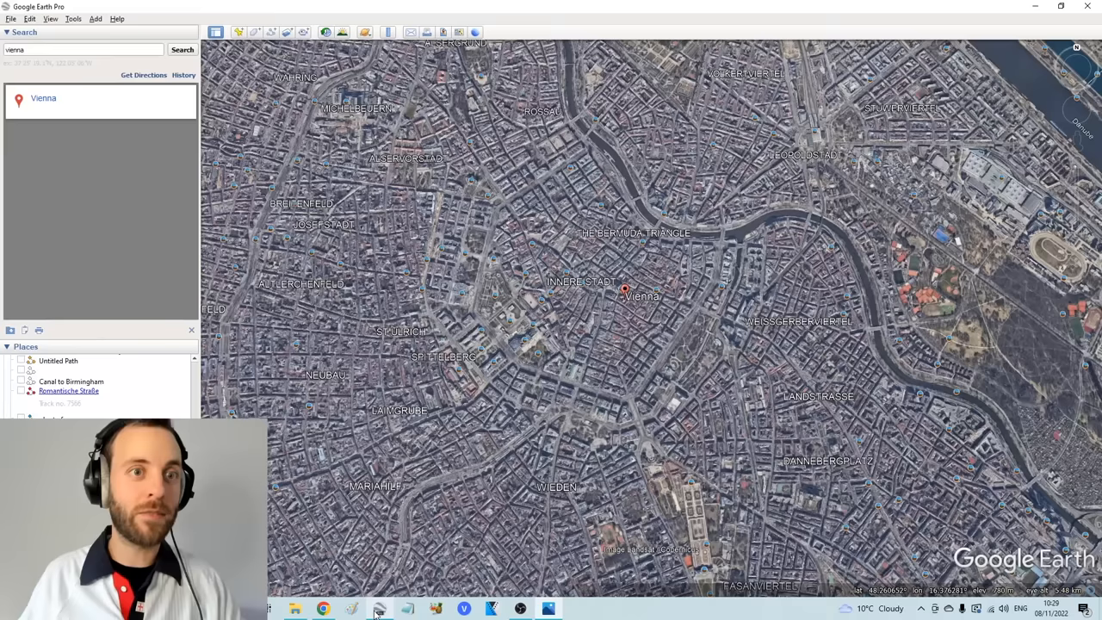
Save a placemark named Mati Melt on the Waltergasse corner in Vienna.
scroll("down", 3)
type("Matt")
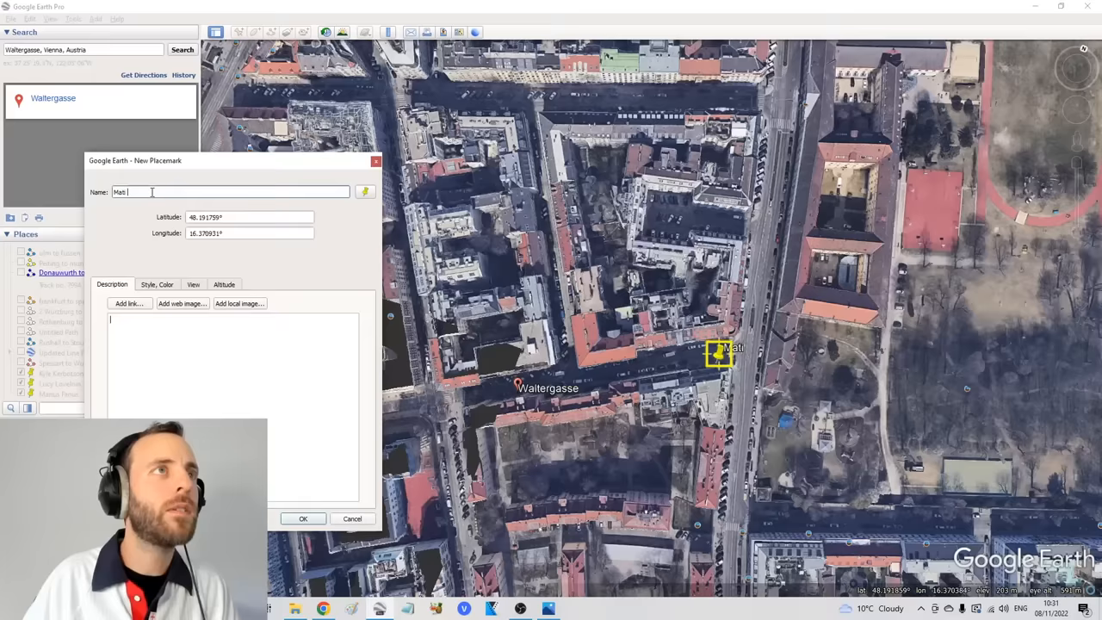
left_click(302, 518)
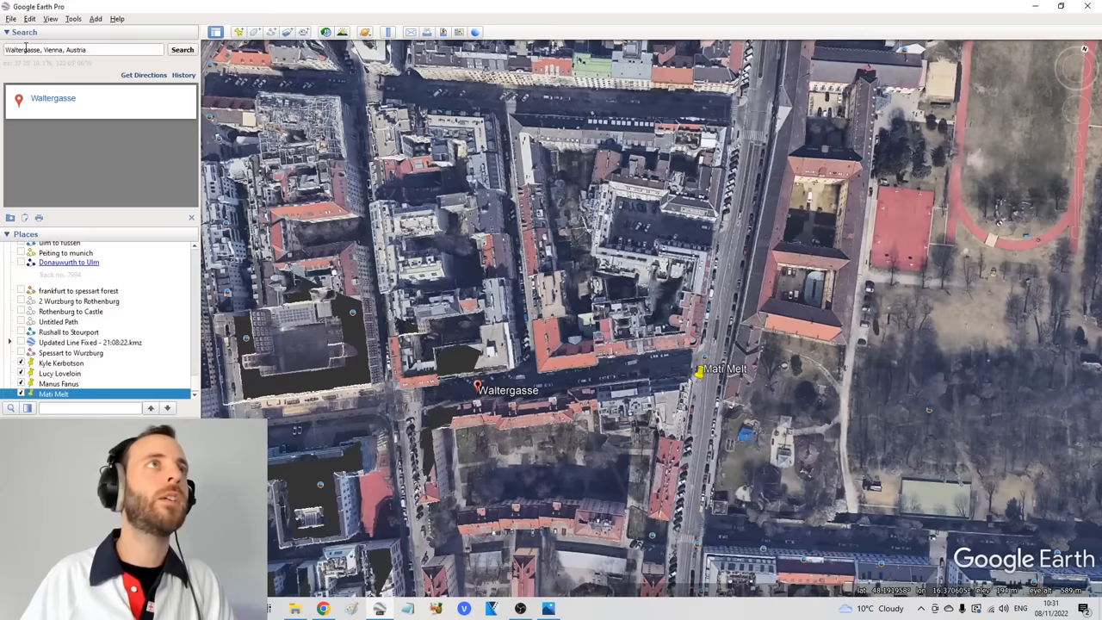
Search New Zealand and zoom in around Wellington and the Cook Strait.
type("New Zealand")
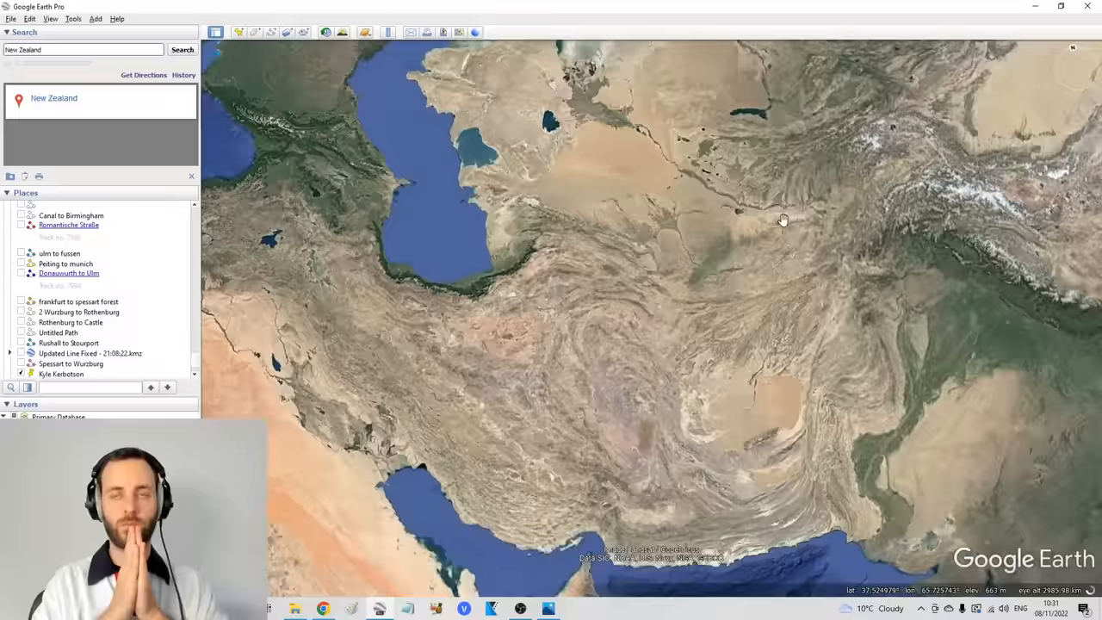
left_click(181, 49)
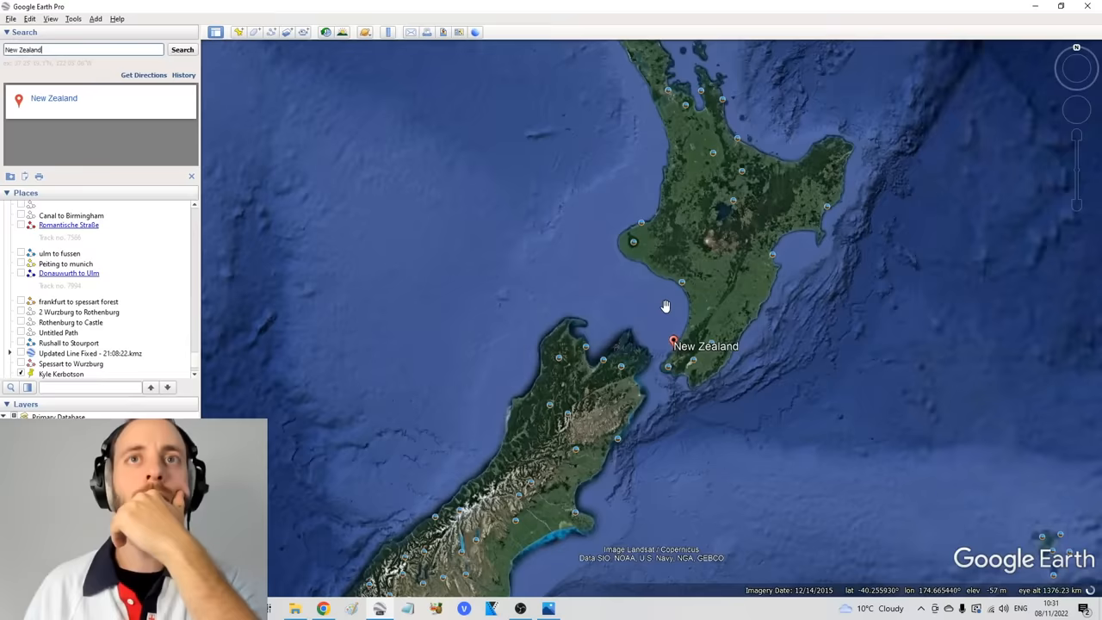
left_click(547, 608)
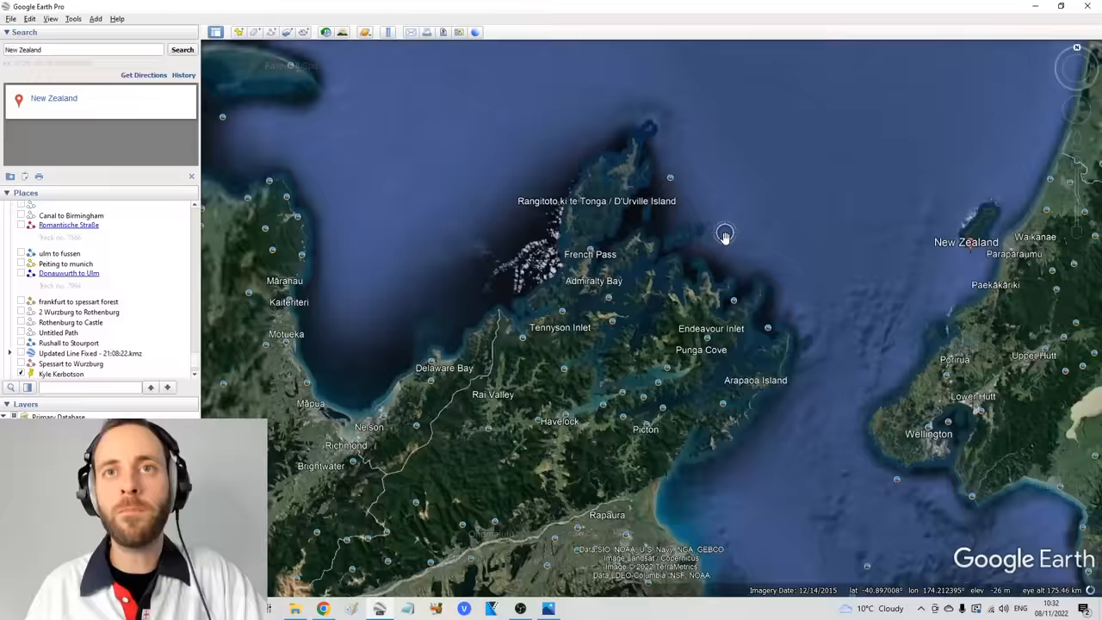
scroll("down", 3)
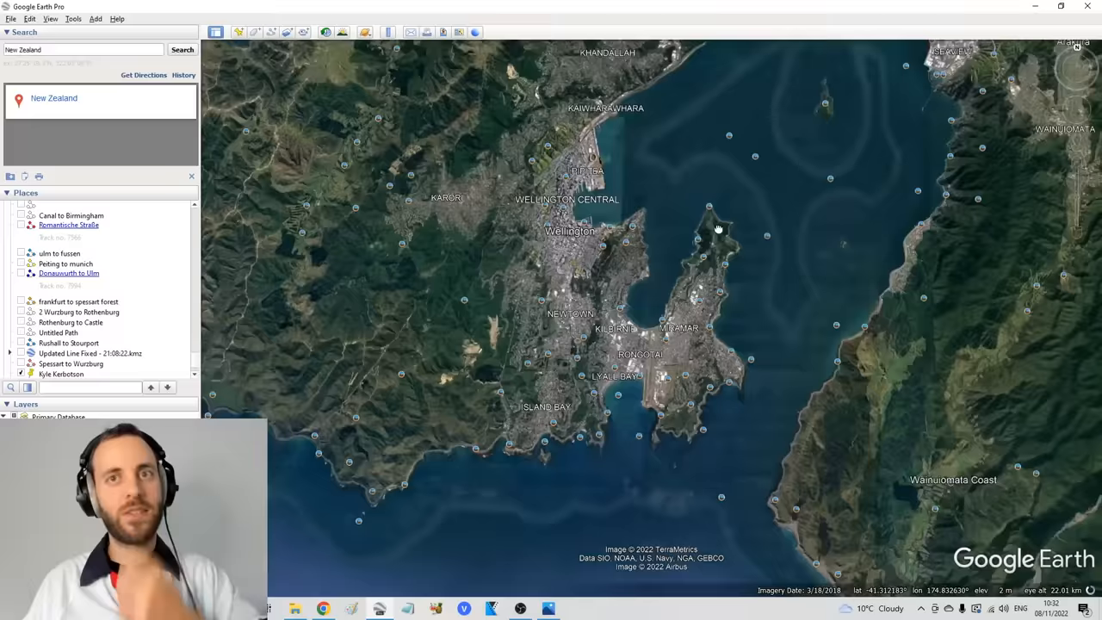
left_click(547, 609)
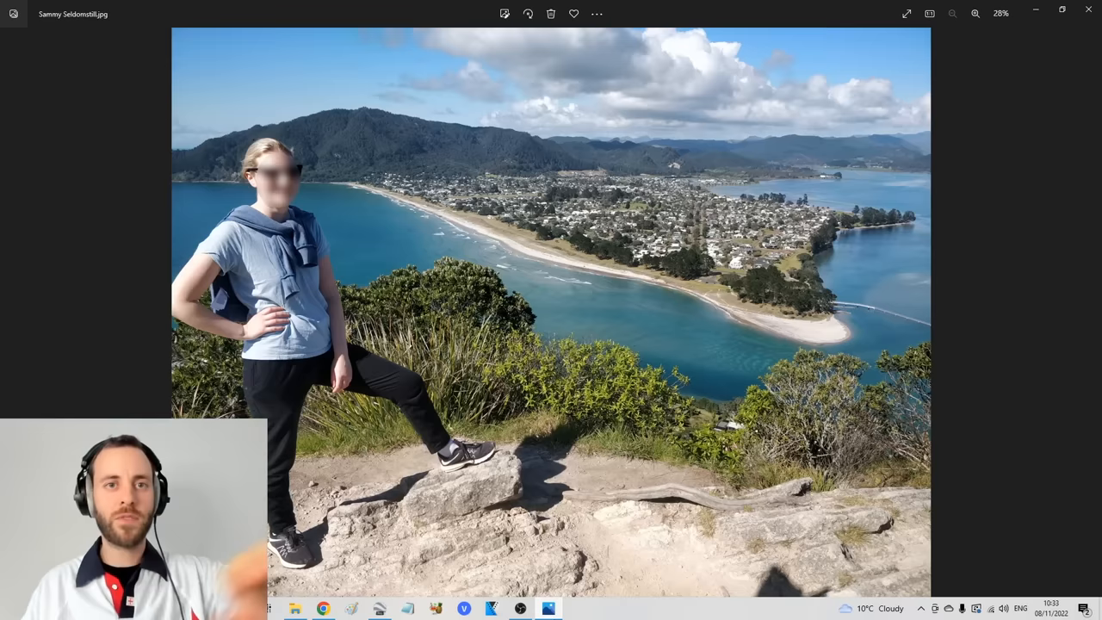
Zoom Sammy Seldomstill's photo onto the beach town's houses and inlet.
left_click(548, 609)
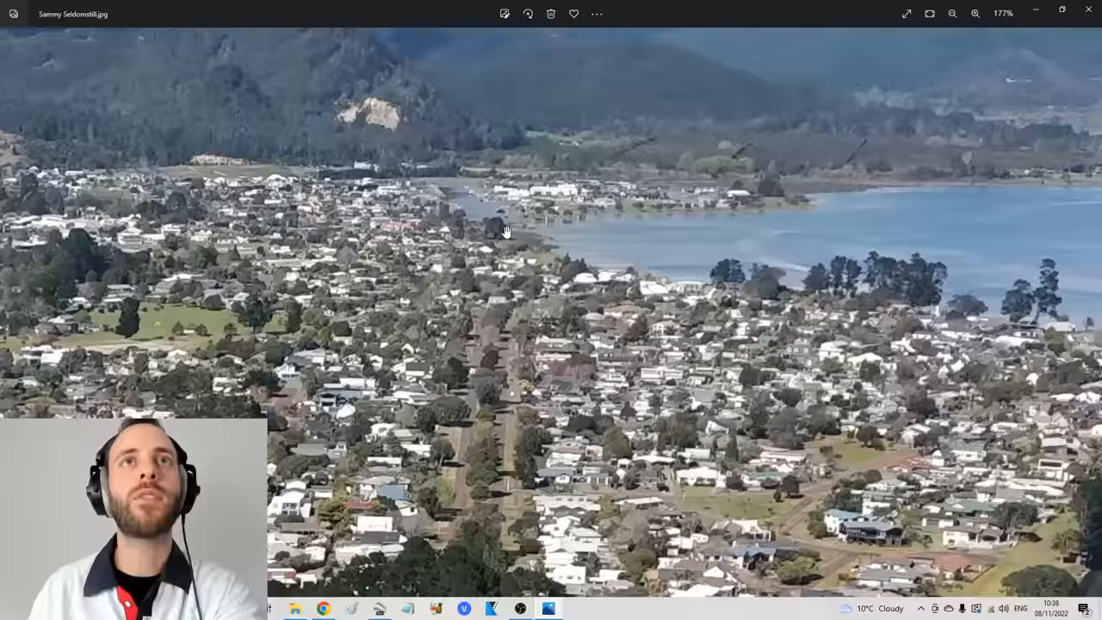
left_click(548, 609)
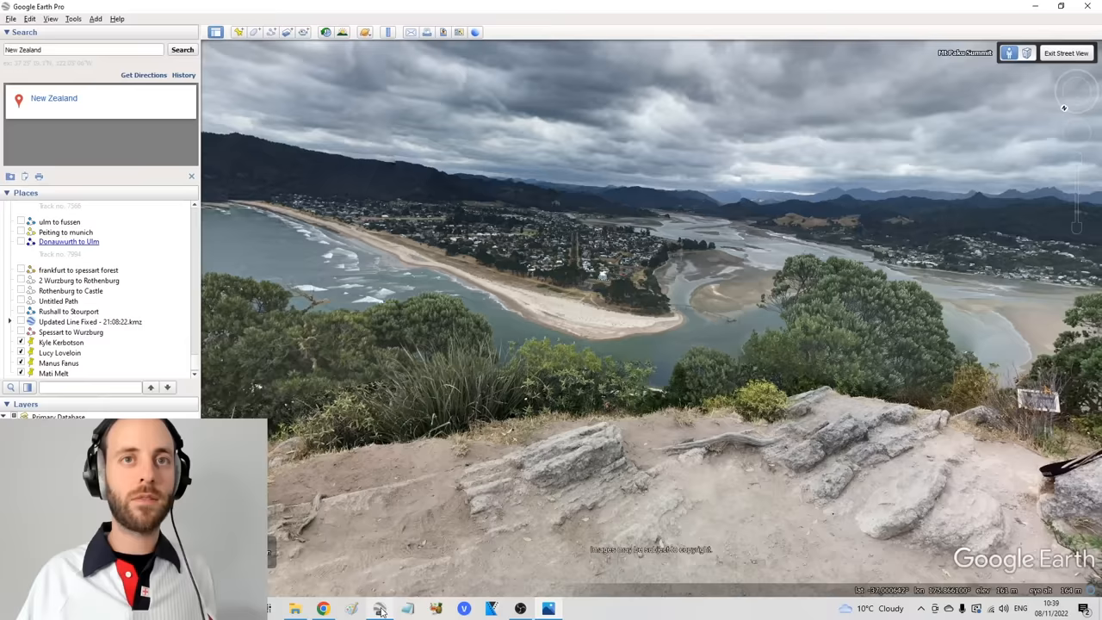
left_click(549, 608)
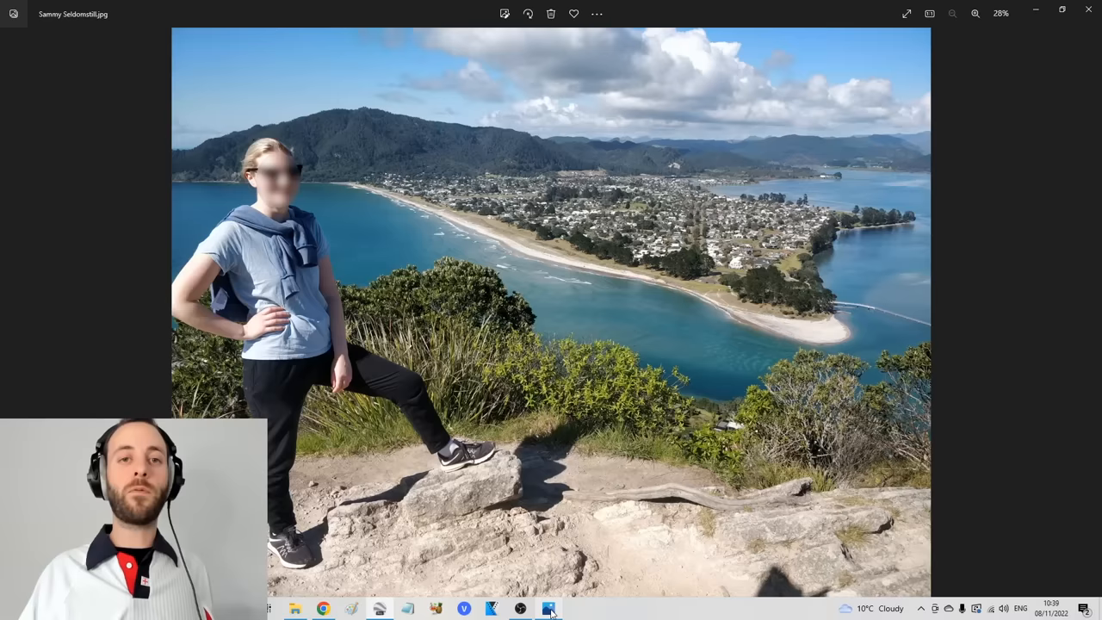
left_click(547, 609)
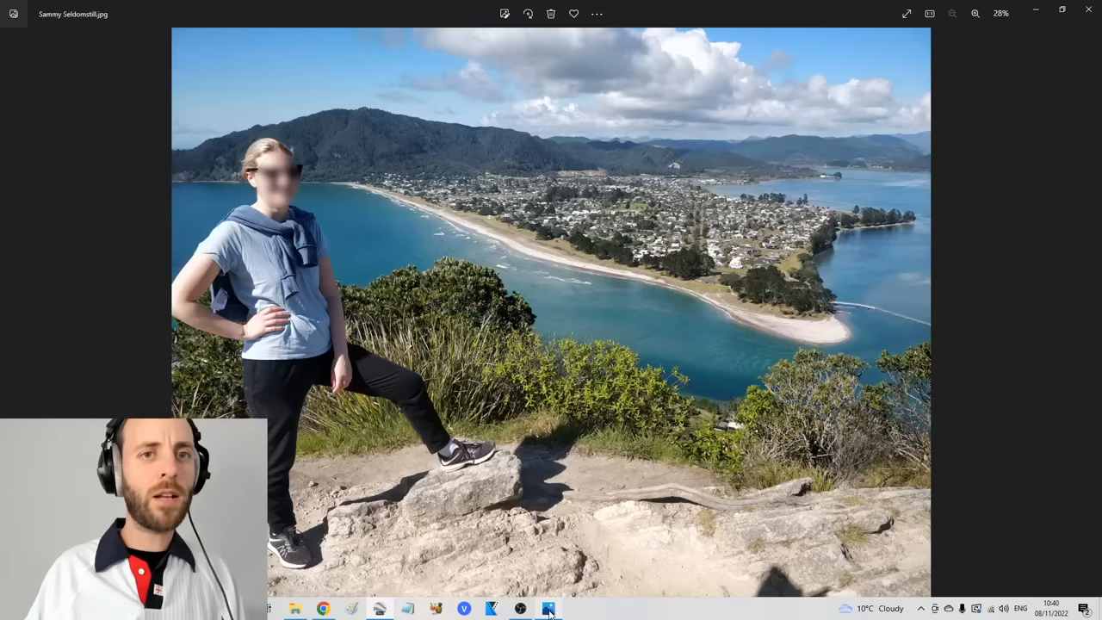
left_click(548, 609)
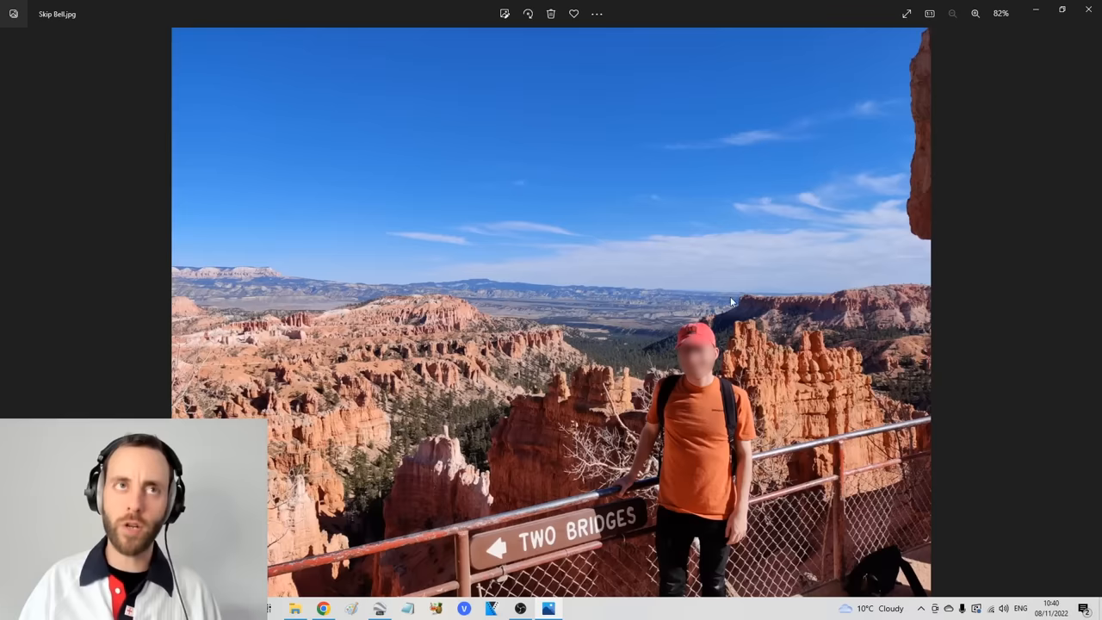
mouse_move(559, 389)
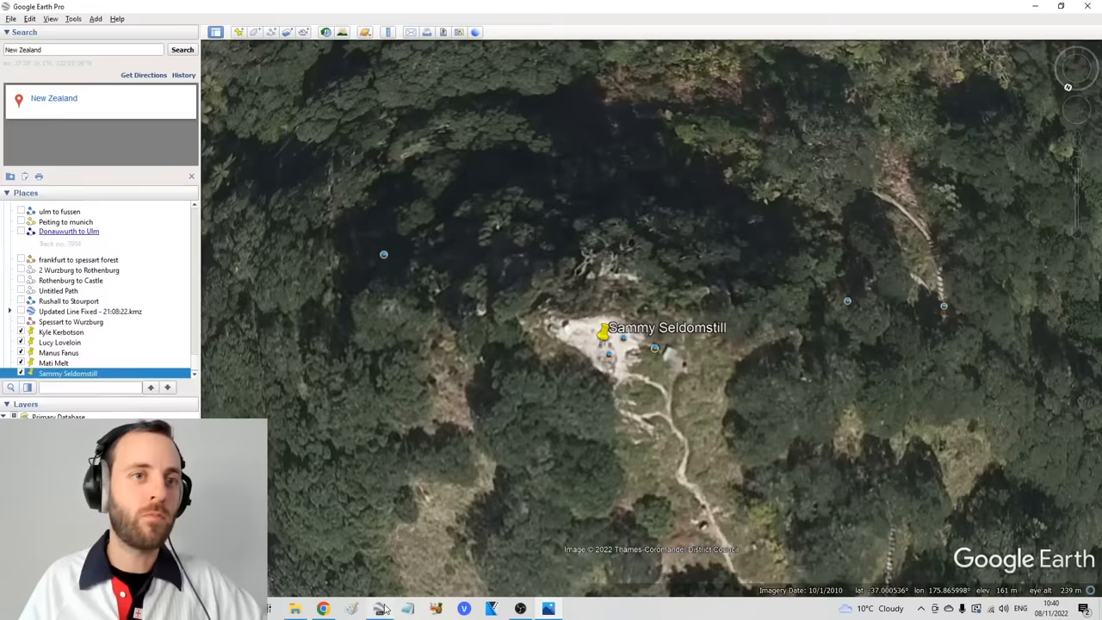
Search Google Images for "two bridges grand canyon" and browse the results.
left_click(323, 609)
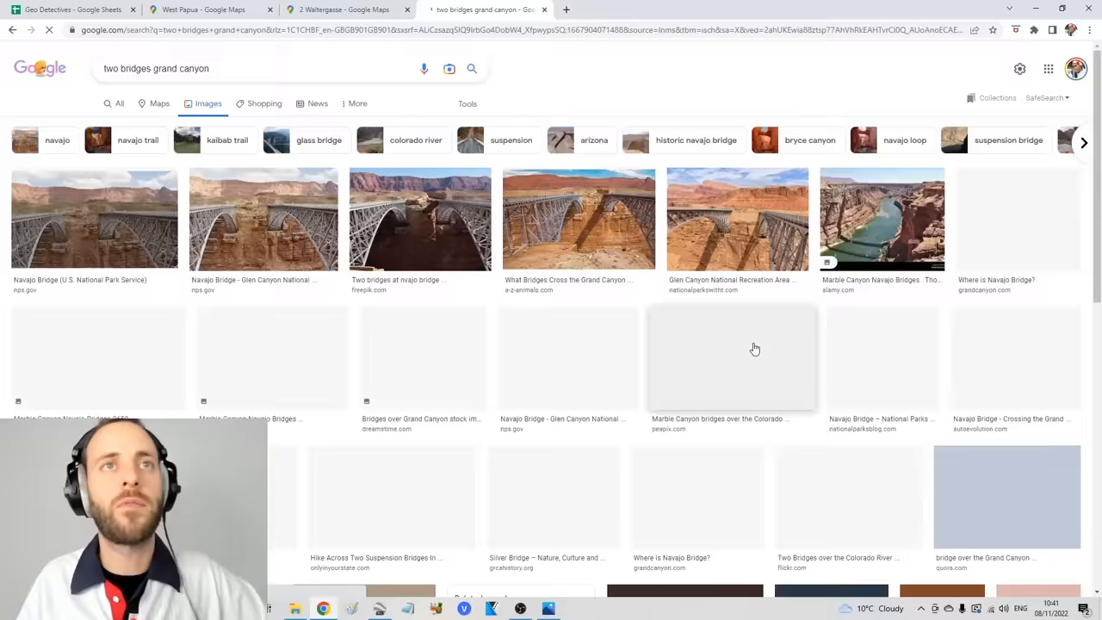
left_click(379, 608)
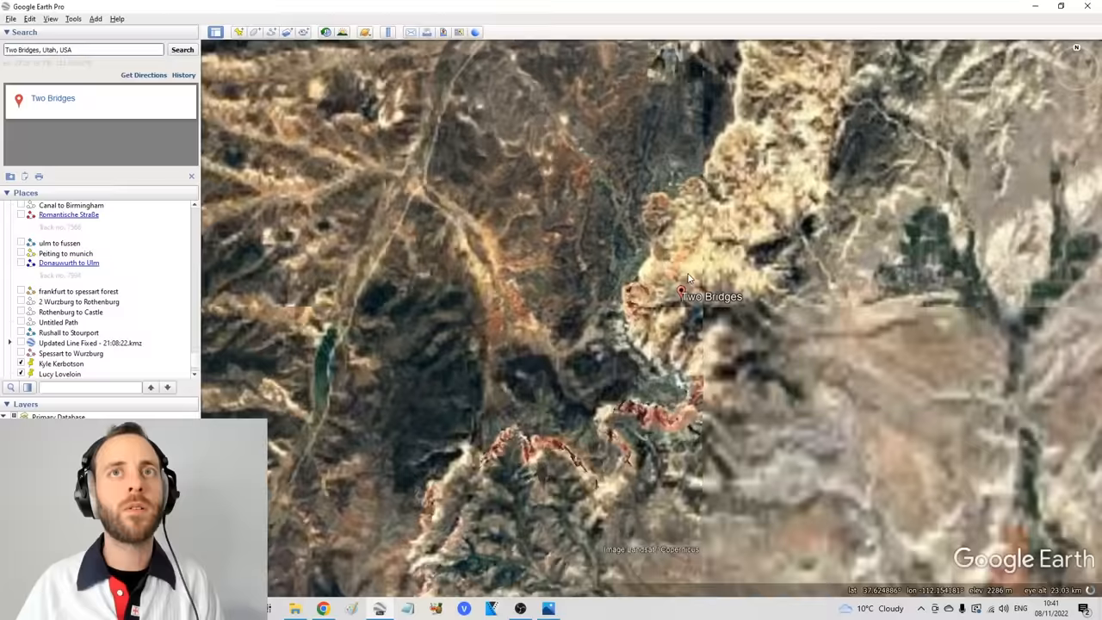
Zoom out around Two Bridges, Utah, near Bryce Canyon City.
scroll("down", 3)
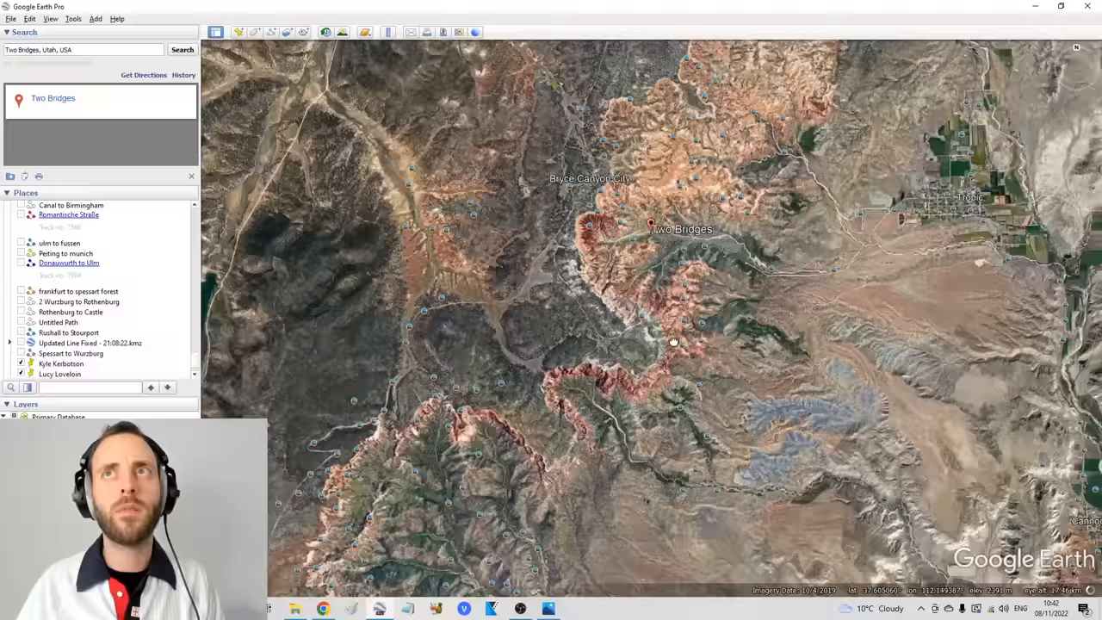
scroll("down", 3)
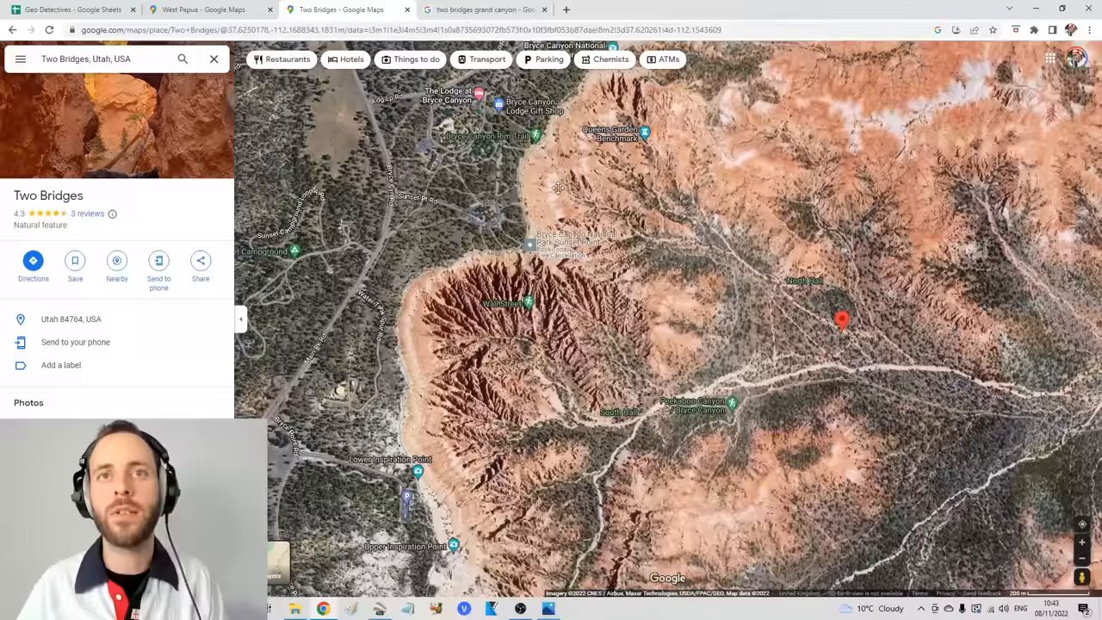
scroll("down", 3)
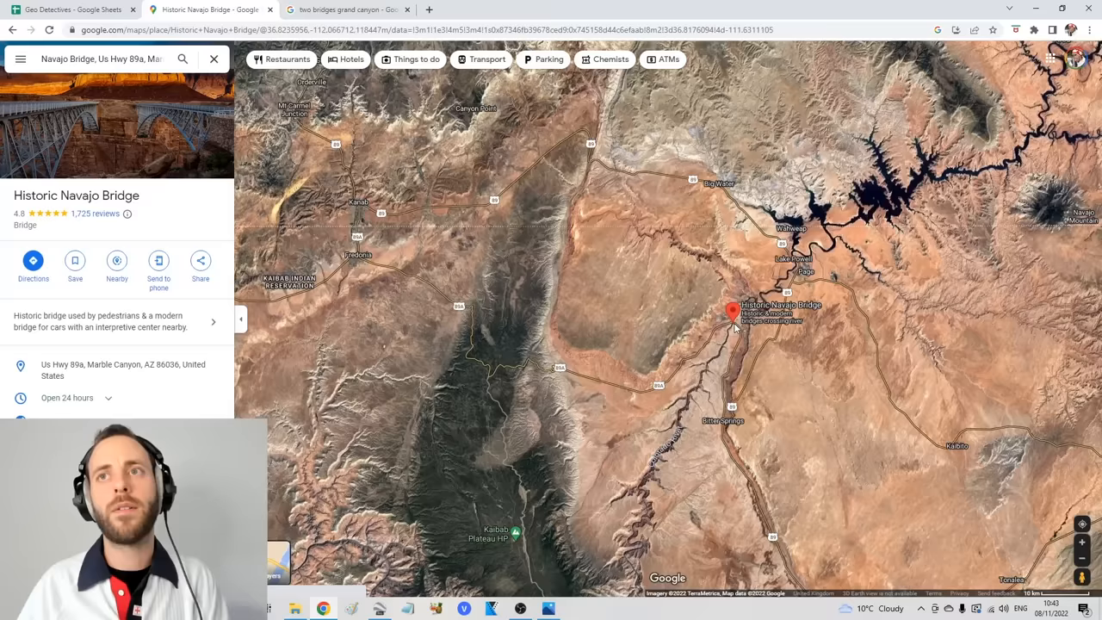
scroll("down", 3)
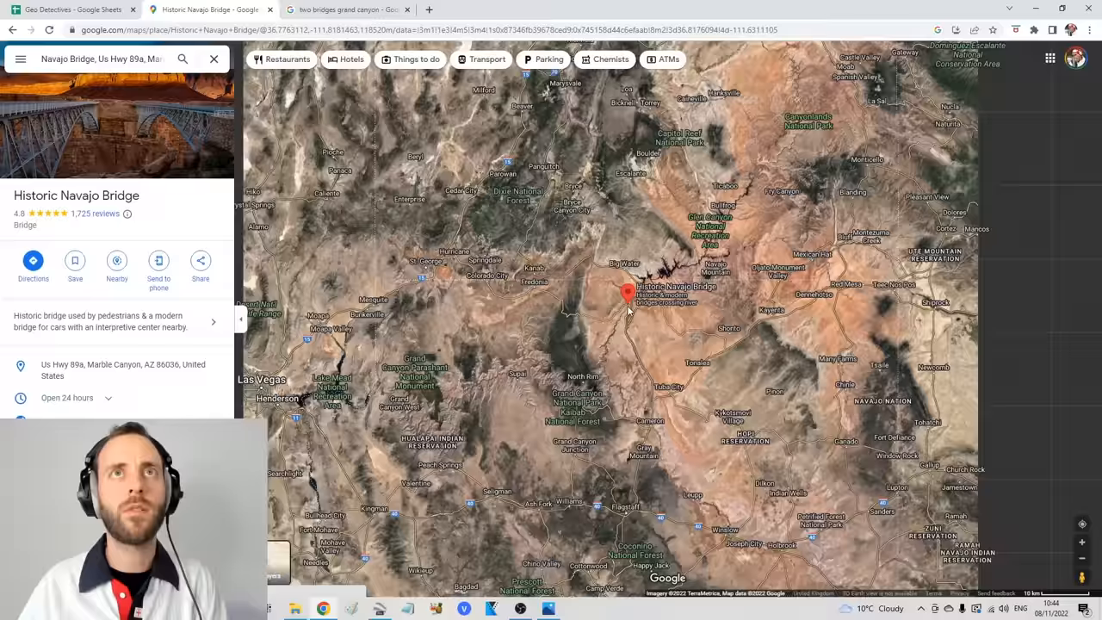
scroll("down", 3)
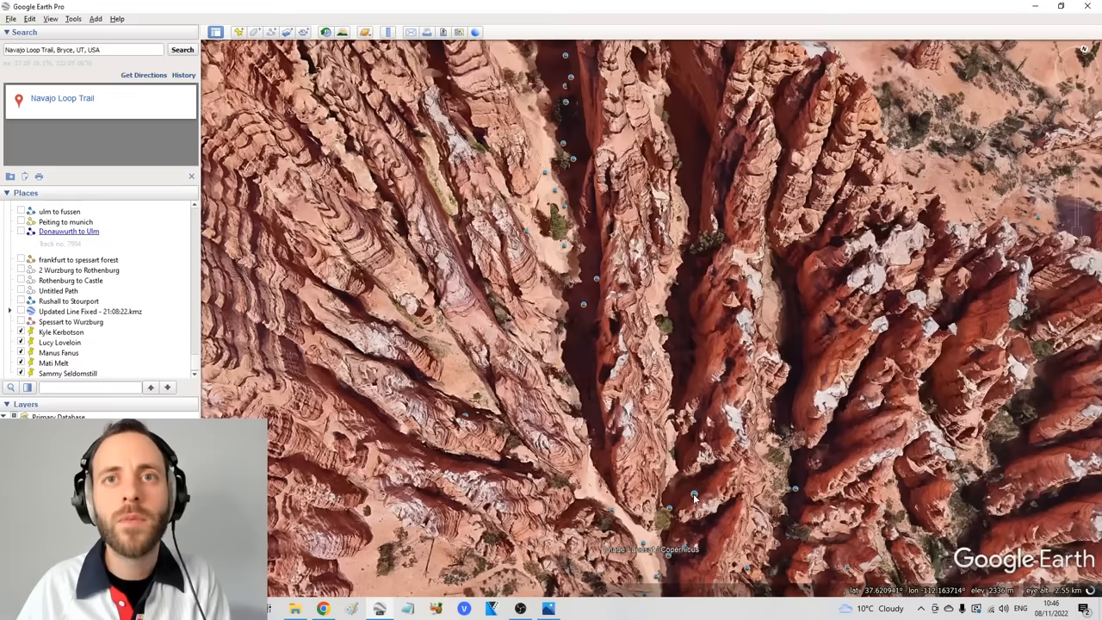
Zoom in over the hoodoo canyon at Navajo Loop Trail, Bryce.
scroll("down", 3)
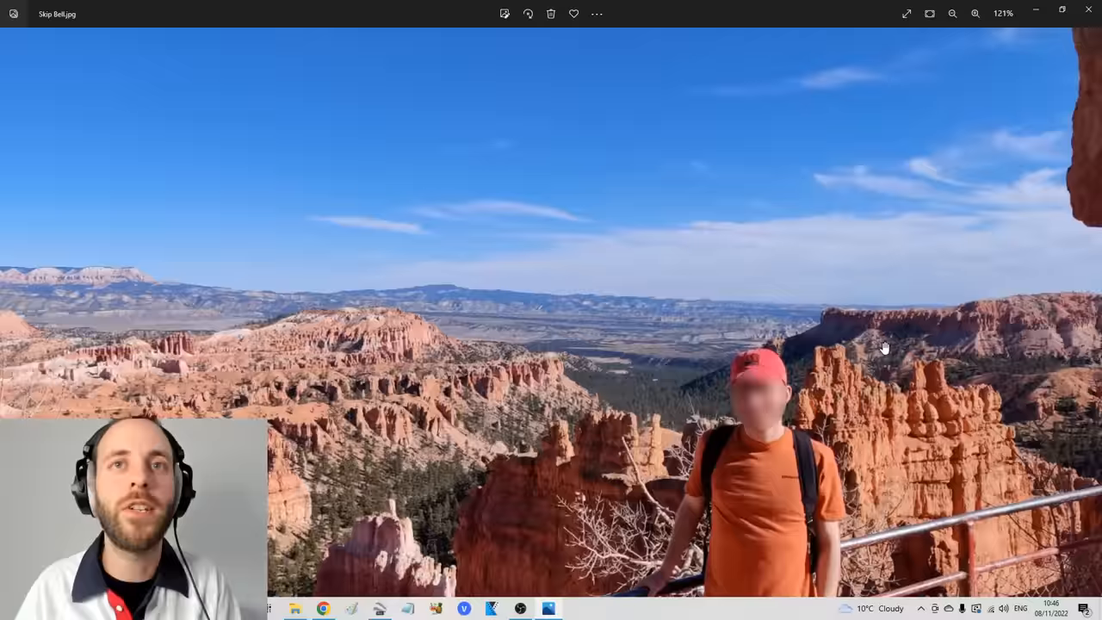
Fit Skip Bell.jpg whole in the Photos window, then return to Google Earth.
left_click(952, 14)
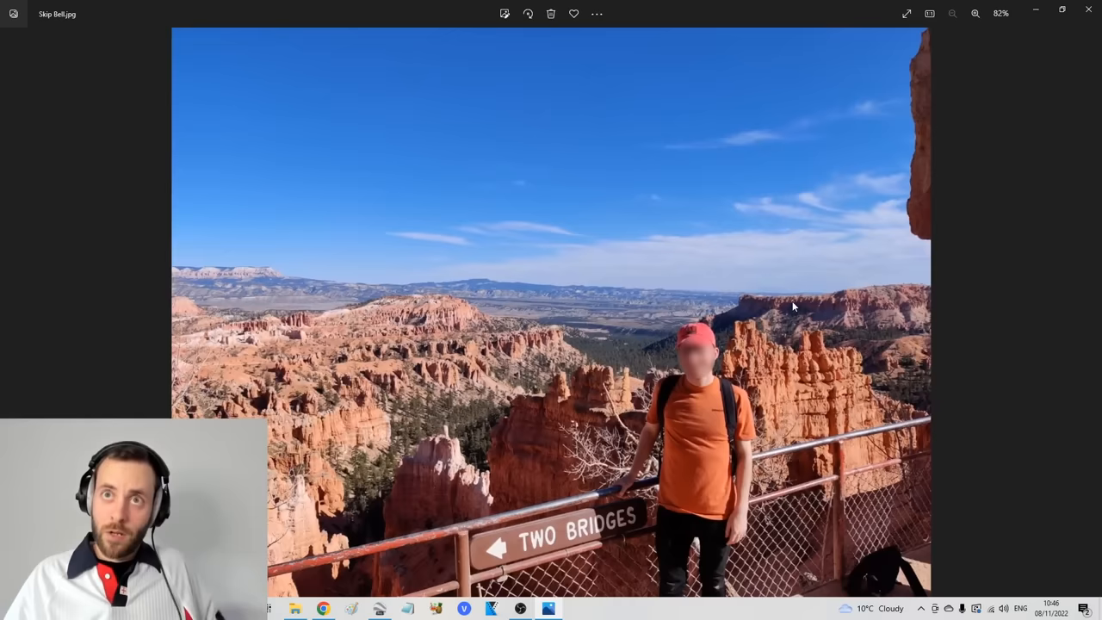
left_click(379, 609)
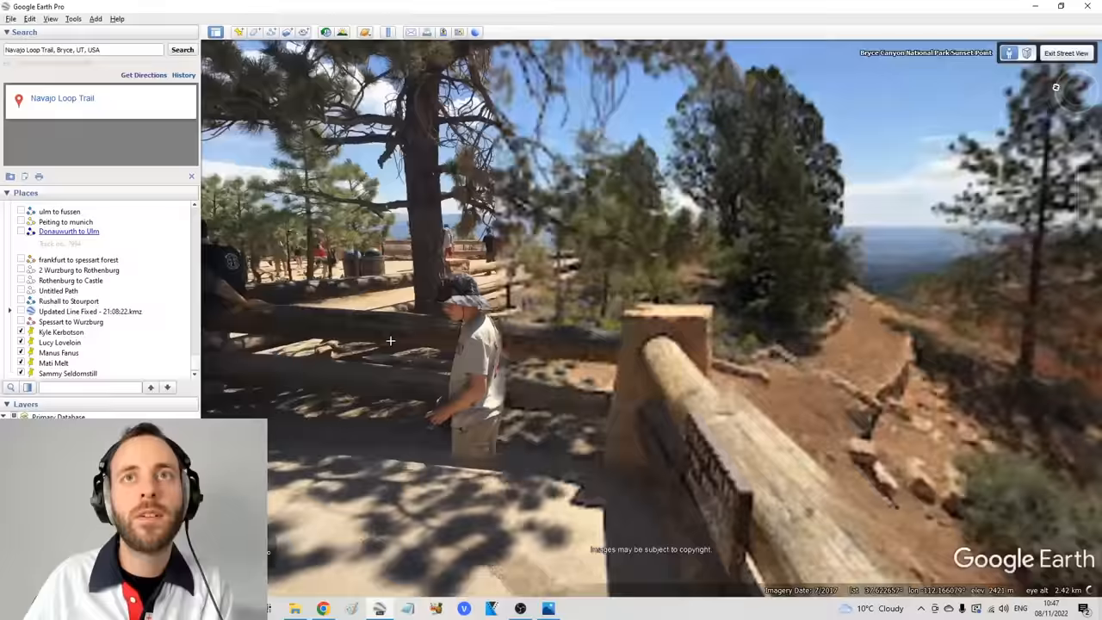
Move along the Sunset Point rim in Street View, briefly exiting ground level.
left_click(1066, 53)
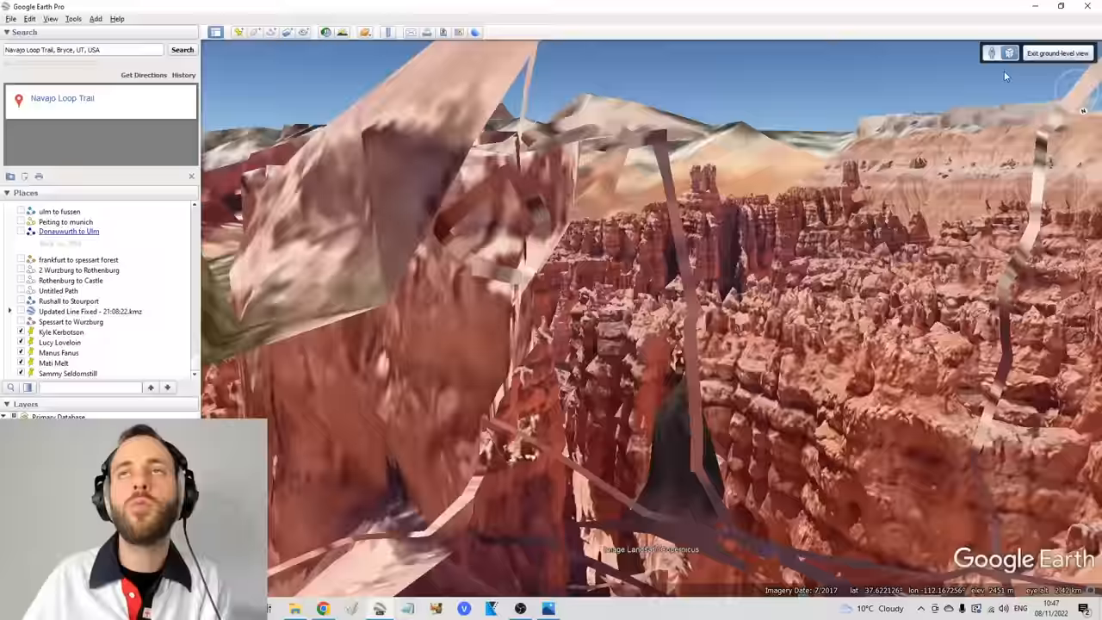
left_click(1058, 53)
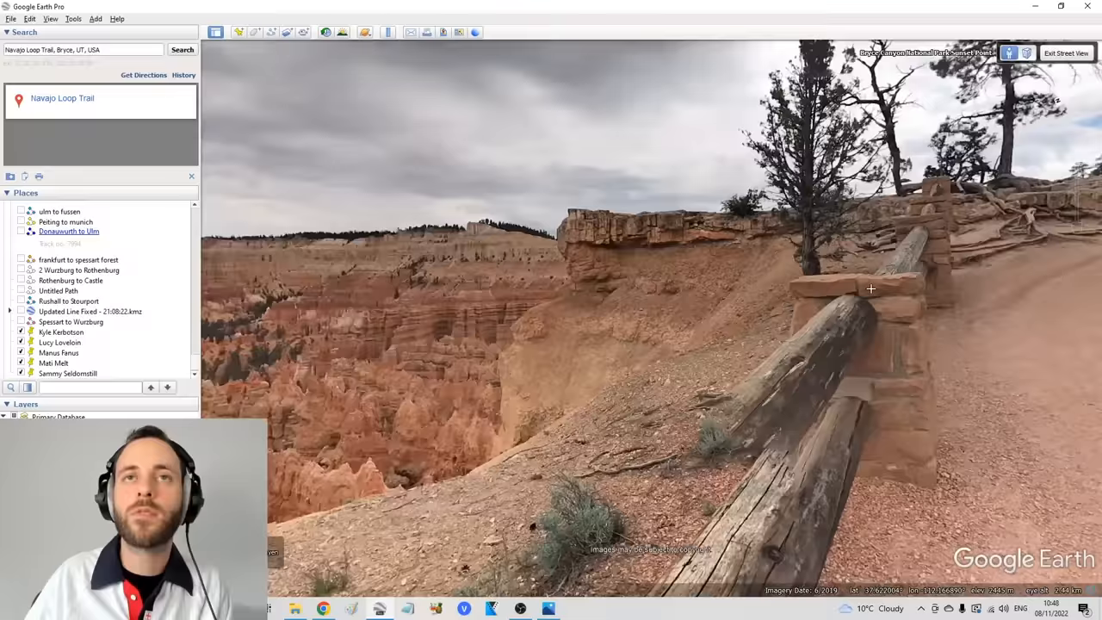
left_click(1066, 52)
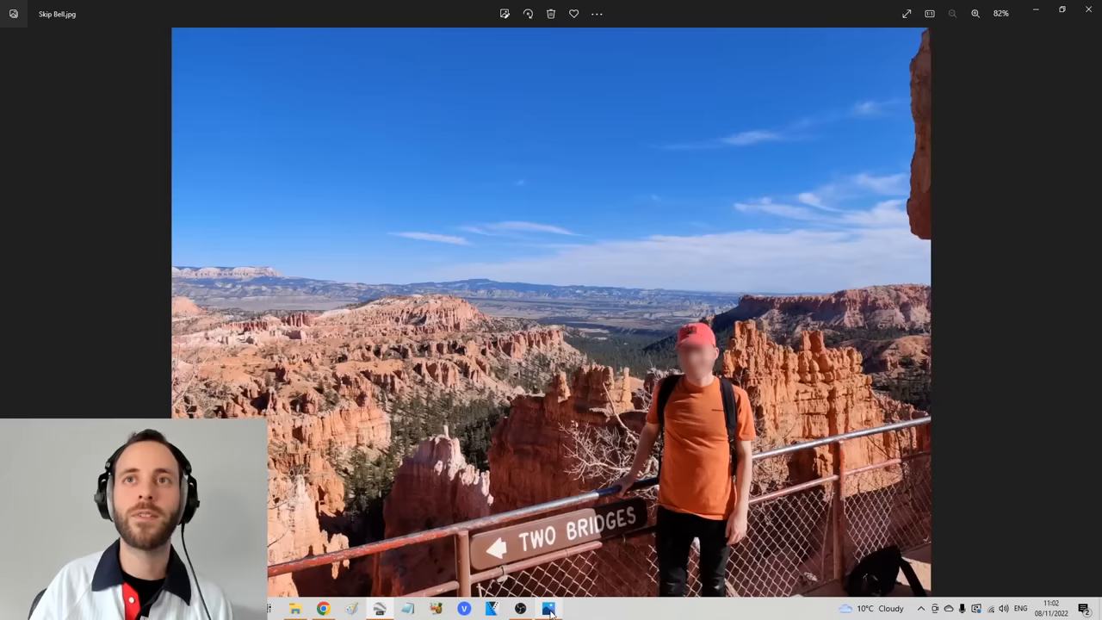
Minimise the Skip Bell photo to get back to the Google Earth map.
left_click(548, 608)
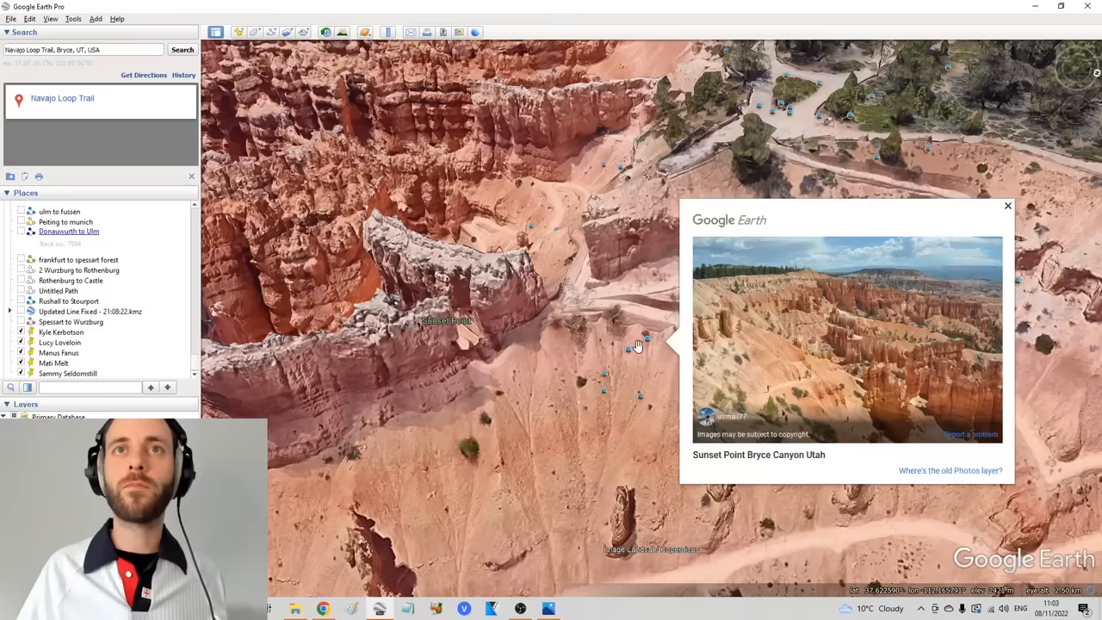
Enlarge the Sunset Point Bryce Canyon Utah photo, then go back to the map.
left_click(1007, 206)
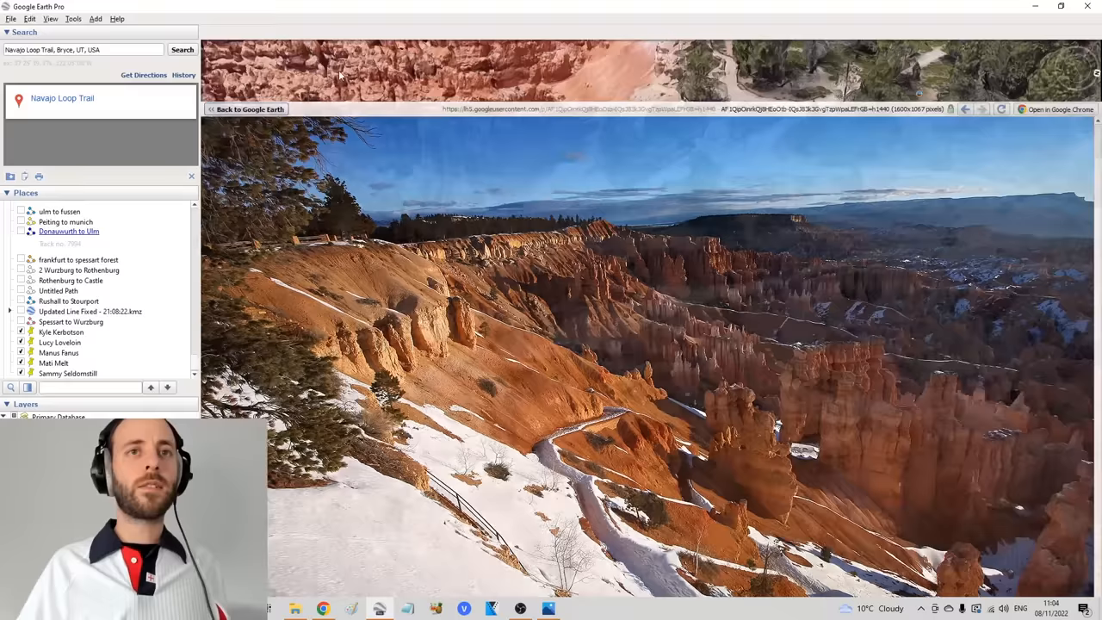
left_click(248, 109)
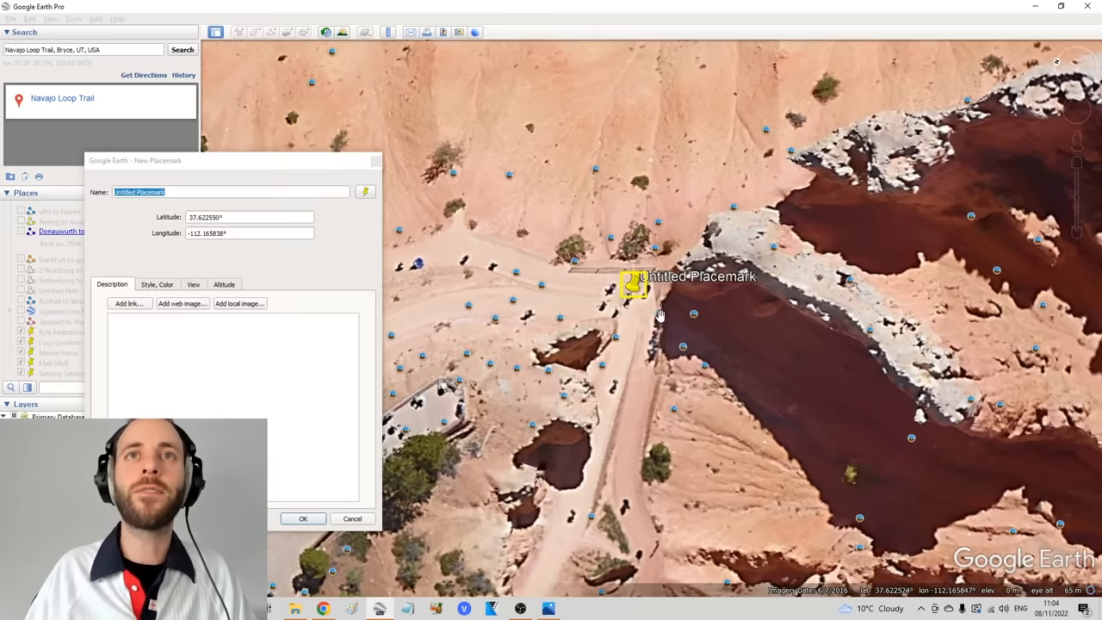
Save the rim placemark as 'Skip Bell' and switch to the Geo Detectives spreadsheet.
type("Skip B")
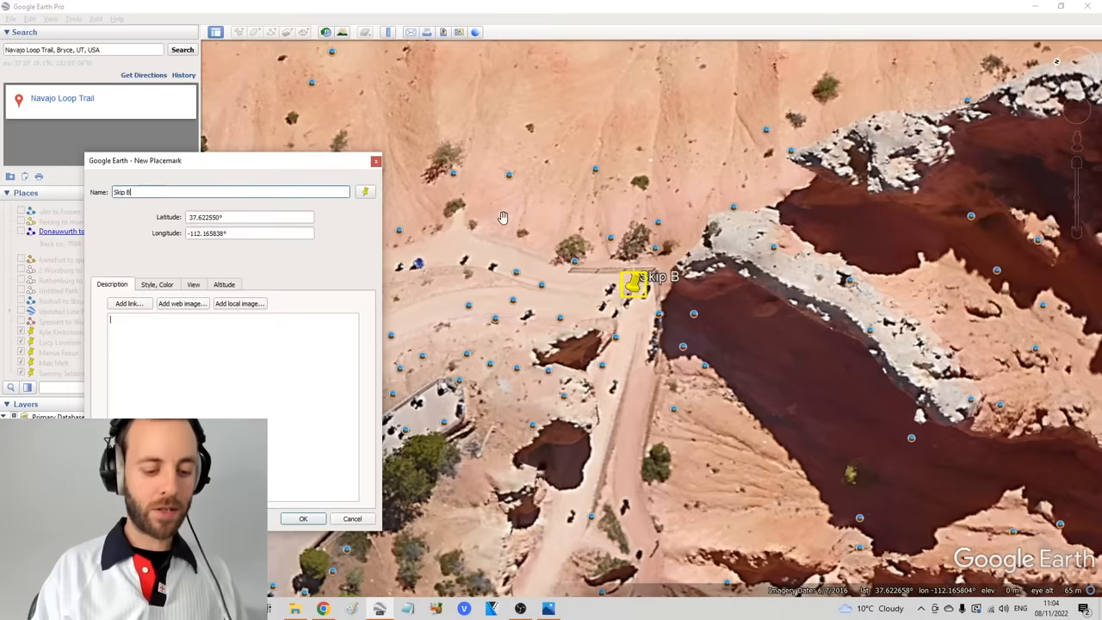
left_click(303, 519)
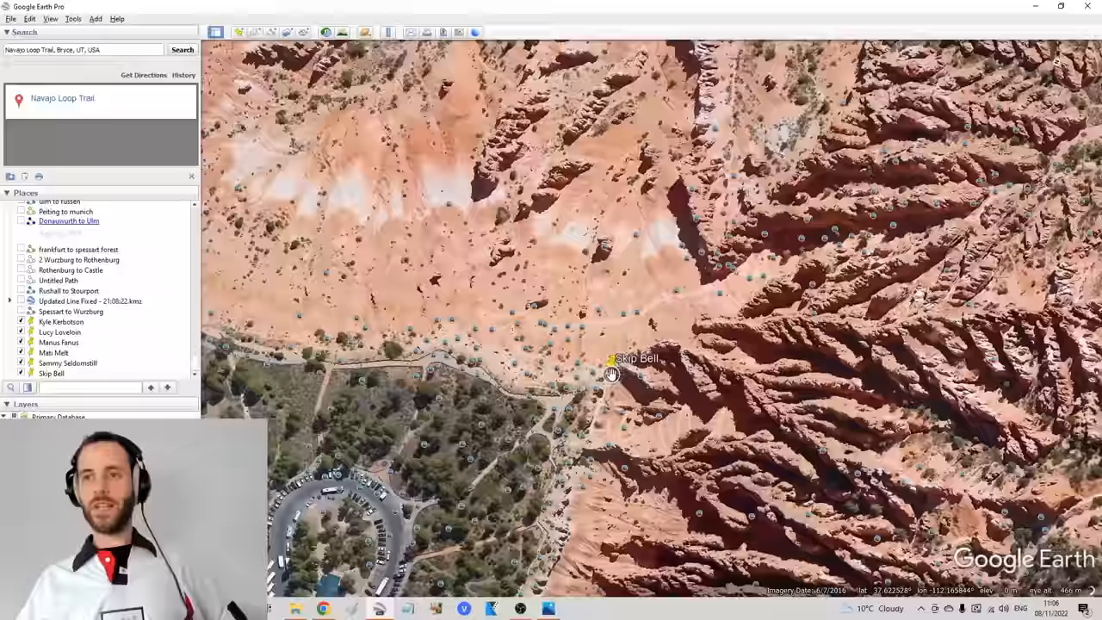
scroll("down", 3)
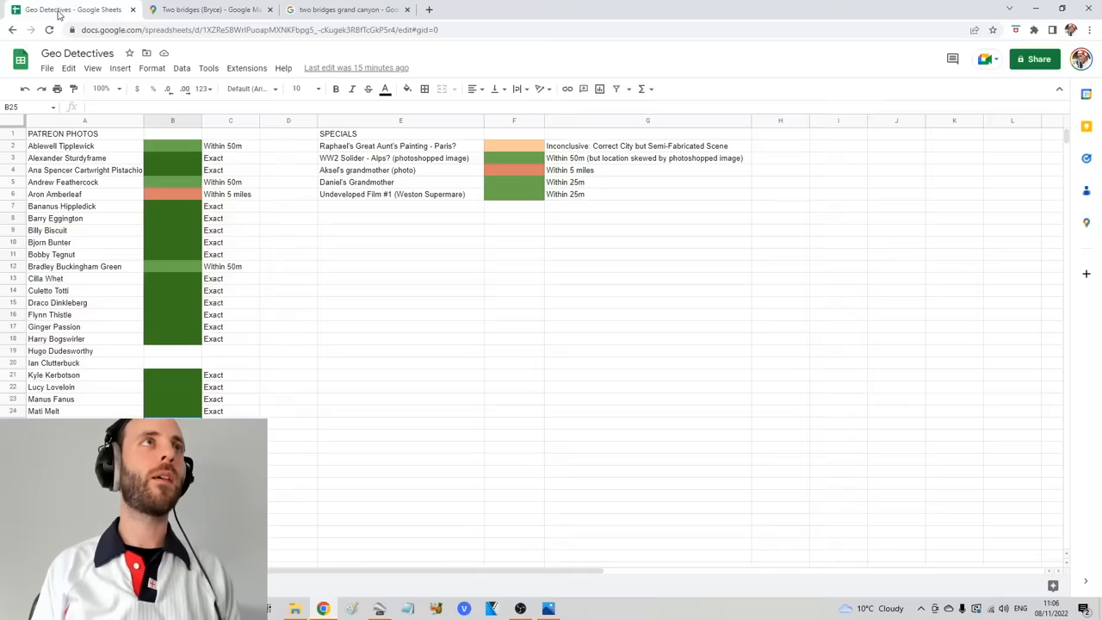
left_click(229, 410)
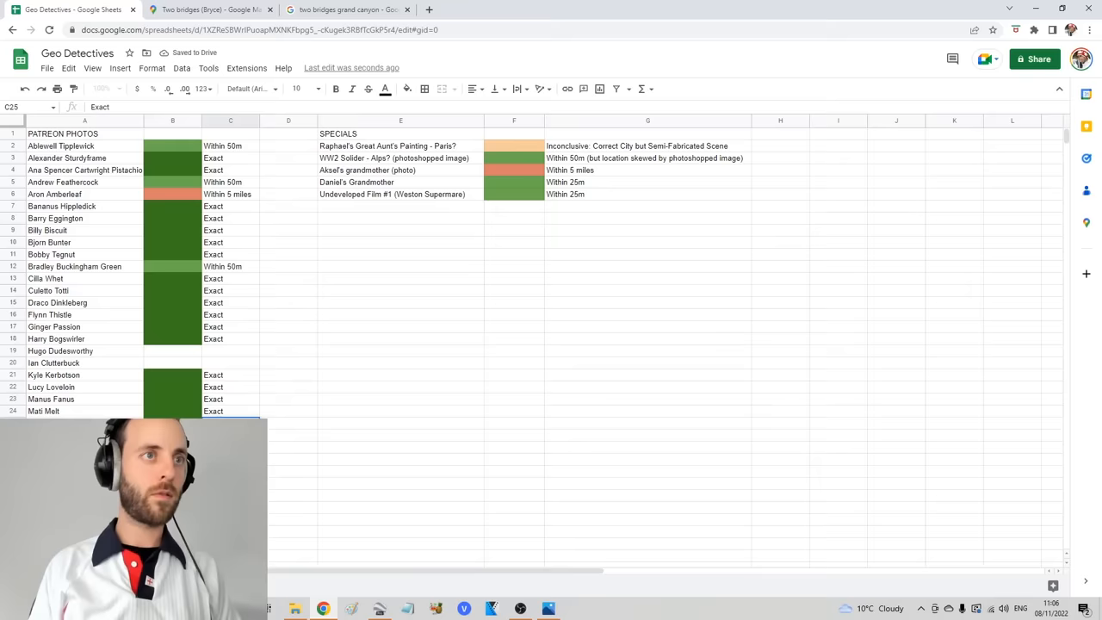